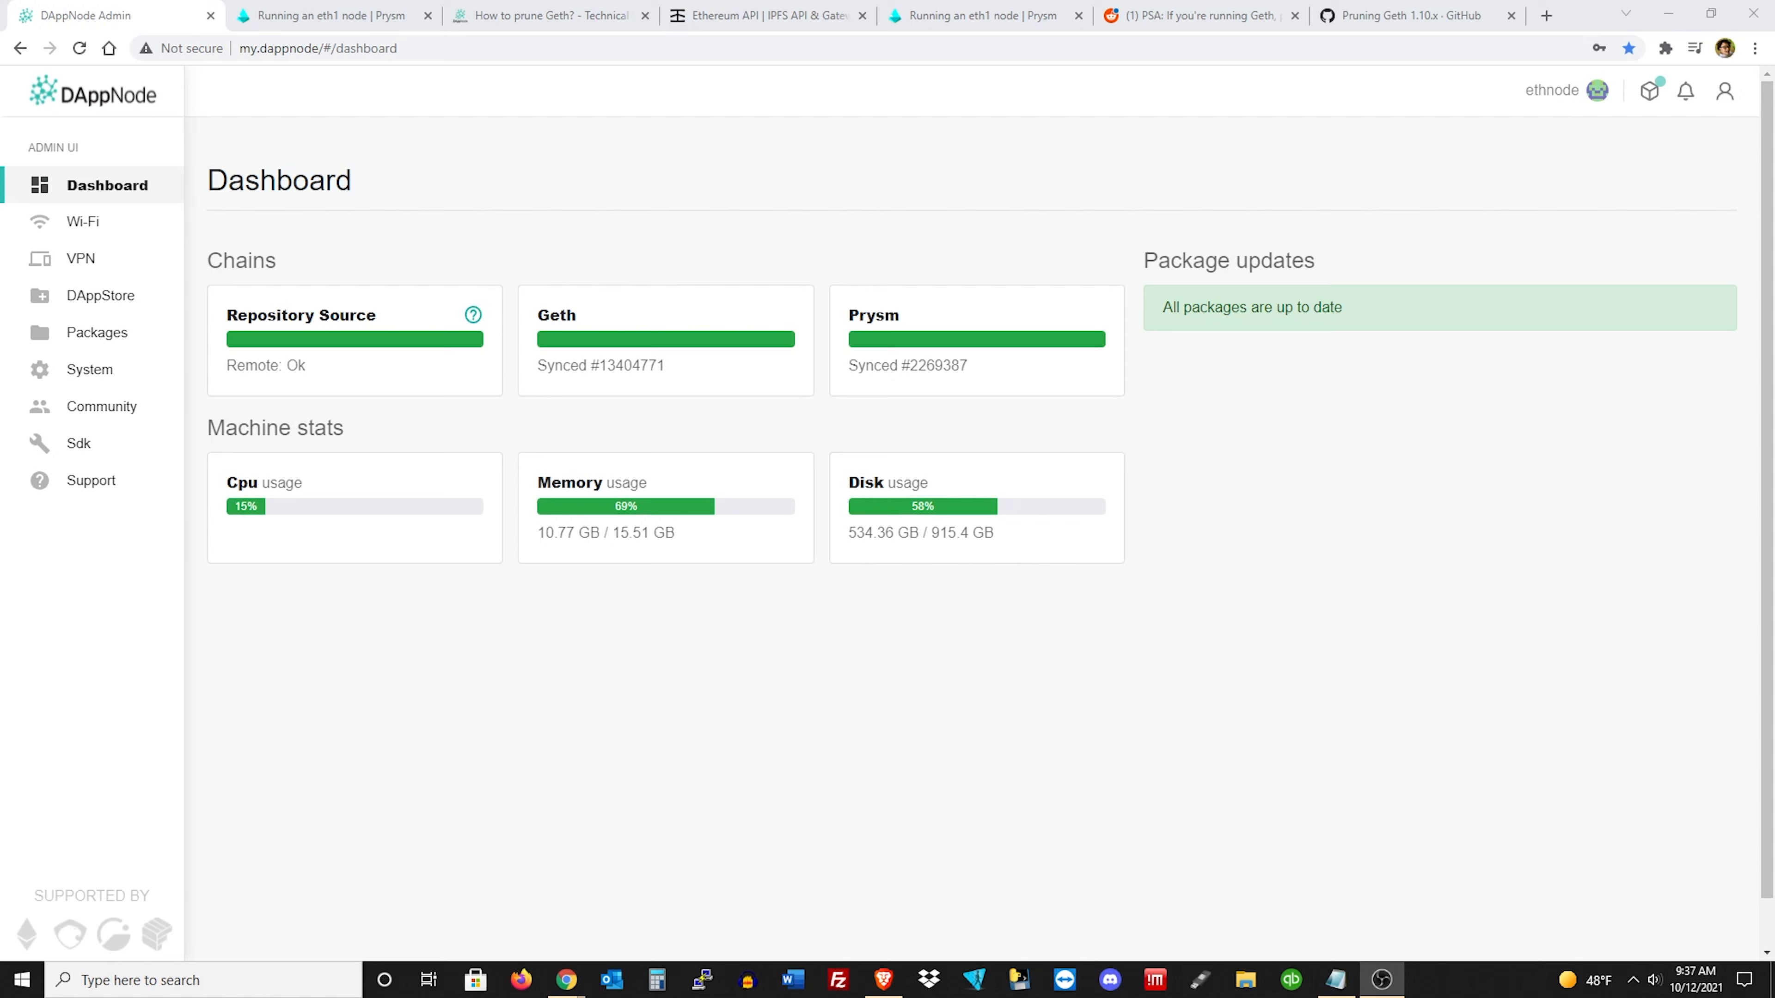
{"action": "mouse_move", "coordinate": [1300, 43]}
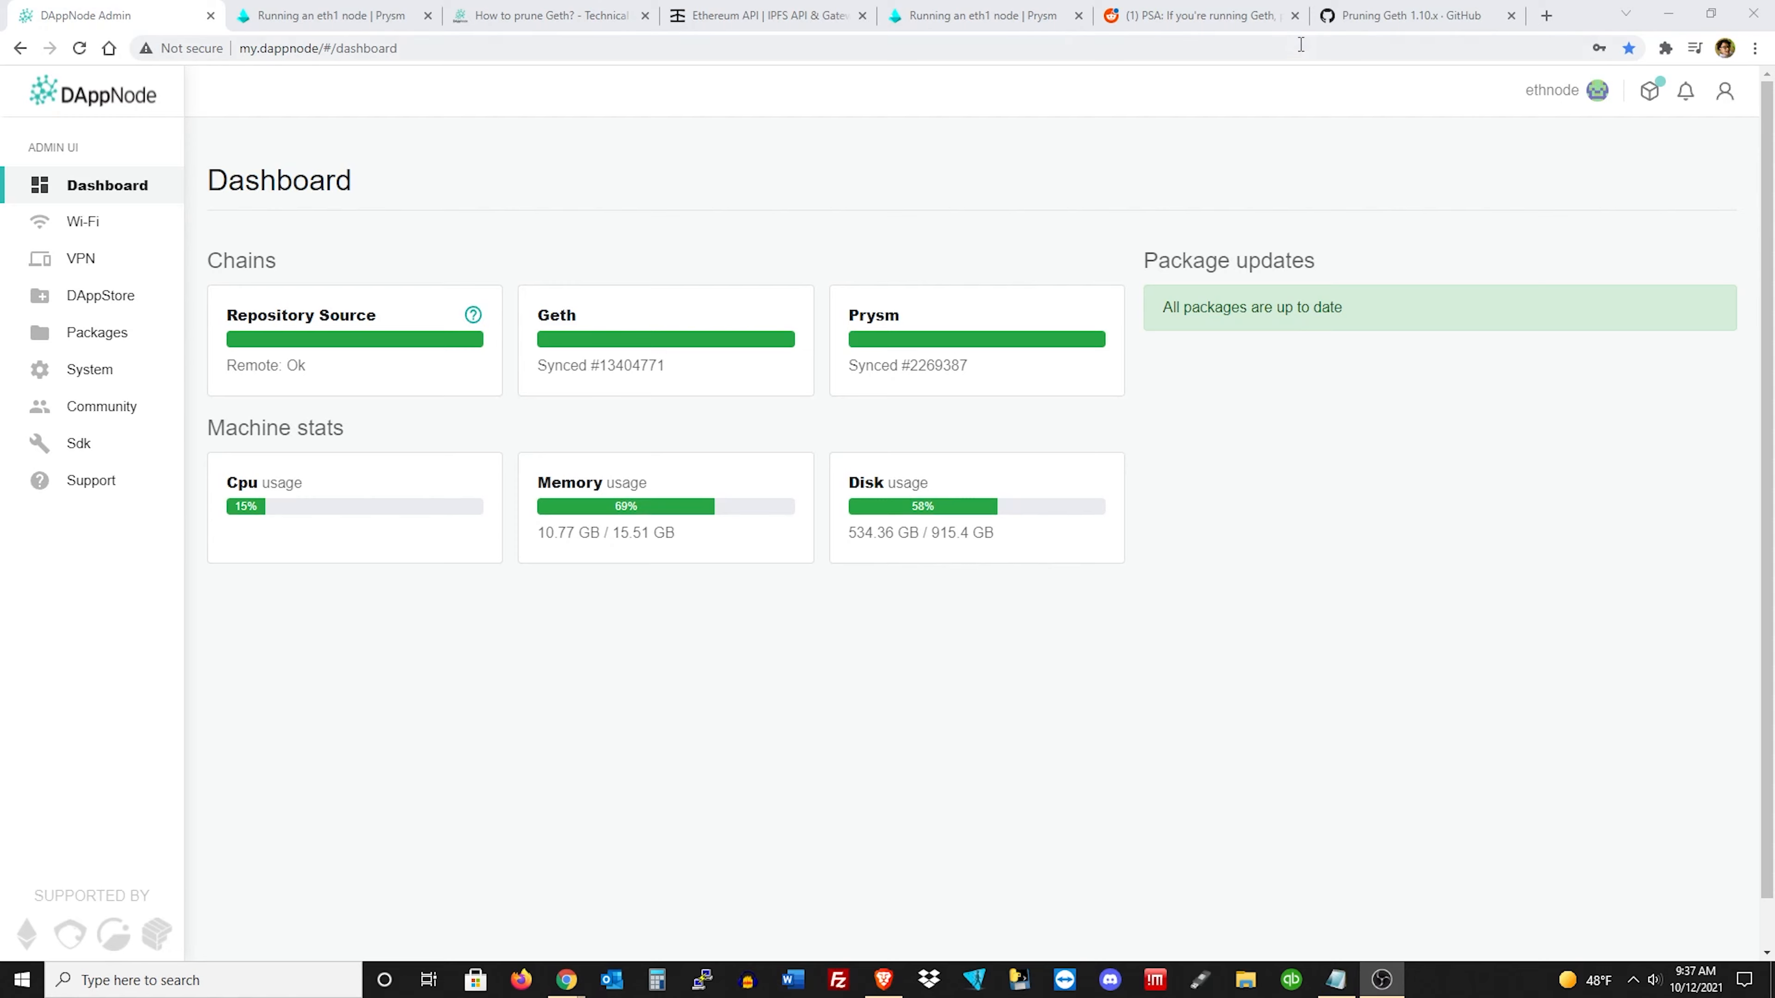
Glance through the Reddit post, Geth pruning guide and Prysm eth1 guide, then return to the DAppNode dashboard.
{"action": "left_click", "coordinate": [1194, 15]}
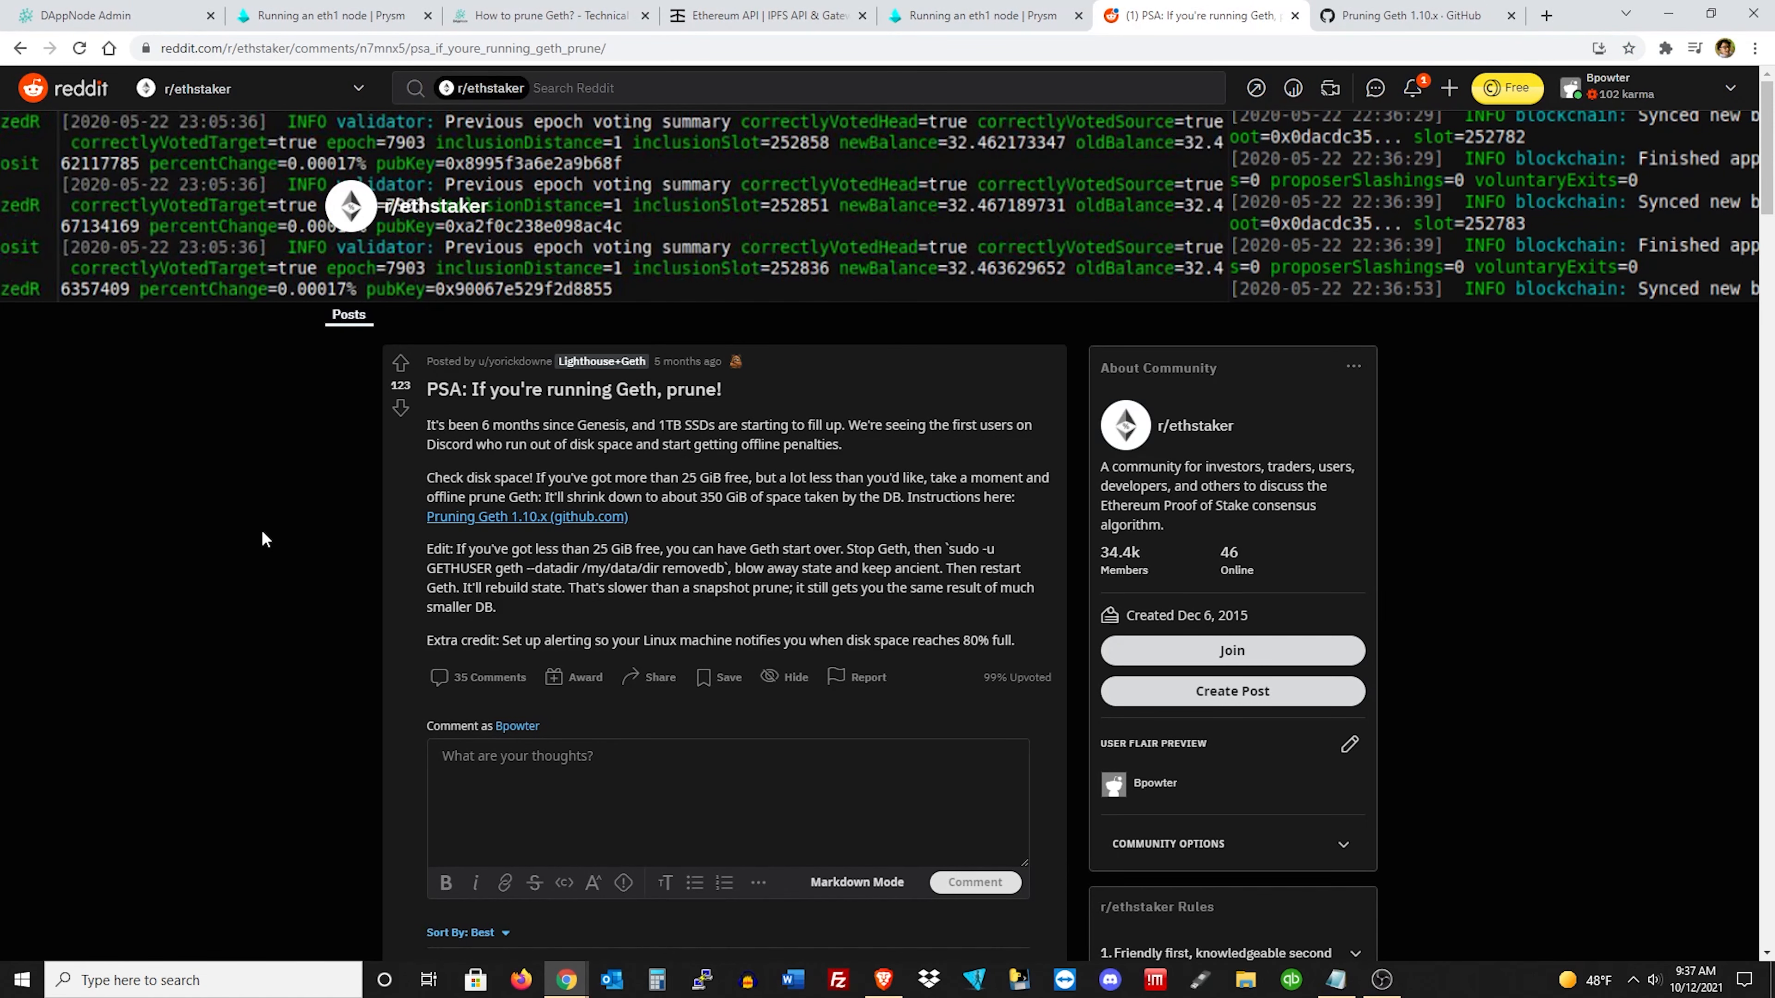
{"action": "mouse_move", "coordinate": [390, 409]}
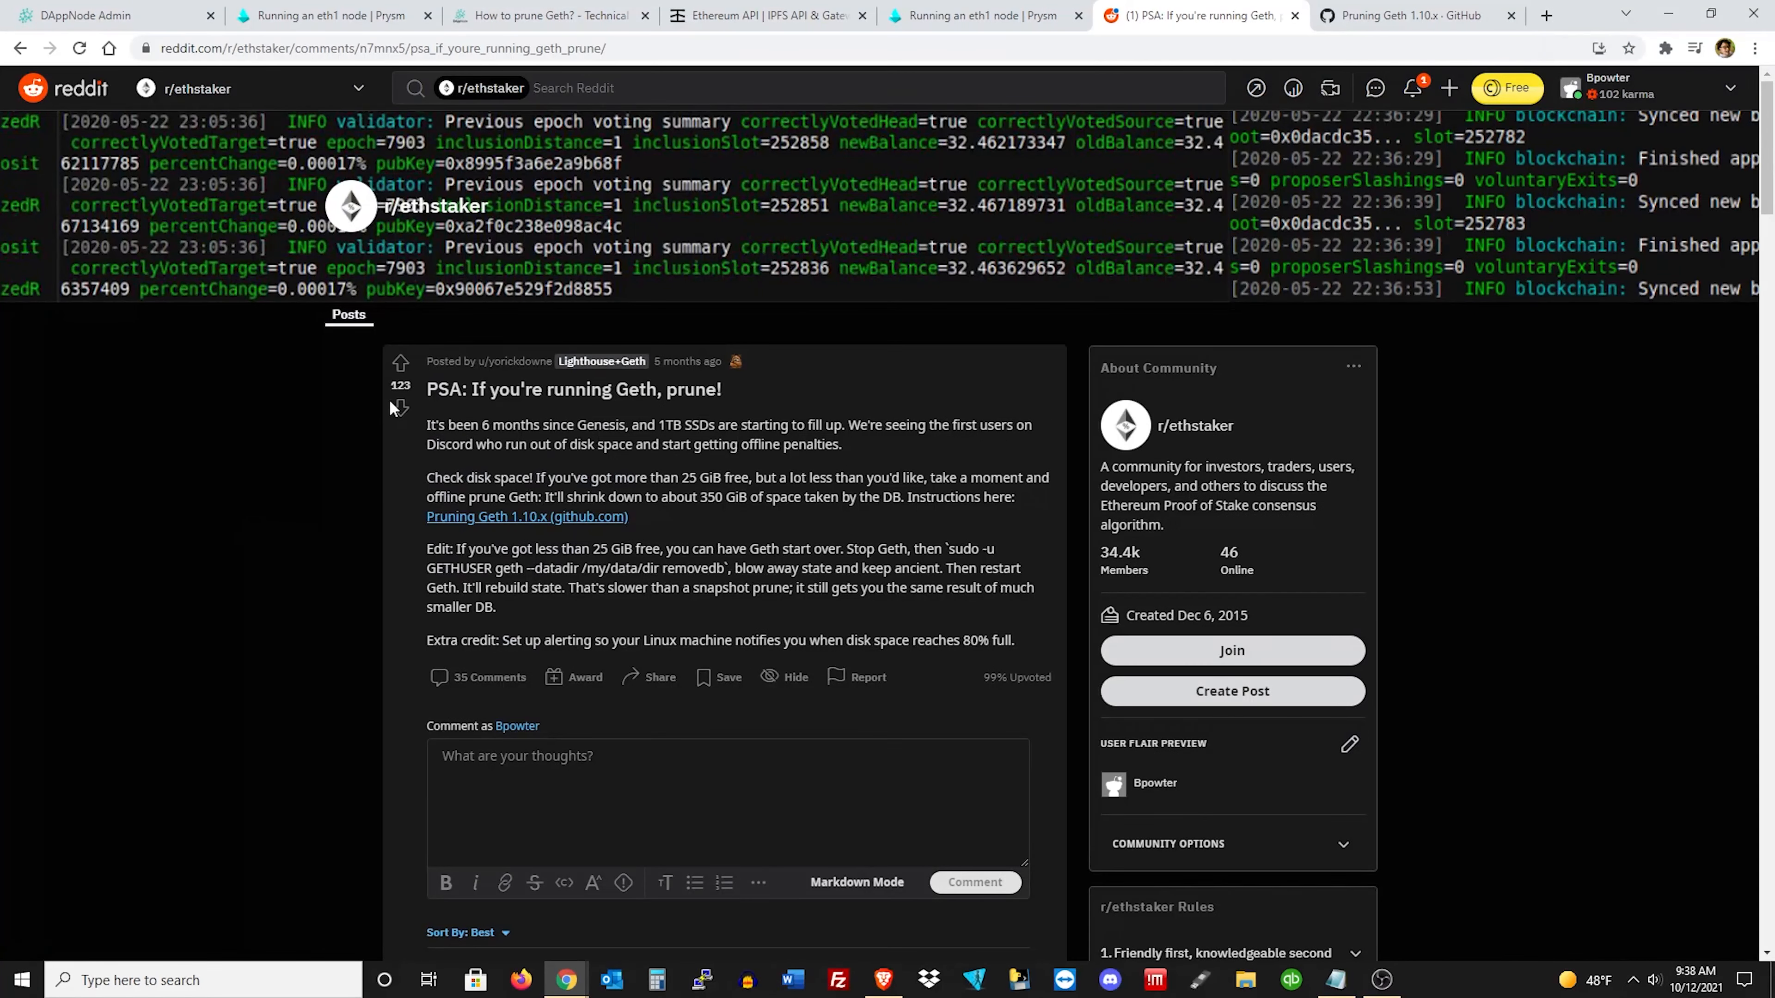
{"action": "left_click", "coordinate": [1409, 15]}
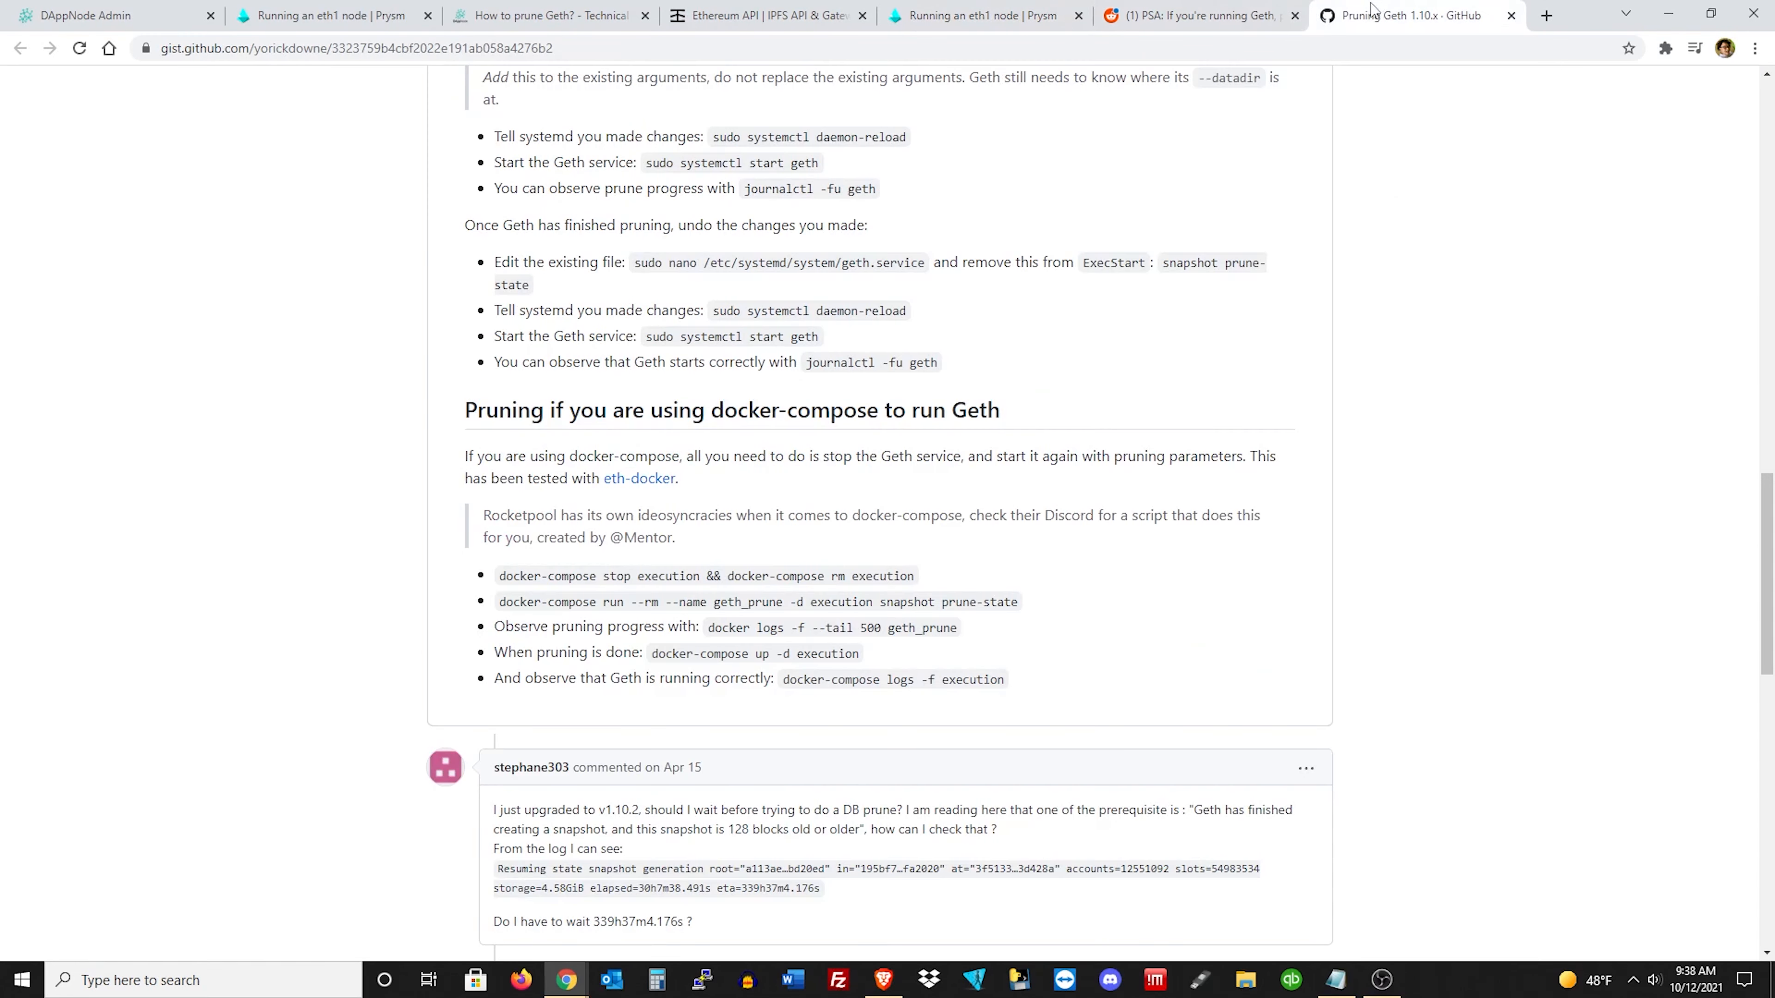
{"action": "left_click", "coordinate": [328, 15]}
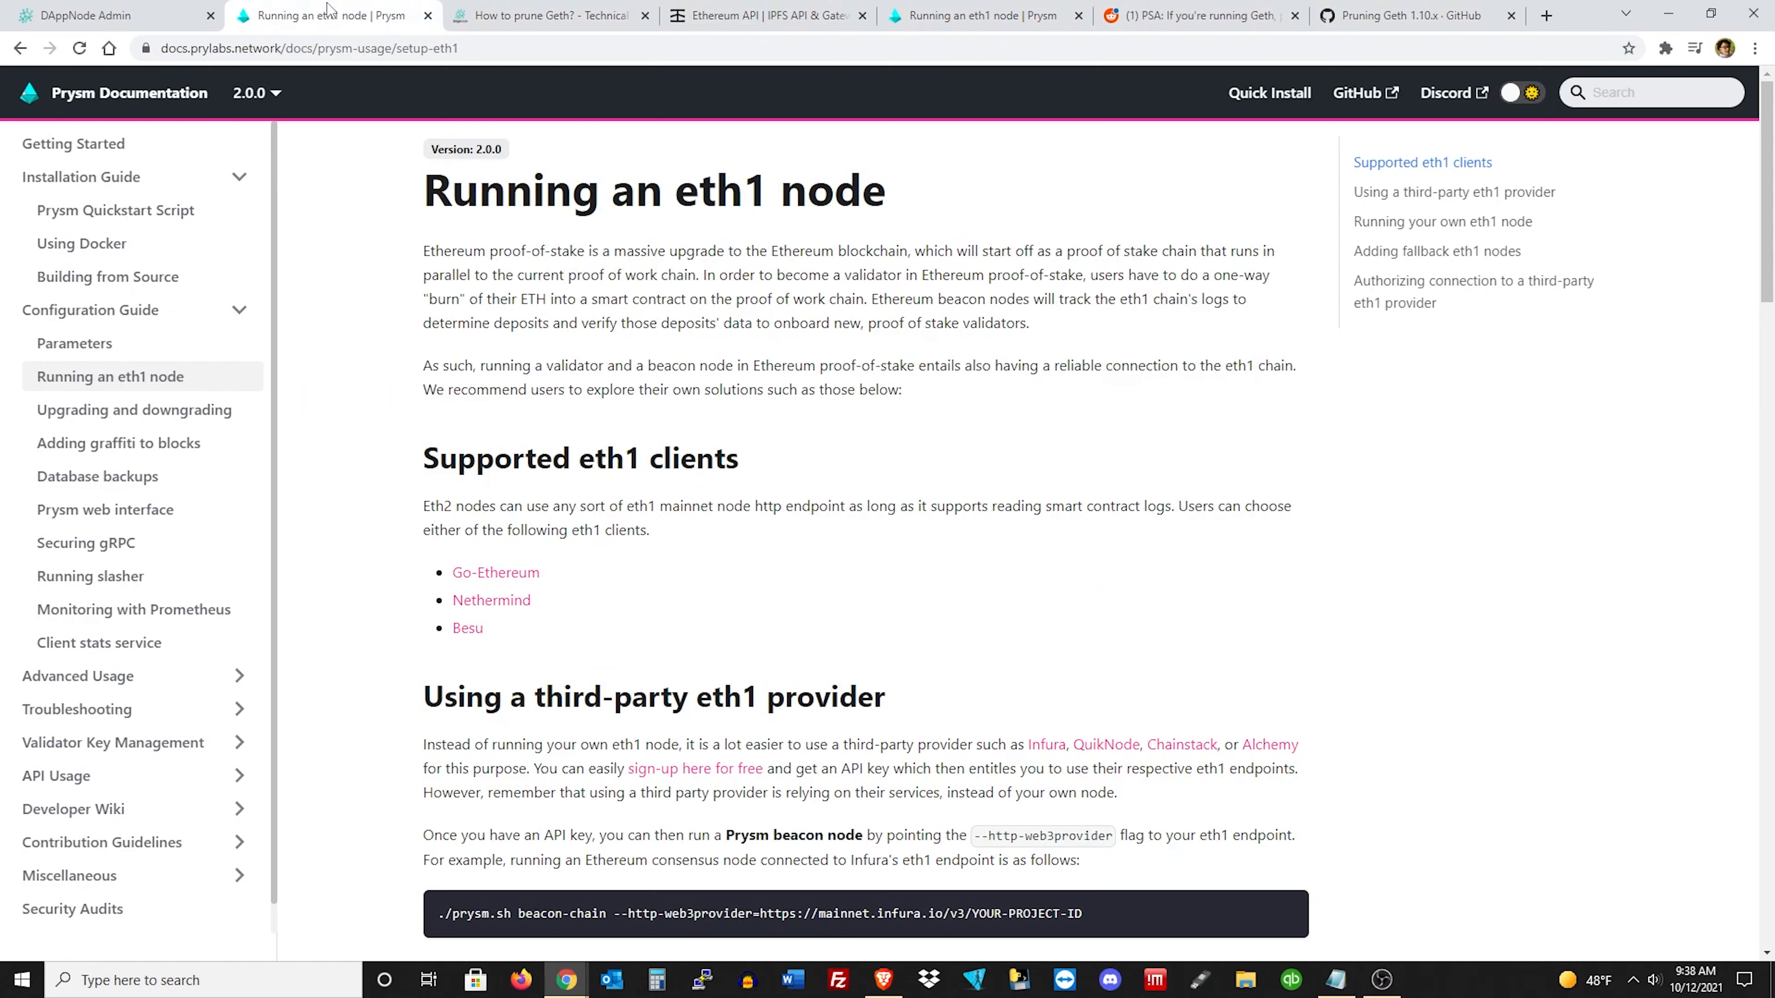
{"action": "left_click", "coordinate": [85, 15]}
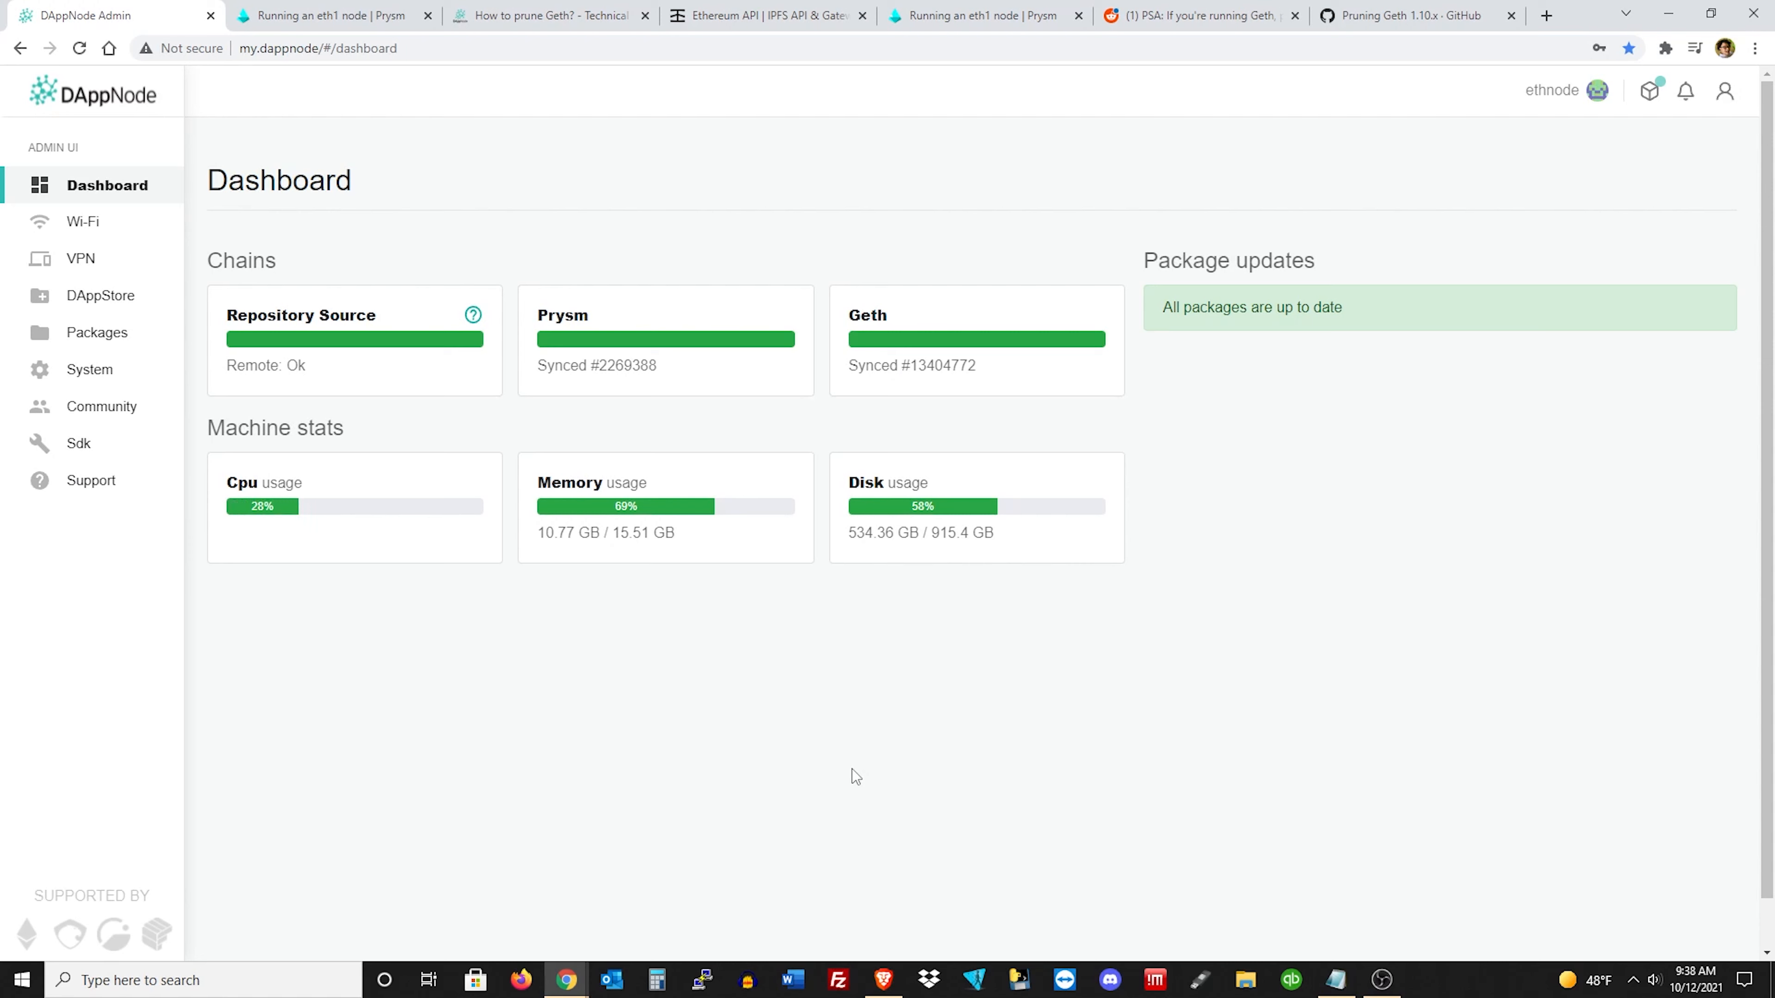
{"action": "mouse_move", "coordinate": [922, 721]}
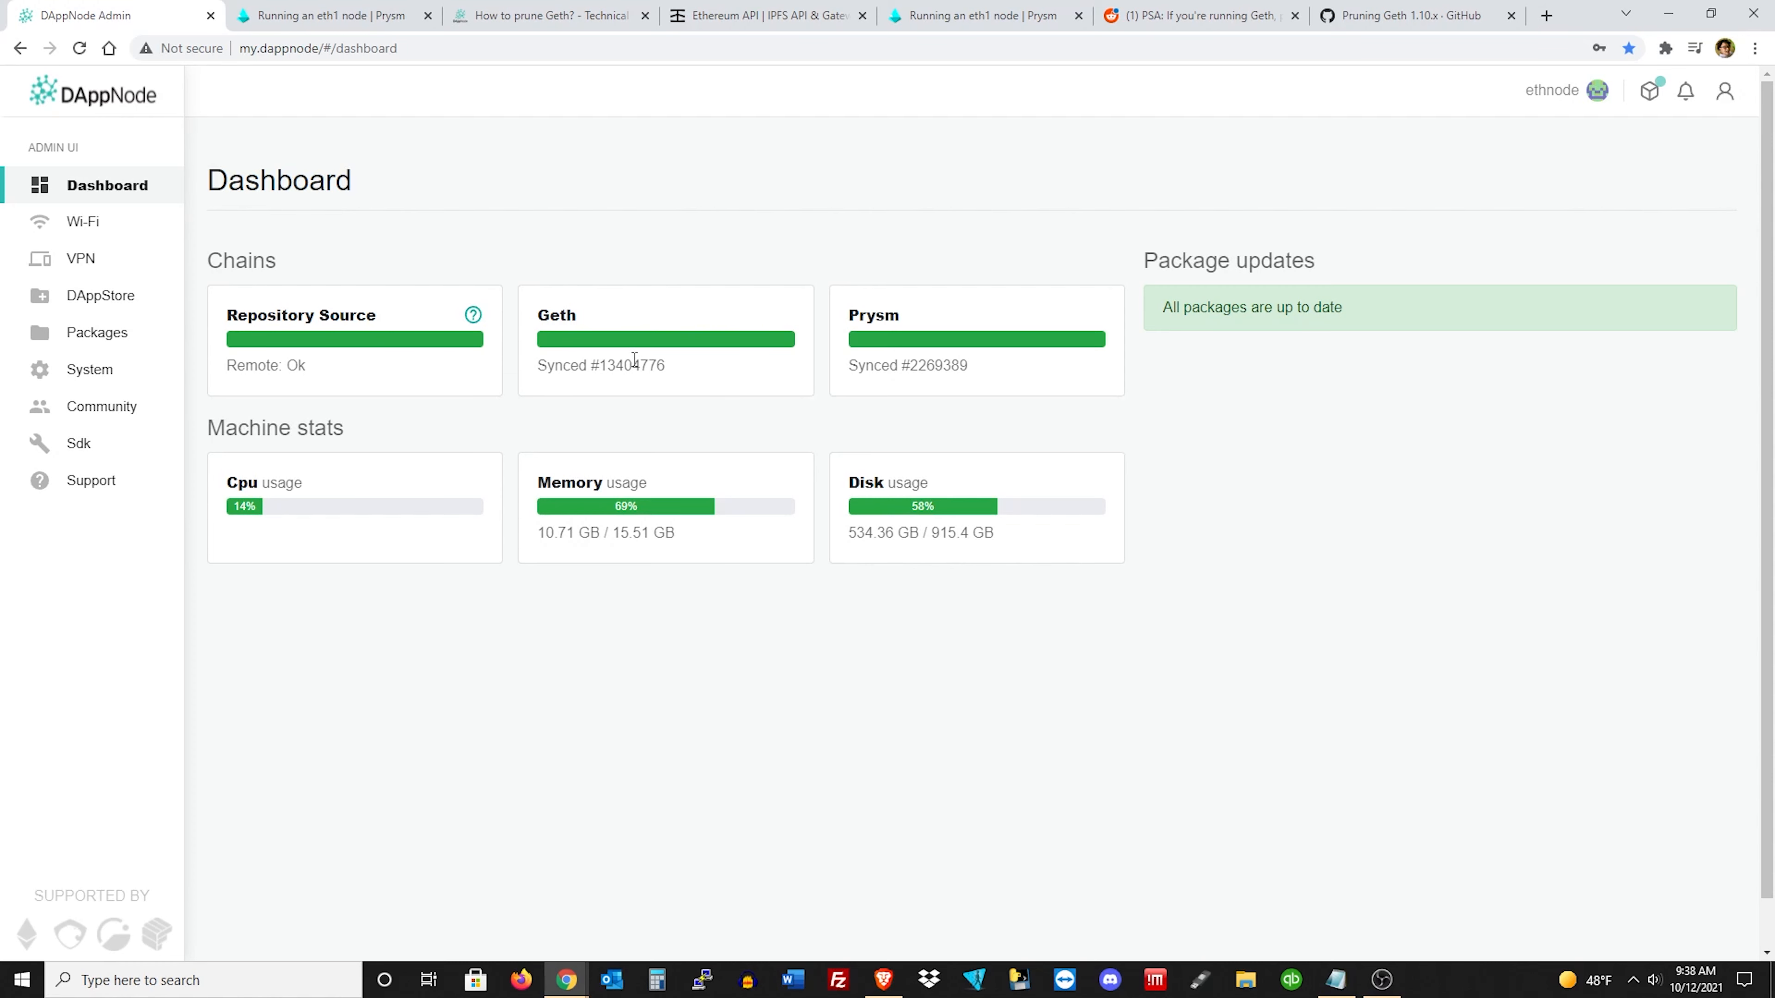
{"action": "mouse_move", "coordinate": [683, 391]}
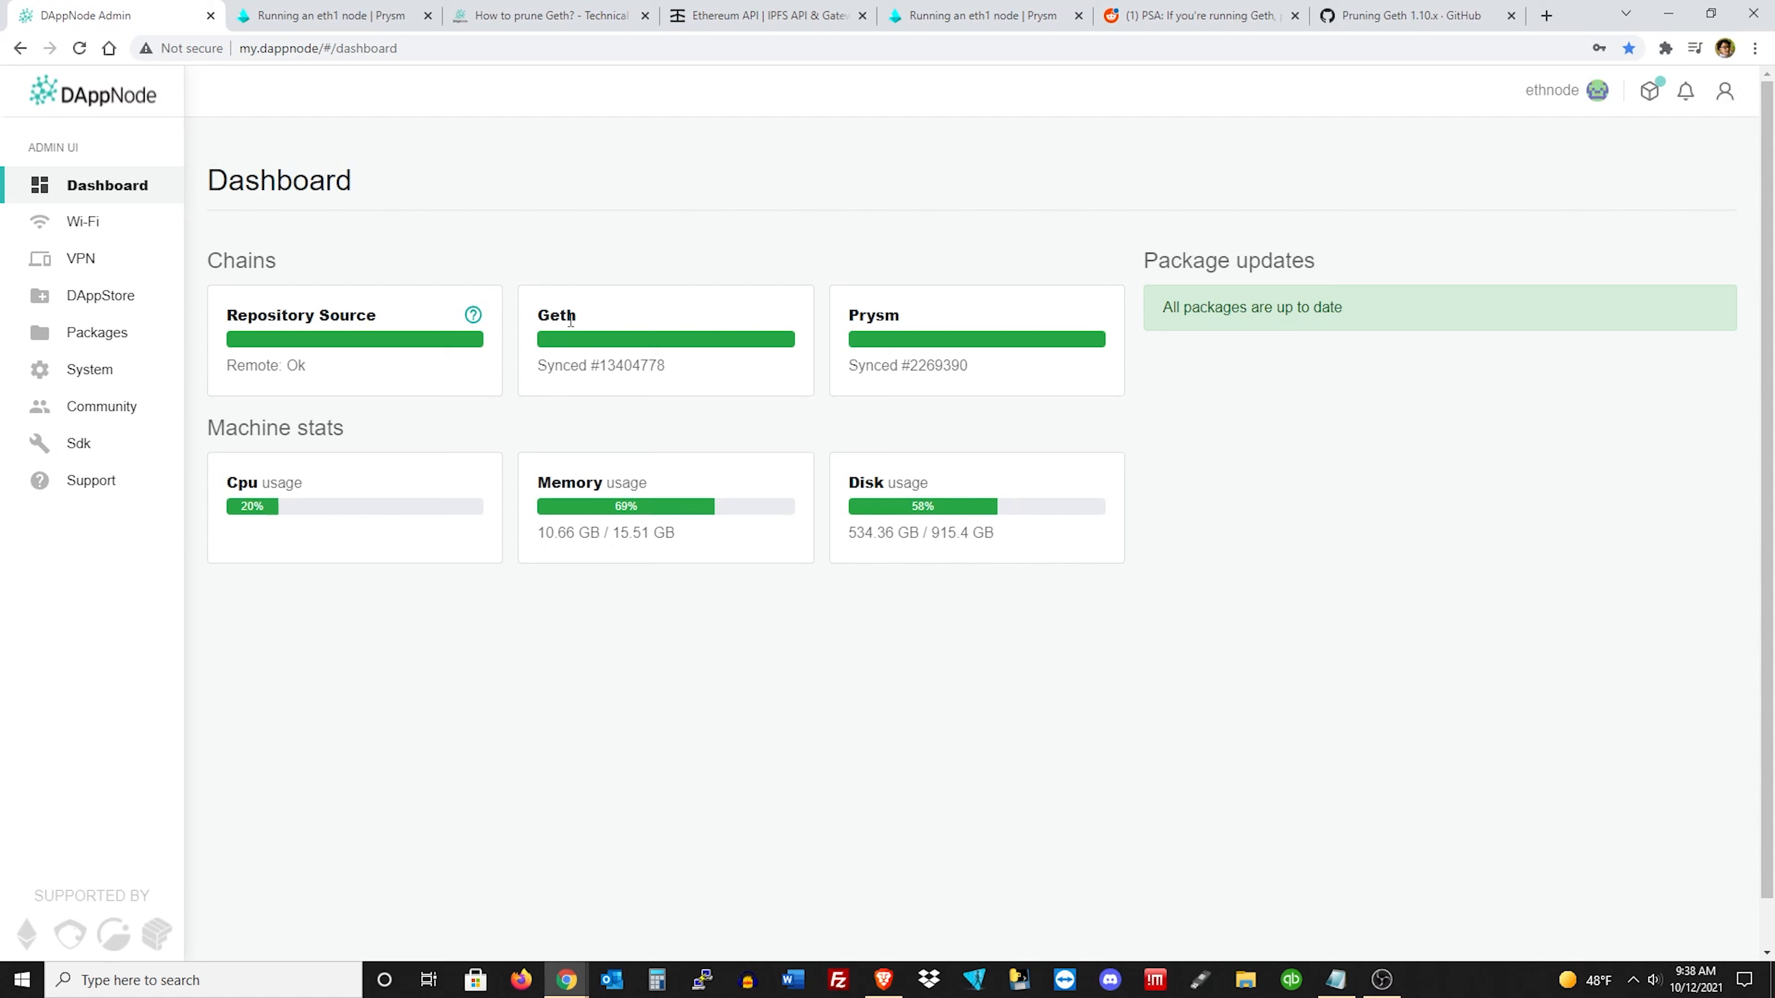
{"action": "mouse_move", "coordinate": [606, 344]}
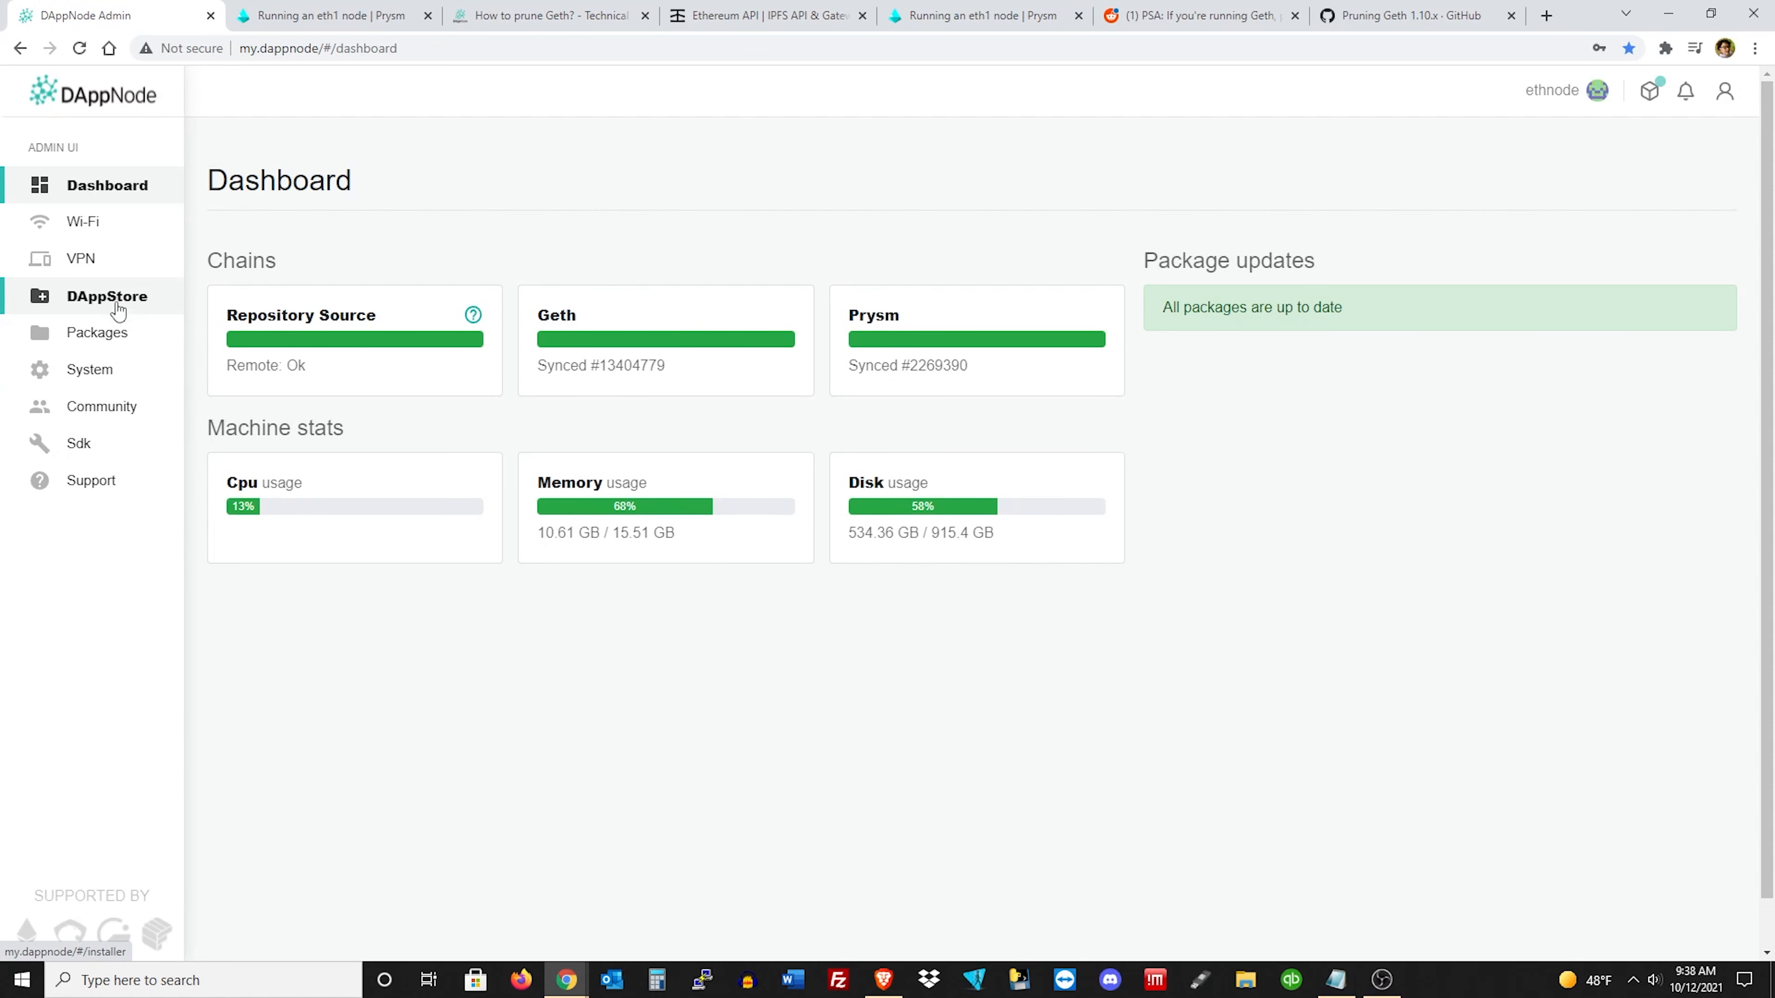
Show the Prysm package's configuration in the advanced editor with all environment variables.
{"action": "left_click", "coordinate": [96, 332]}
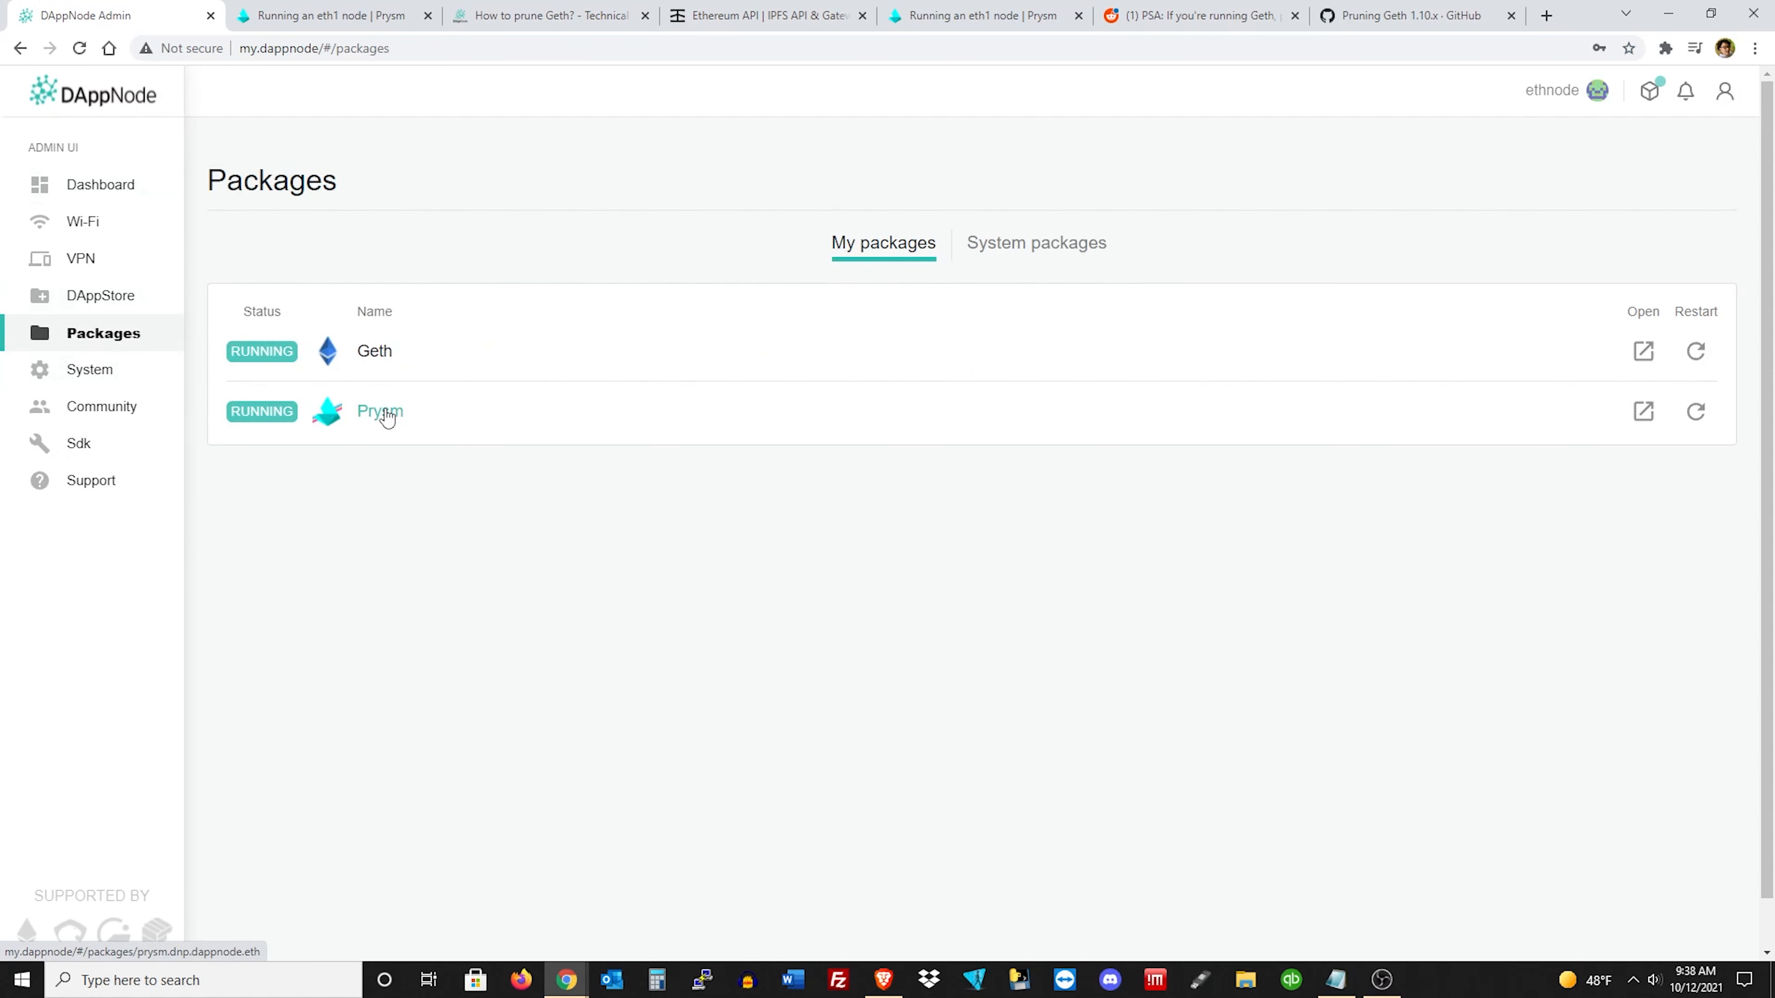
{"action": "left_click", "coordinate": [379, 411]}
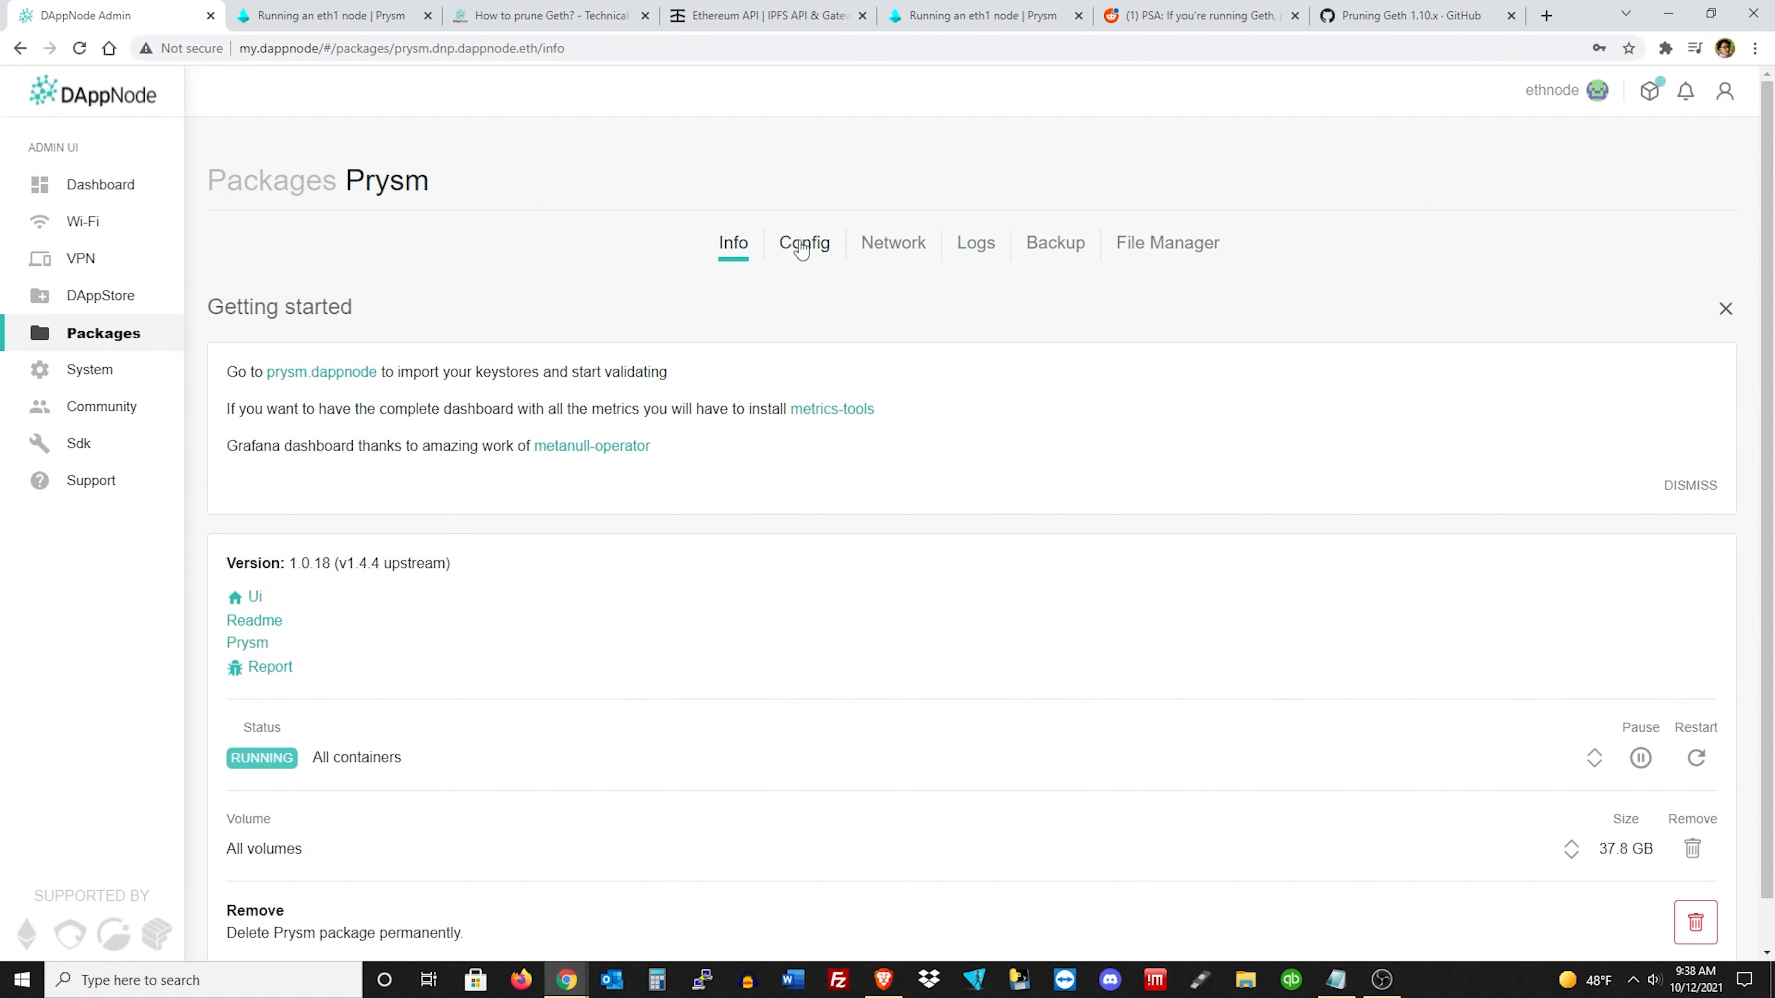
{"action": "left_click", "coordinate": [803, 242]}
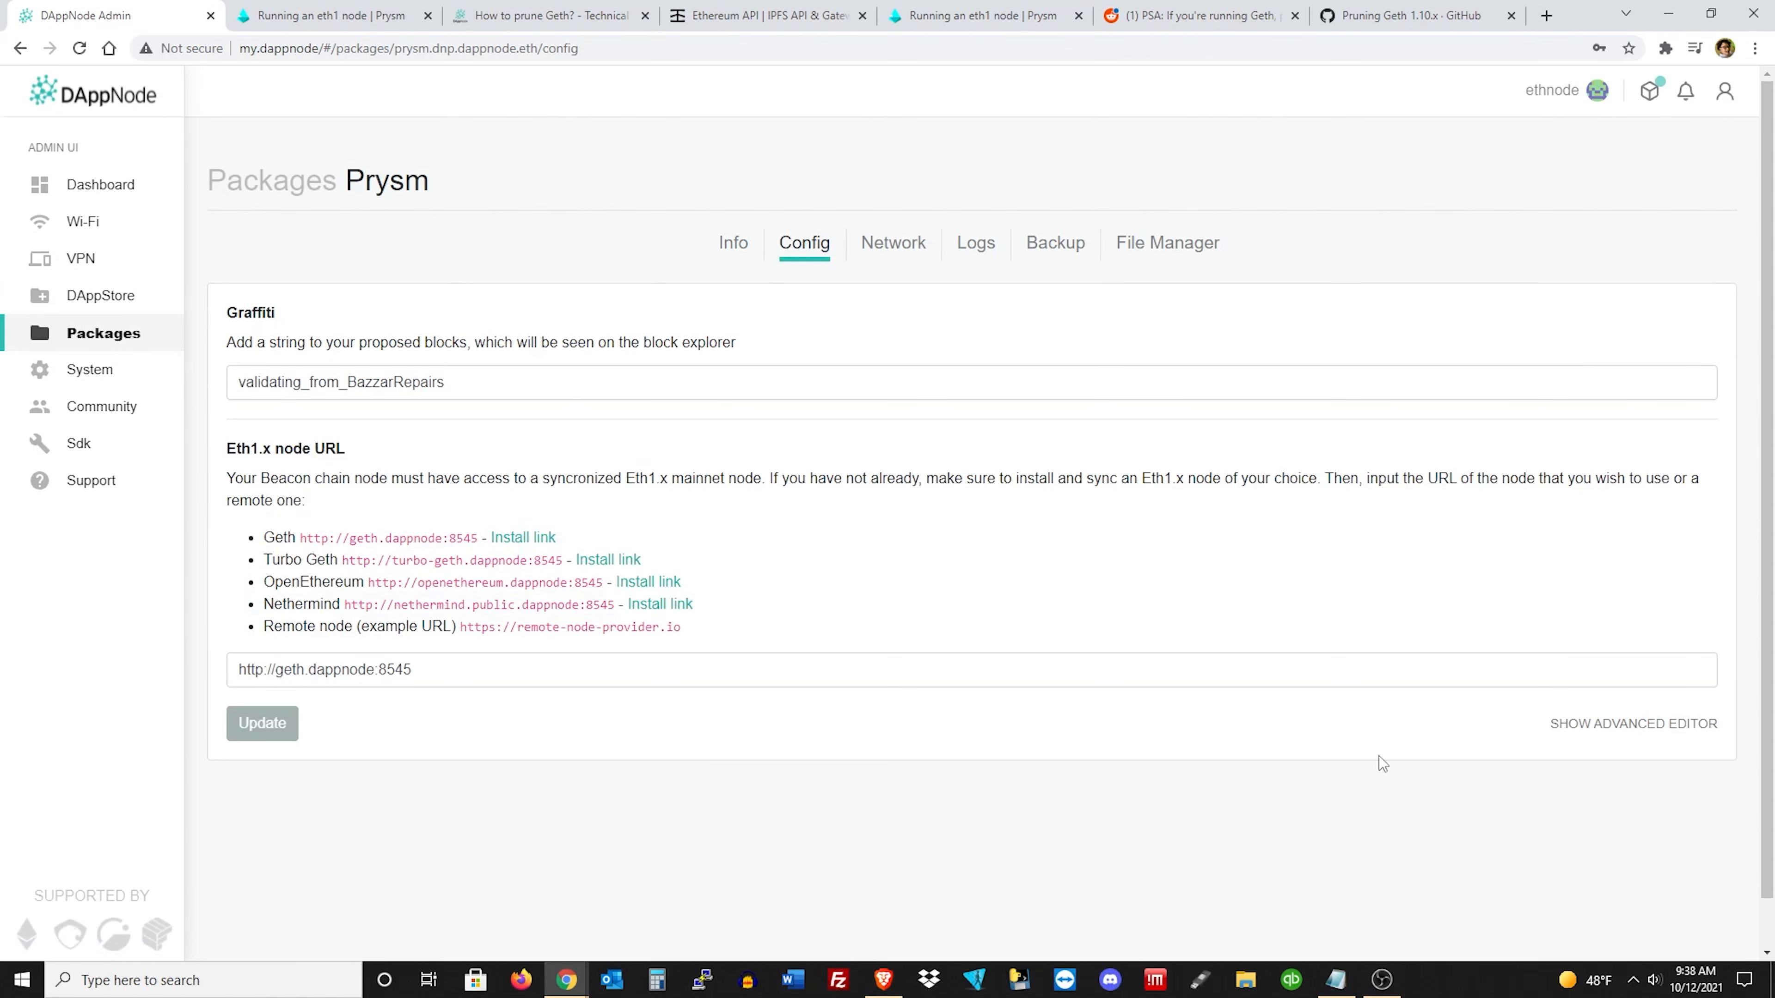
{"action": "left_click", "coordinate": [1634, 723]}
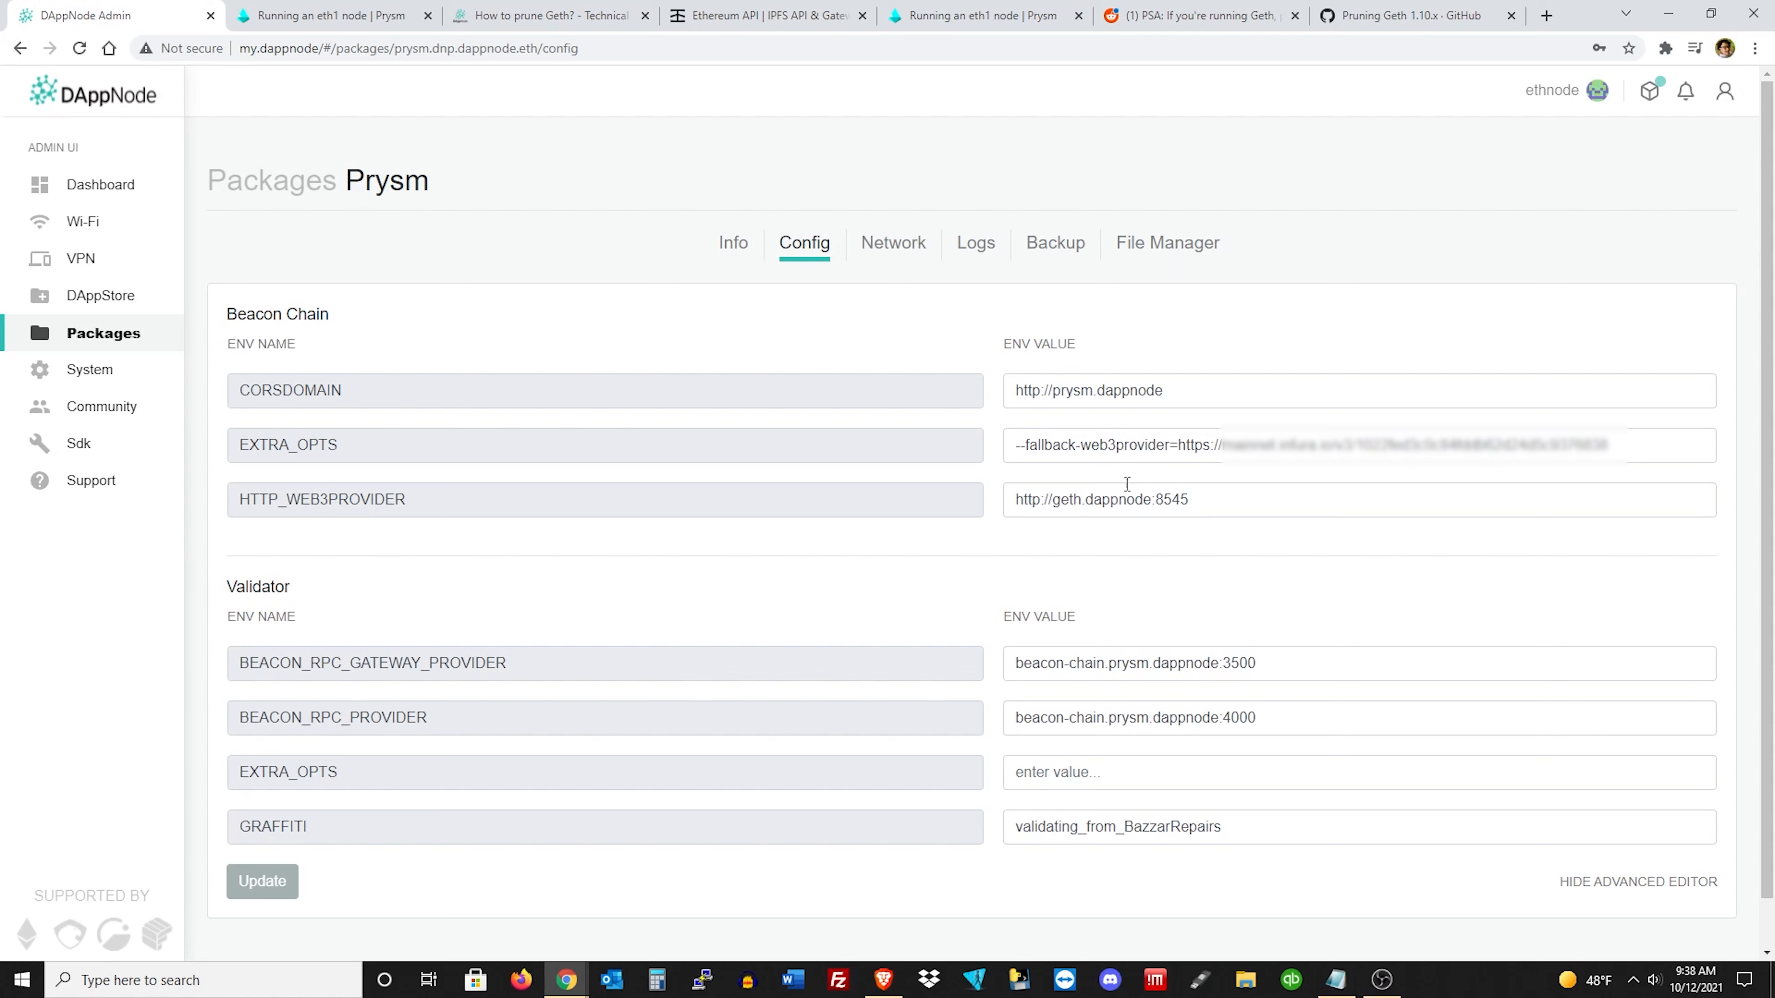
{"action": "mouse_move", "coordinate": [1337, 500]}
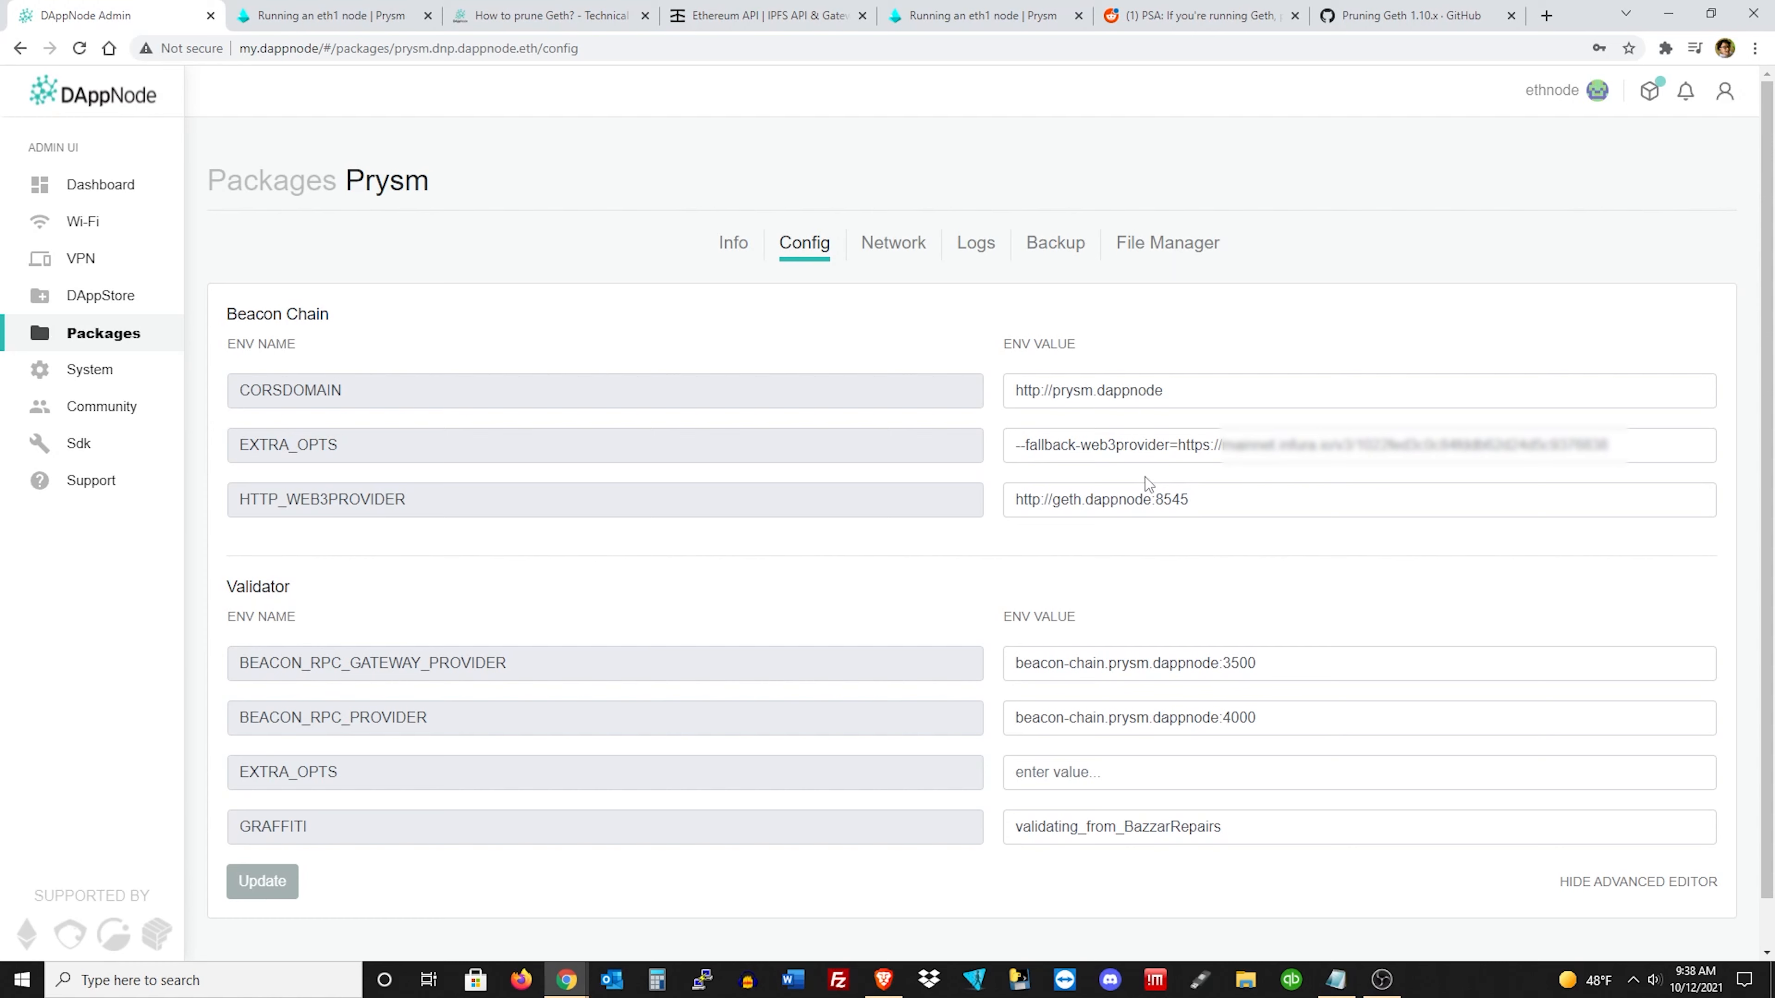
{"action": "mouse_move", "coordinate": [1210, 172]}
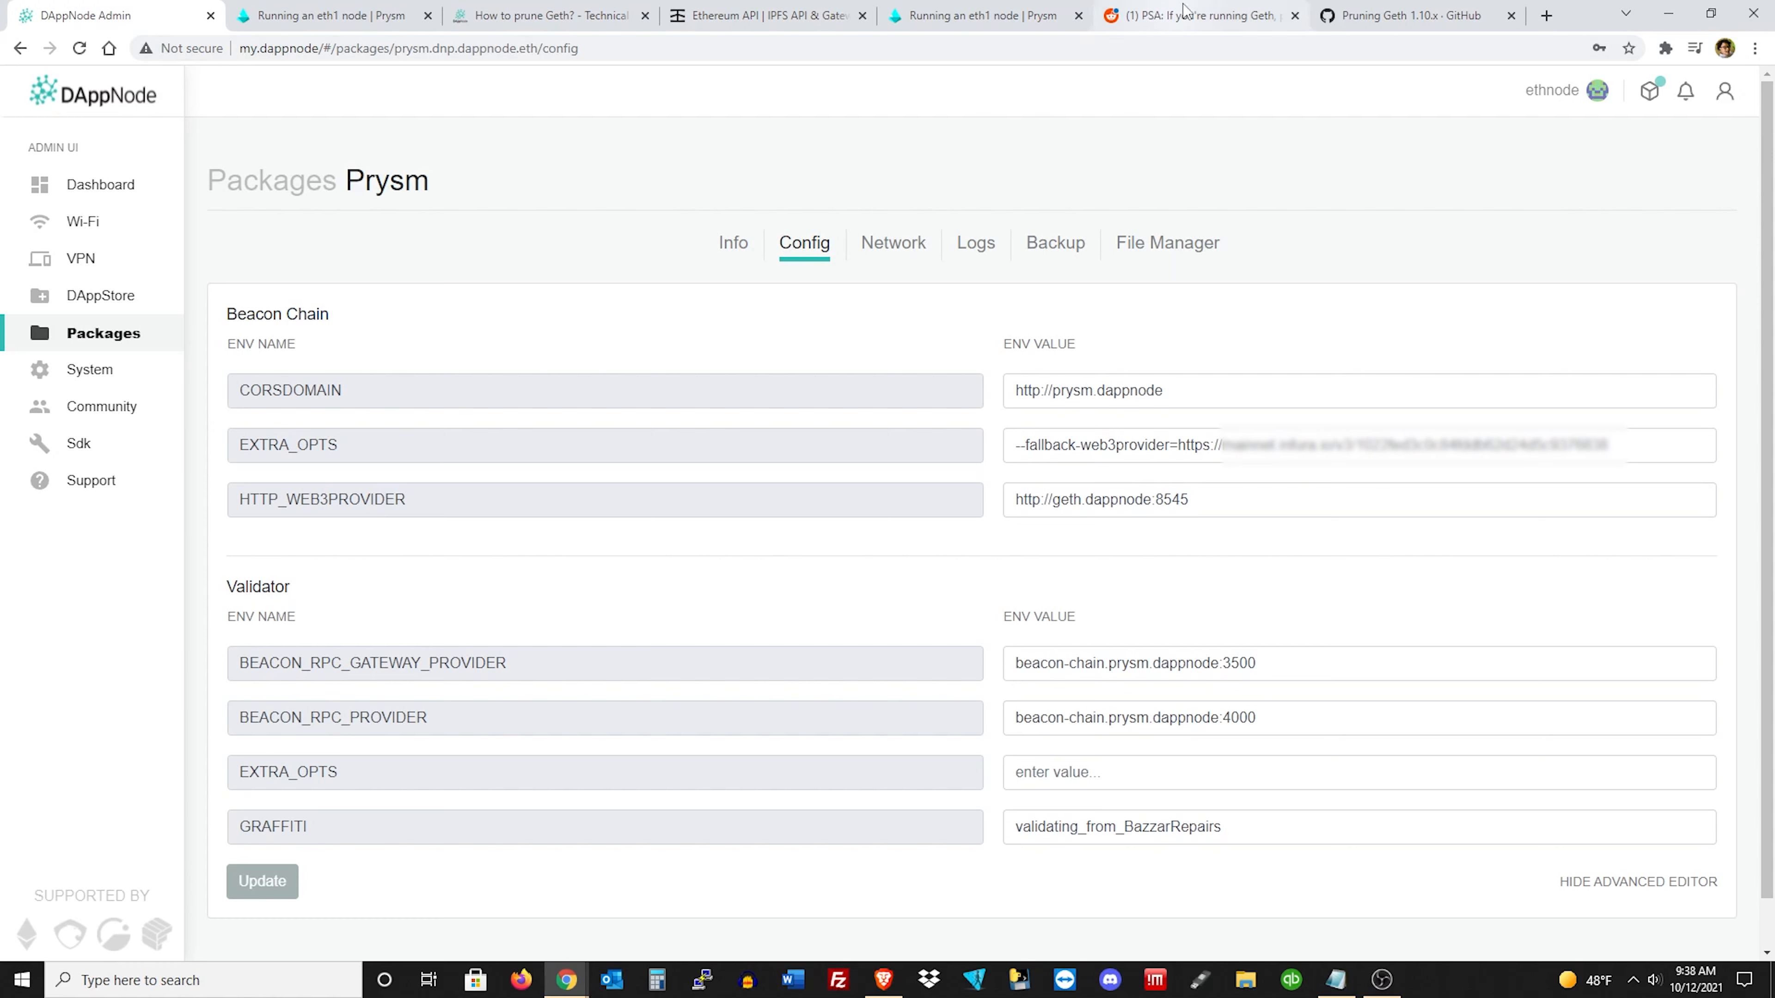
Reach the Infura Ethereum projects dashboard via the forum thread, starting and dismissing a new-project prompt.
{"action": "left_click", "coordinate": [544, 14]}
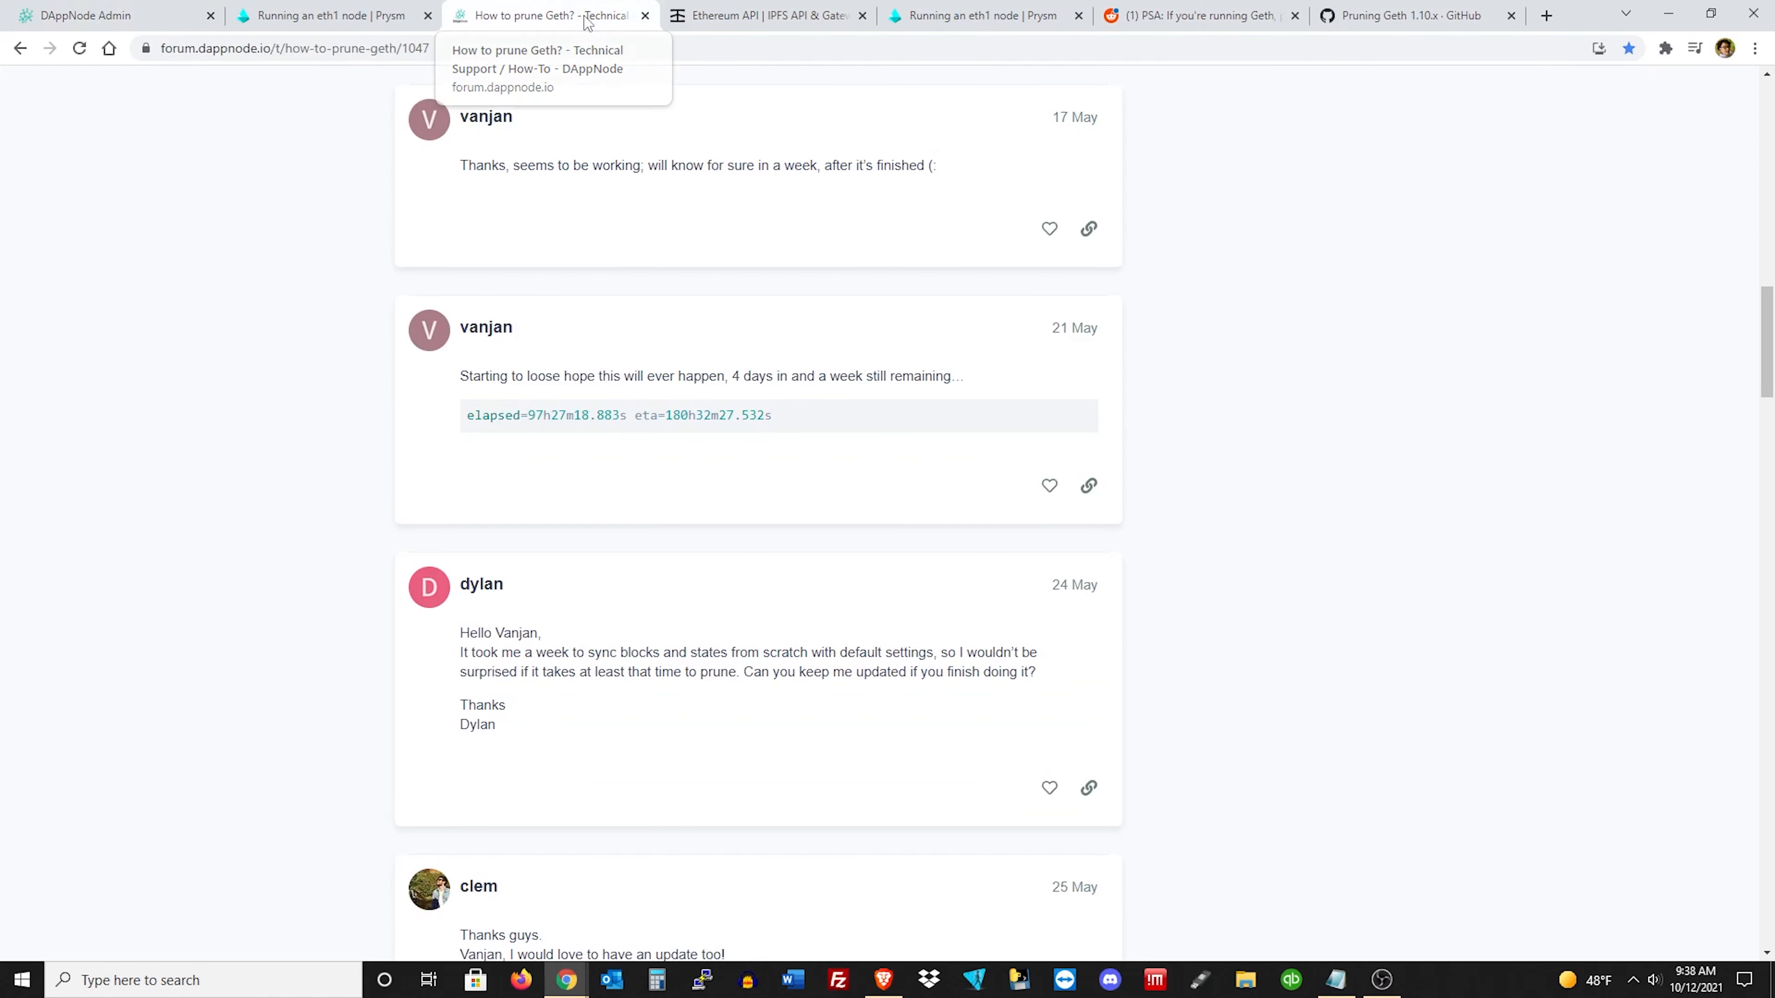
{"action": "left_click", "coordinate": [765, 14]}
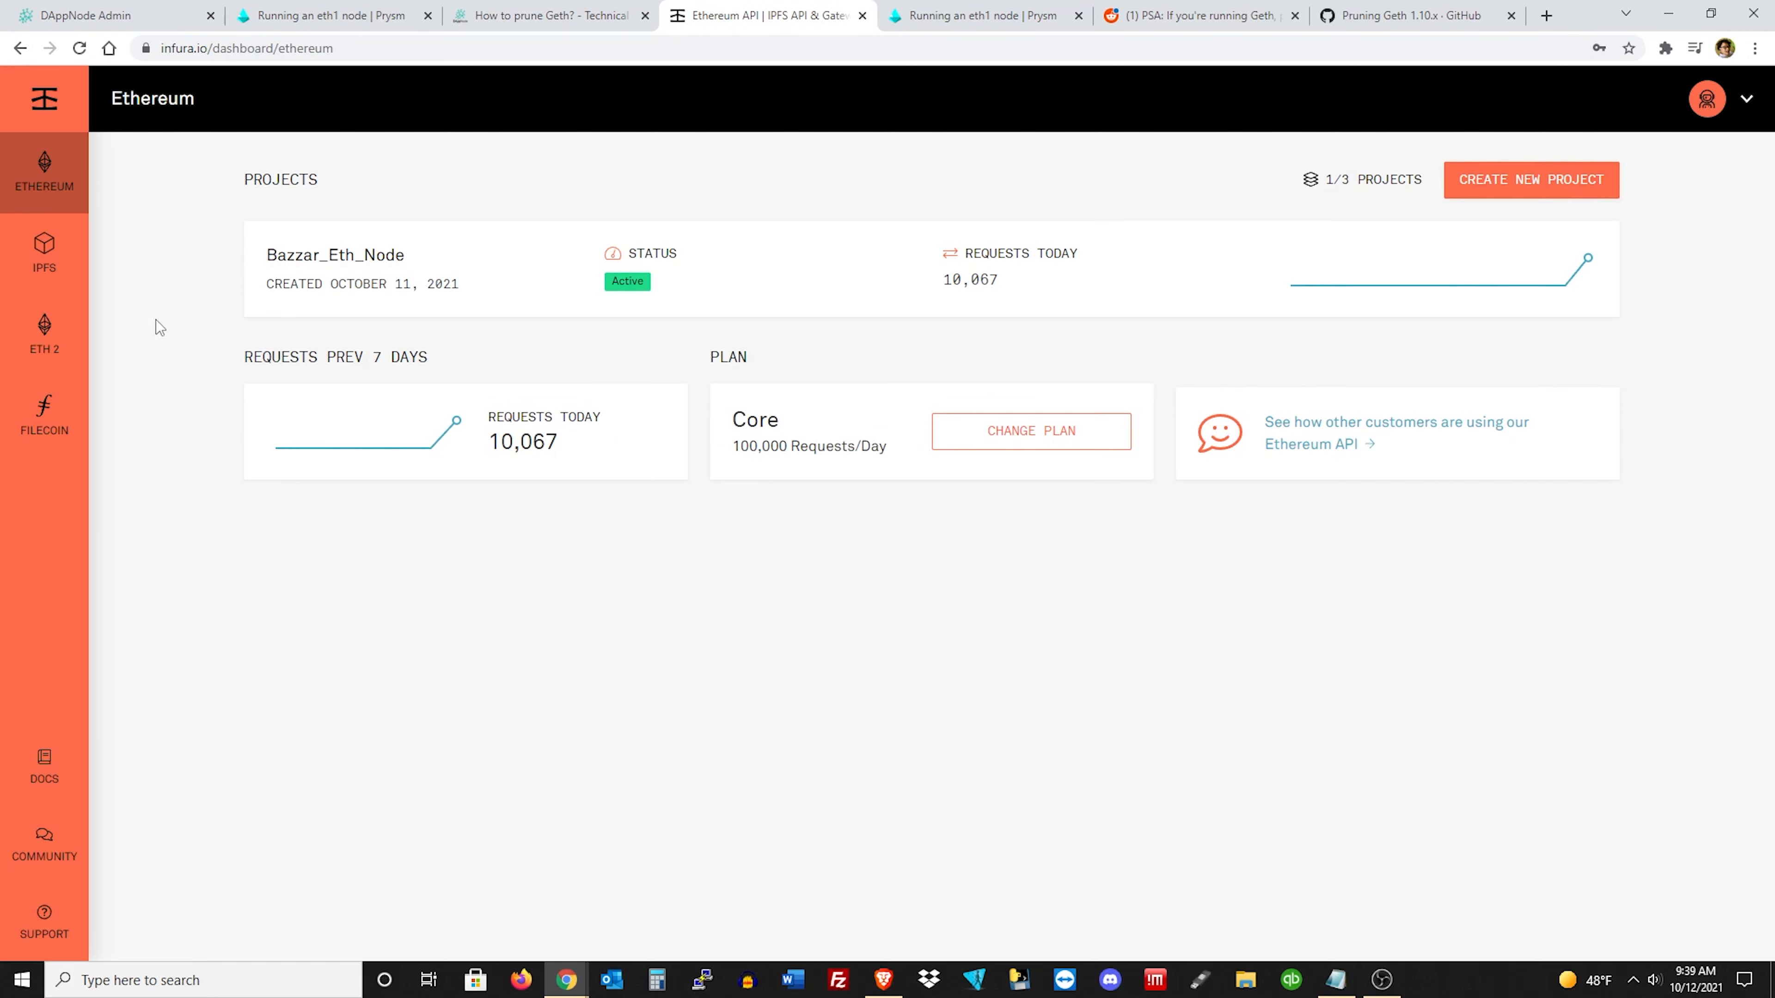
{"action": "mouse_move", "coordinate": [44, 248]}
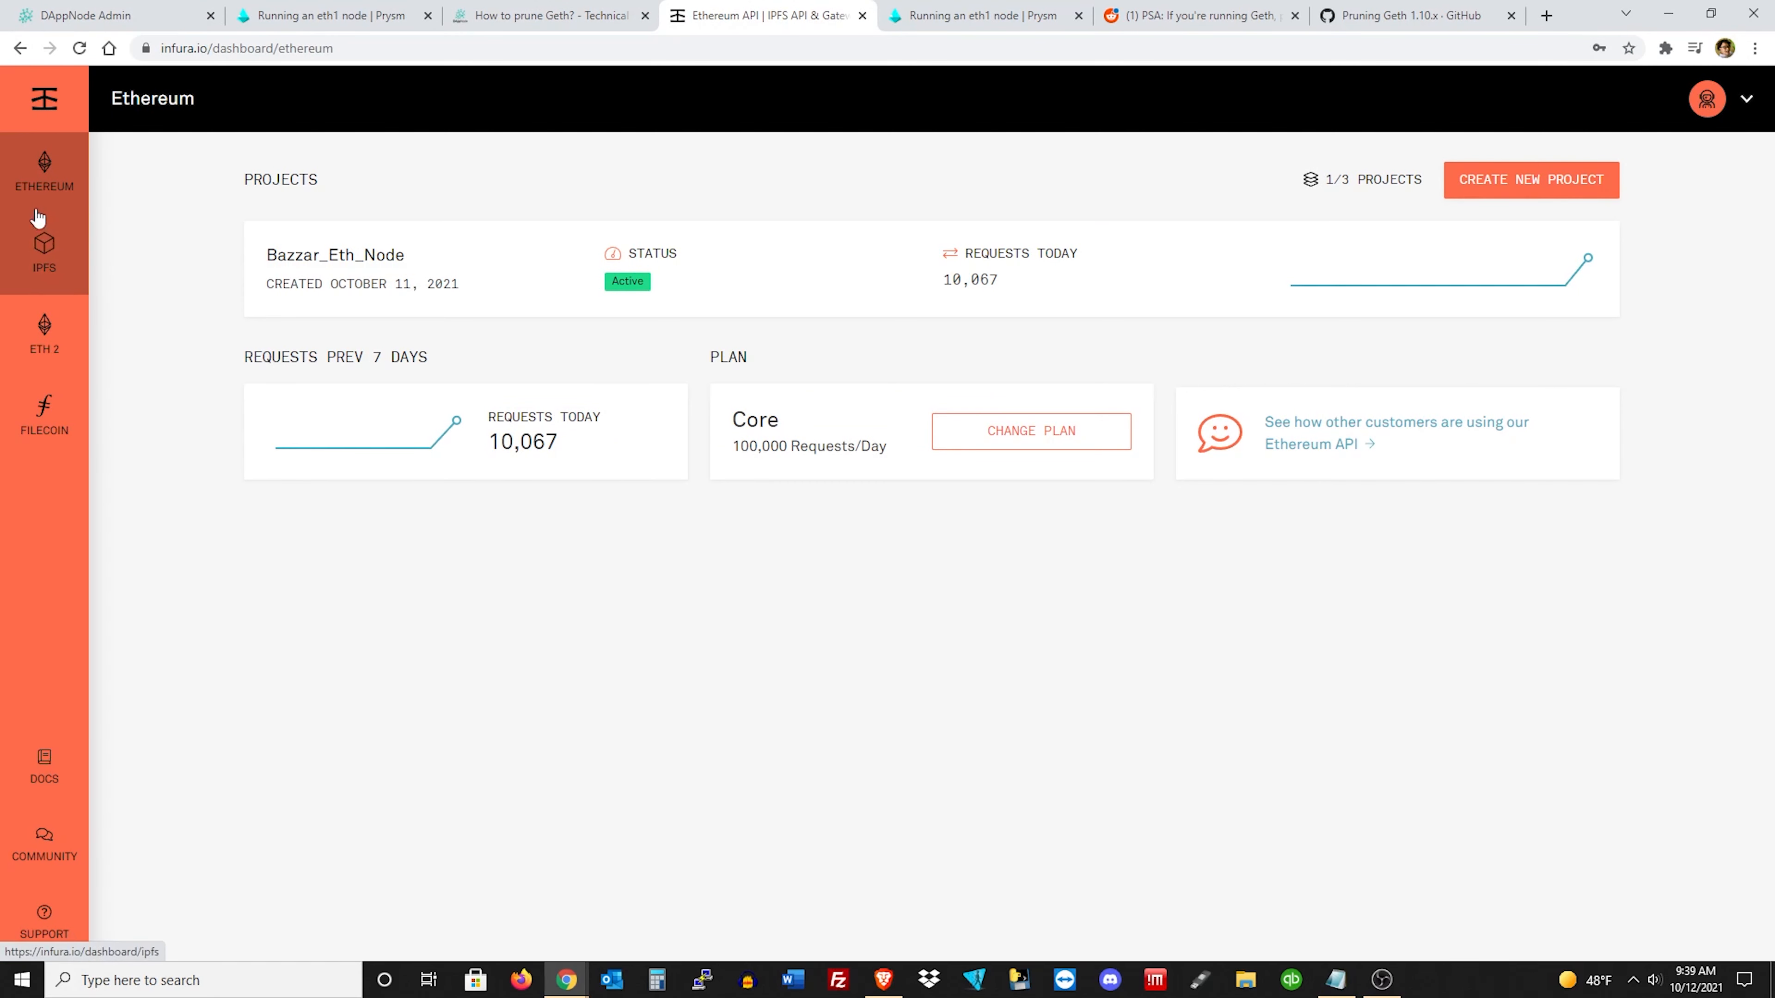
{"action": "mouse_move", "coordinate": [1755, 253]}
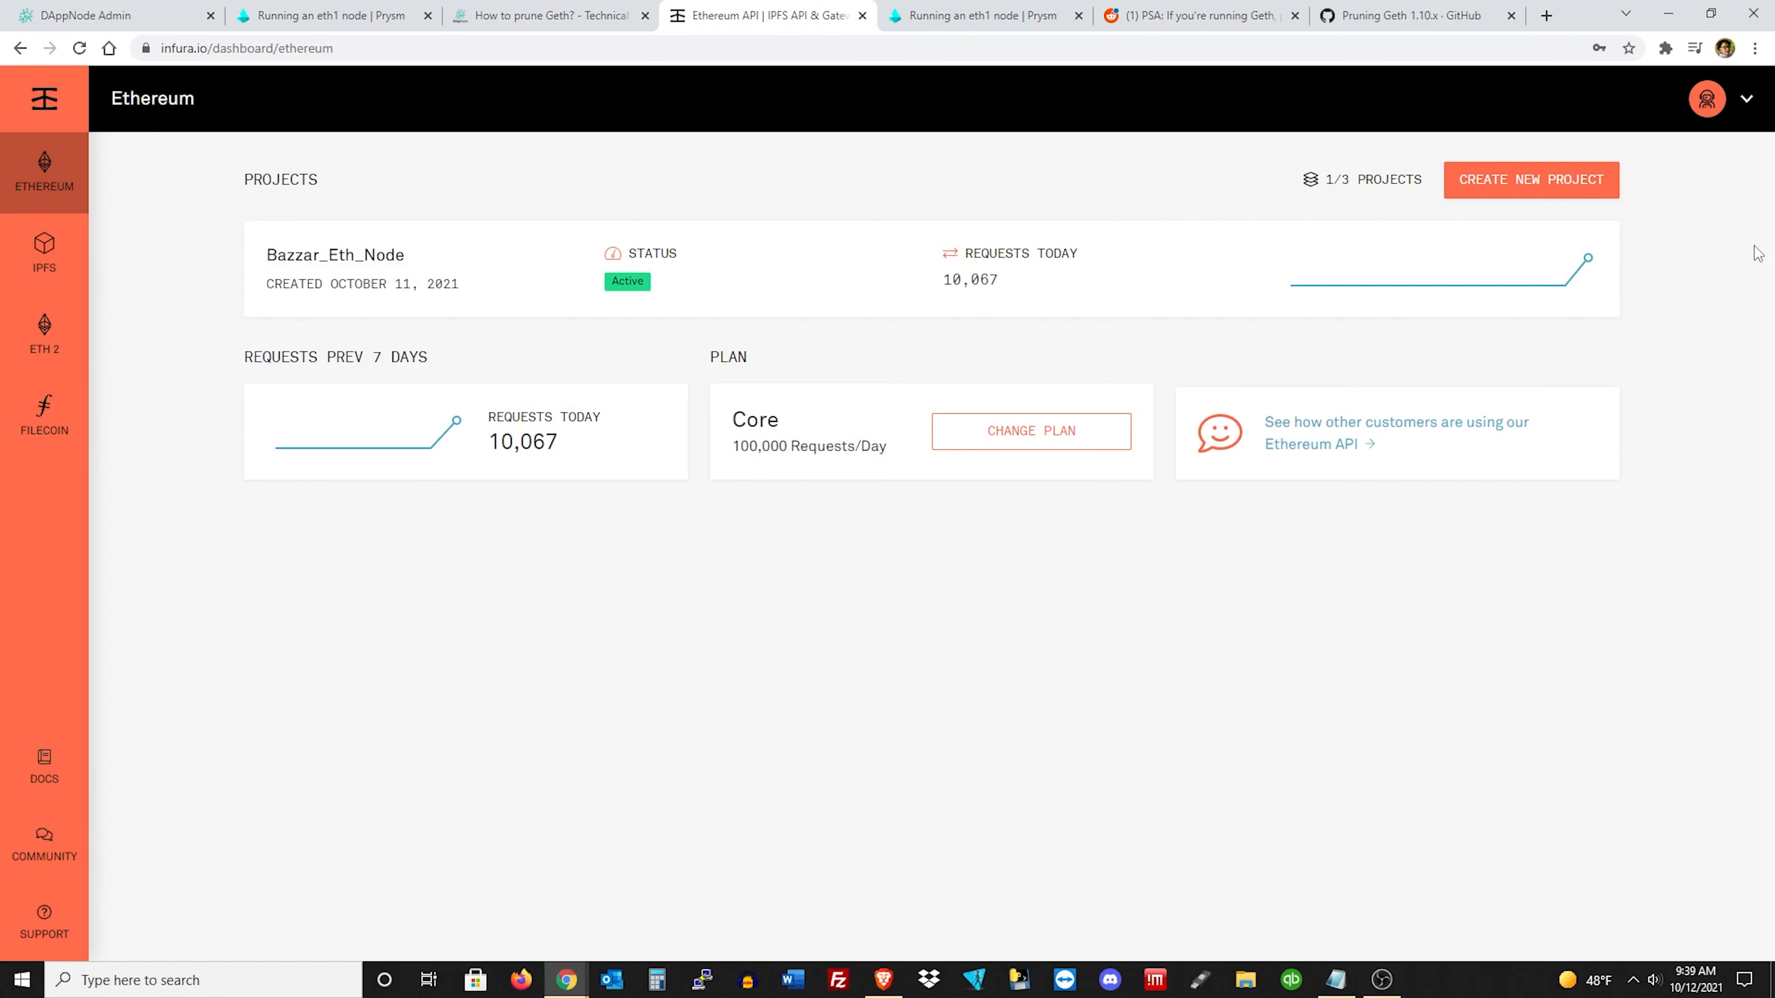
{"action": "mouse_move", "coordinate": [45, 167]}
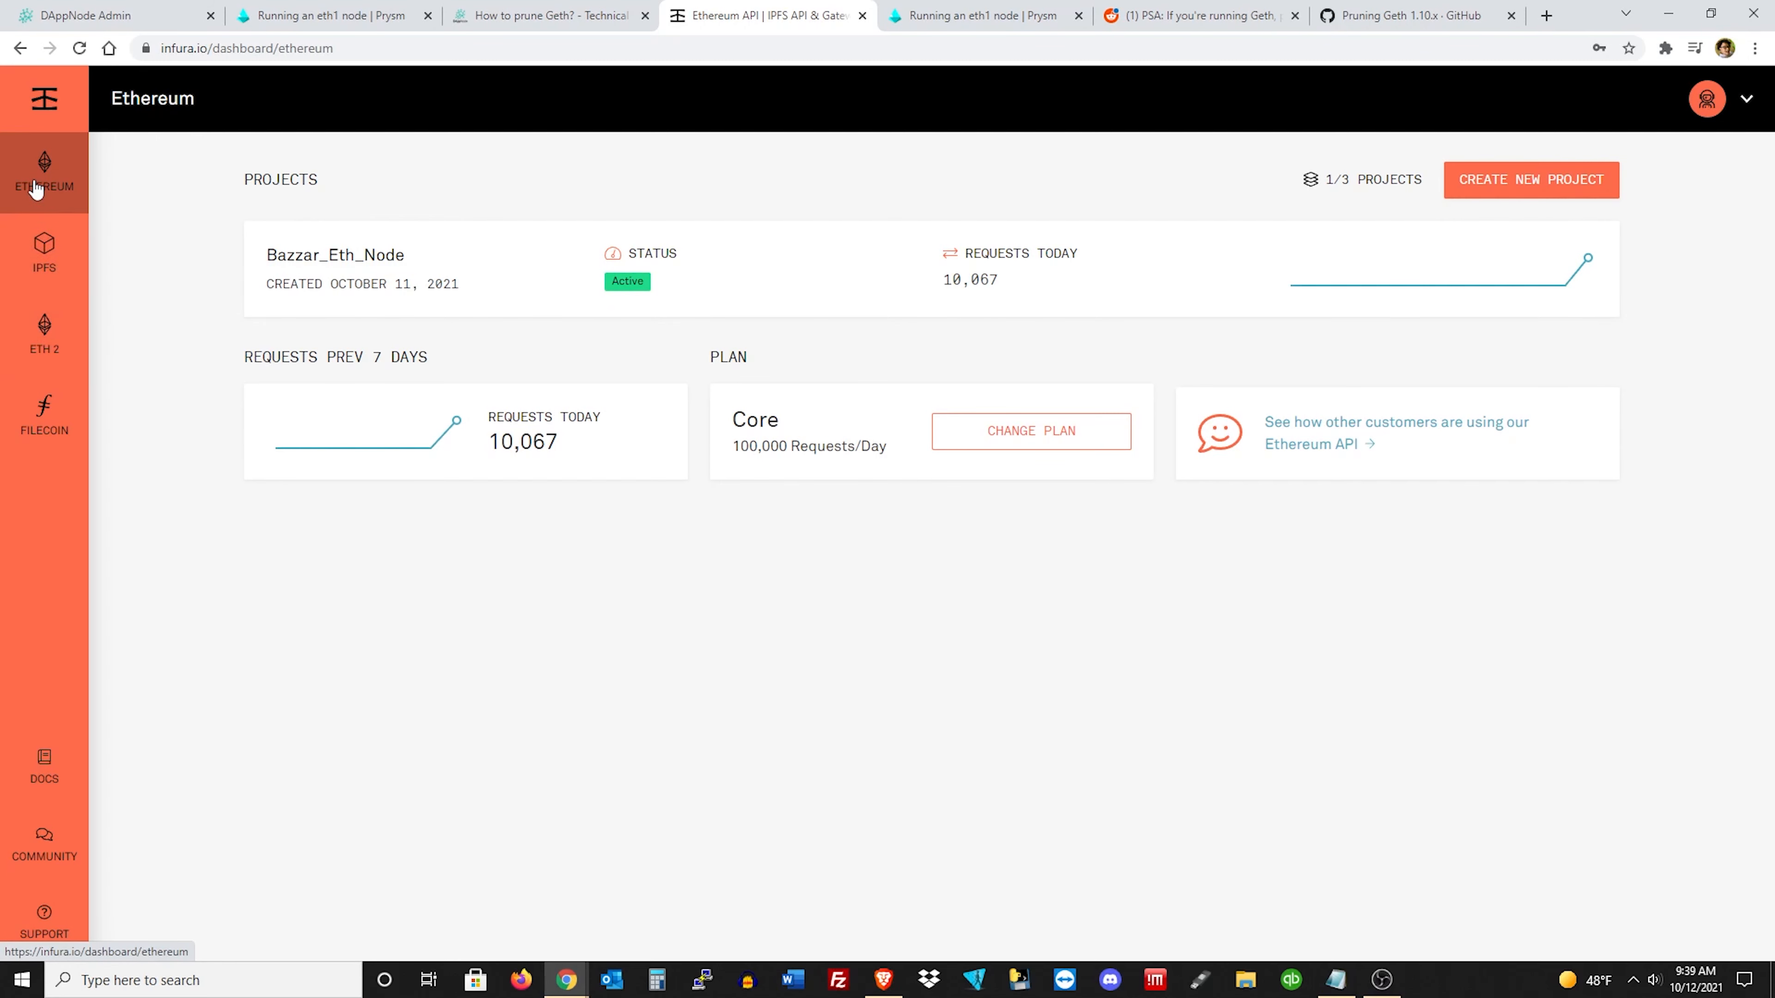
{"action": "mouse_move", "coordinate": [238, 176]}
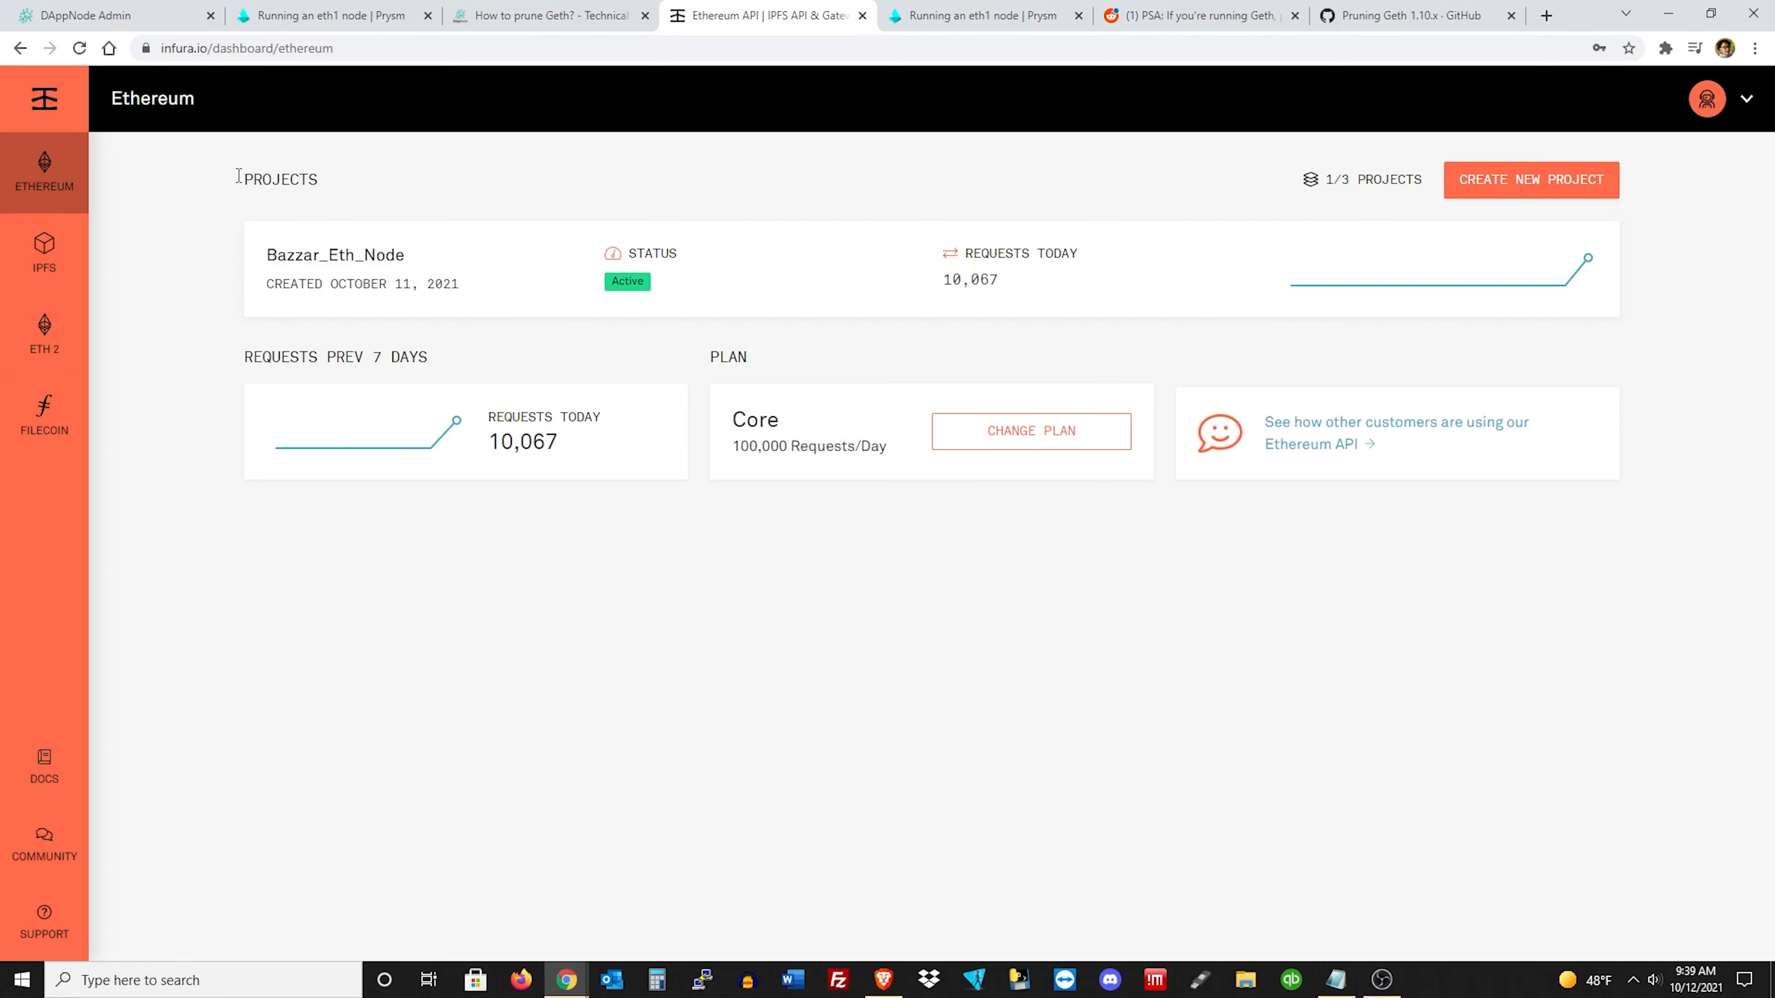
{"action": "left_click", "coordinate": [1531, 179]}
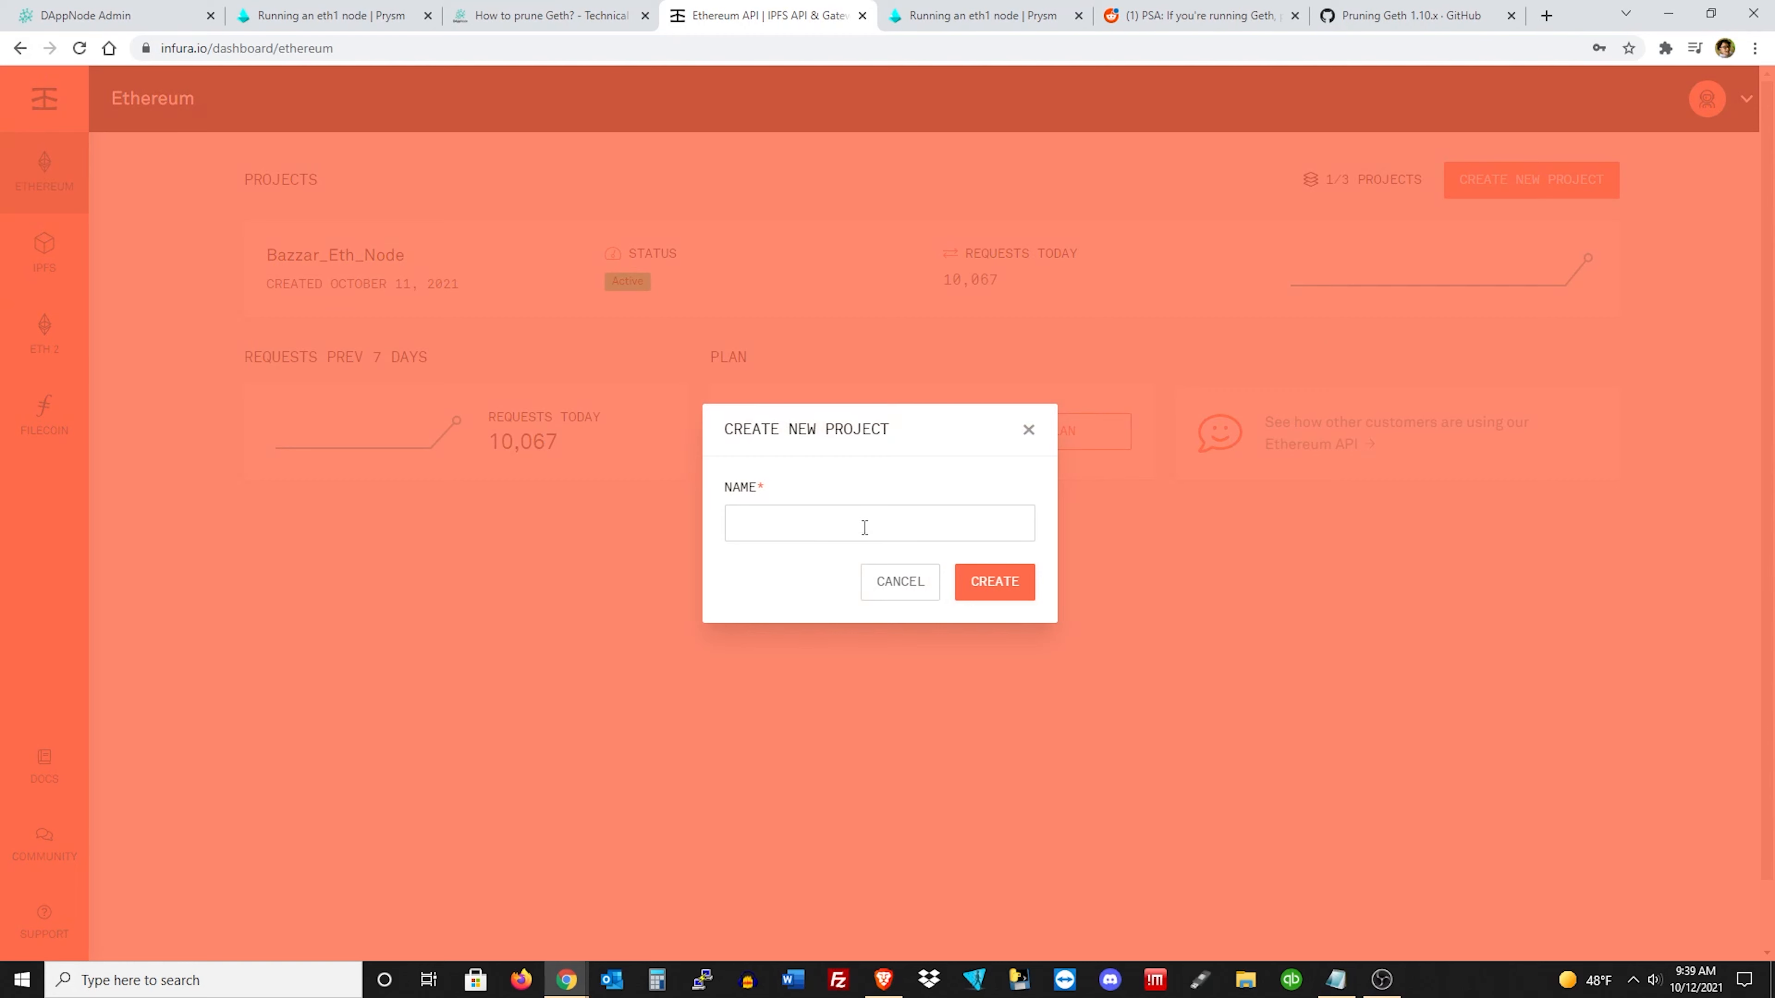
{"action": "left_click", "coordinate": [899, 581]}
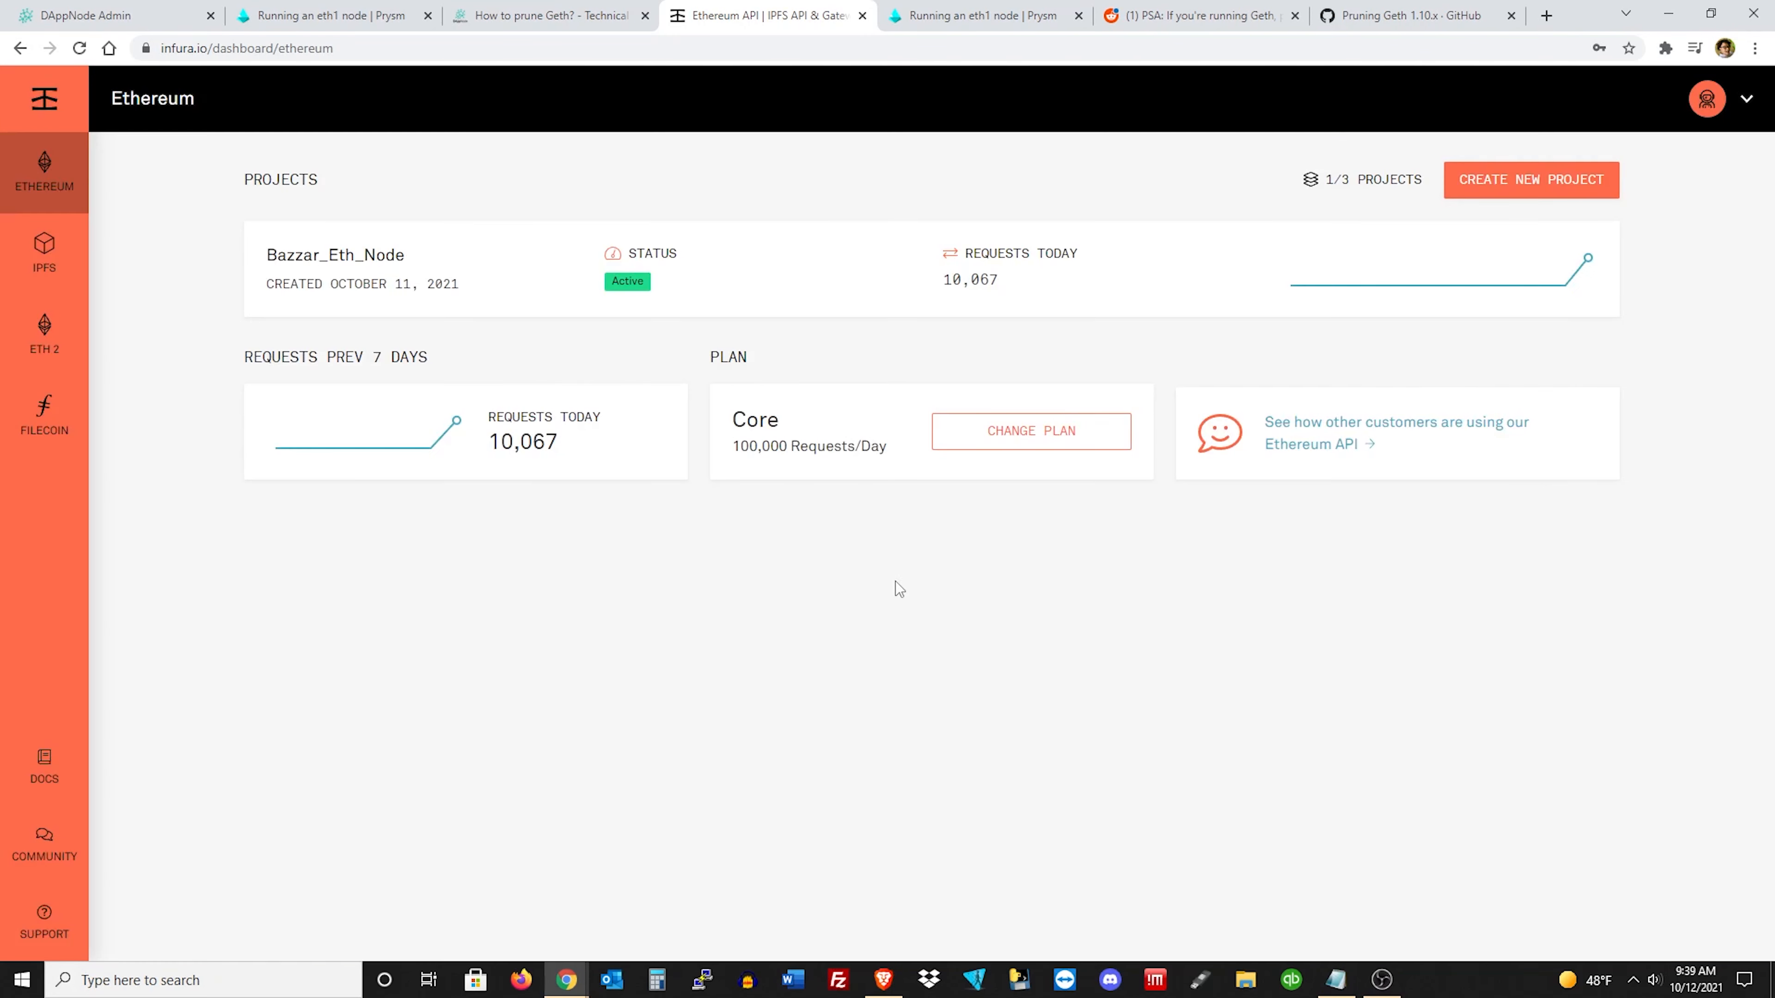
{"action": "mouse_move", "coordinate": [1498, 509]}
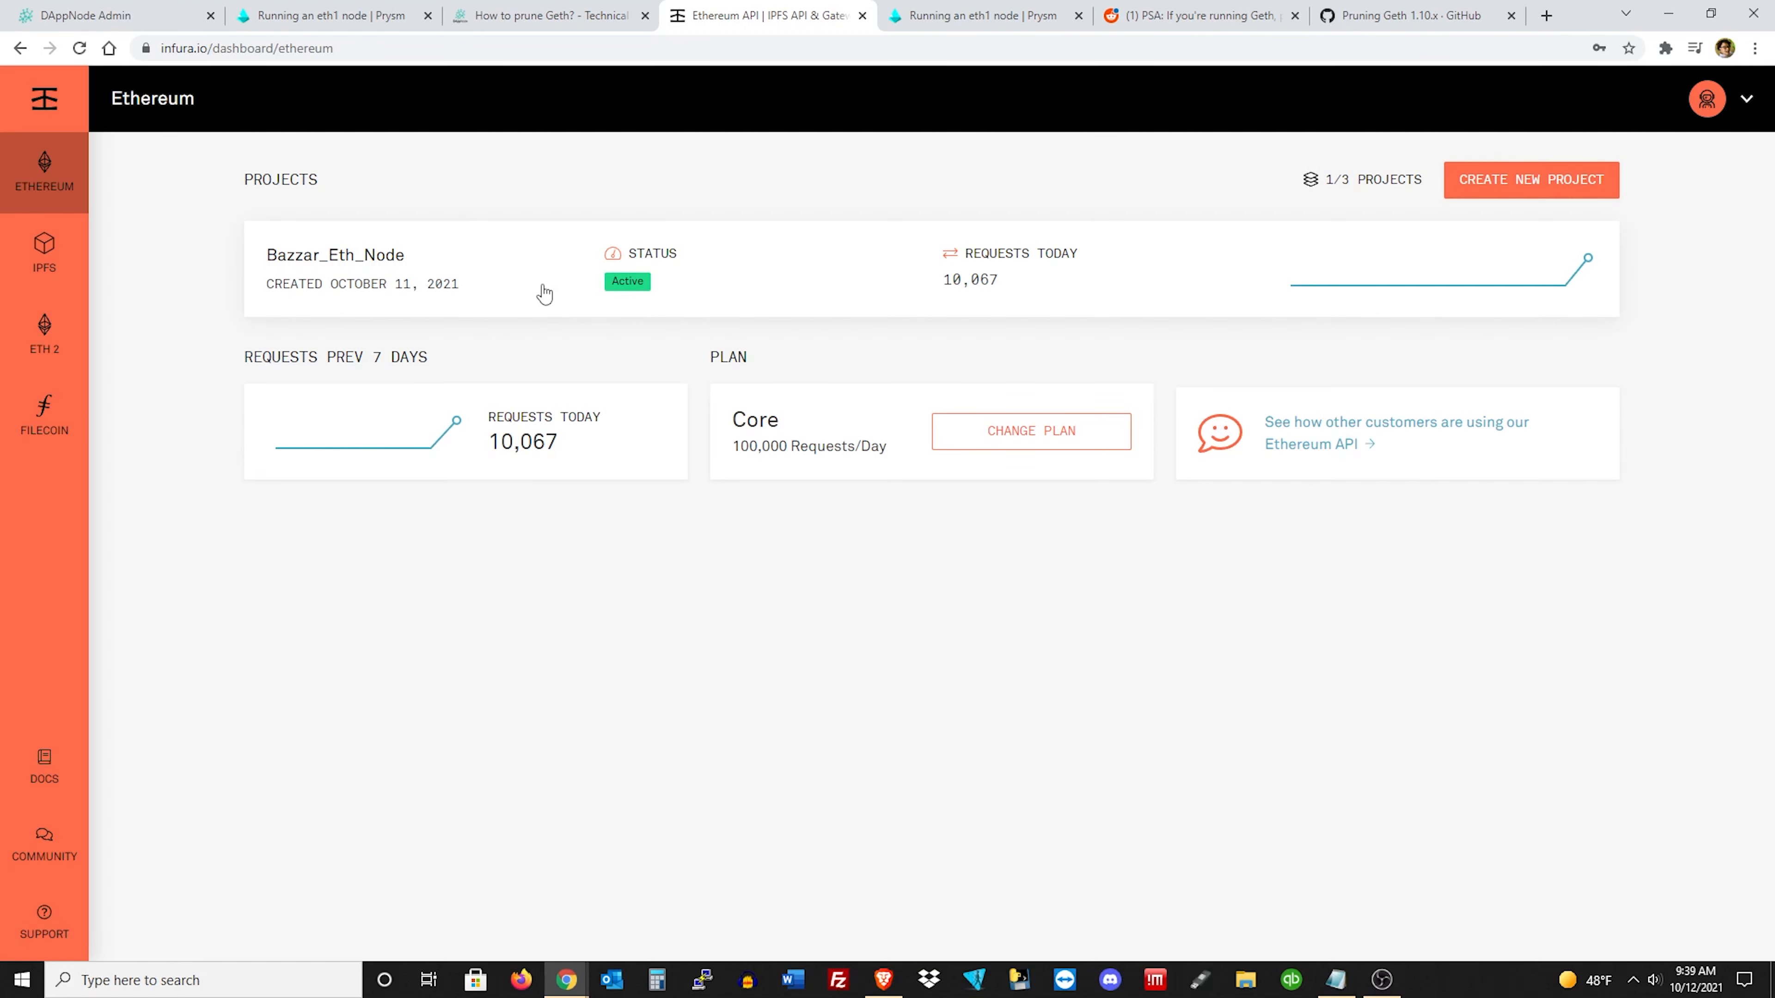
View the Bazzar_Eth_Node project's settings with its project ID, secret and Mainnet endpoints.
{"action": "left_click", "coordinate": [335, 268]}
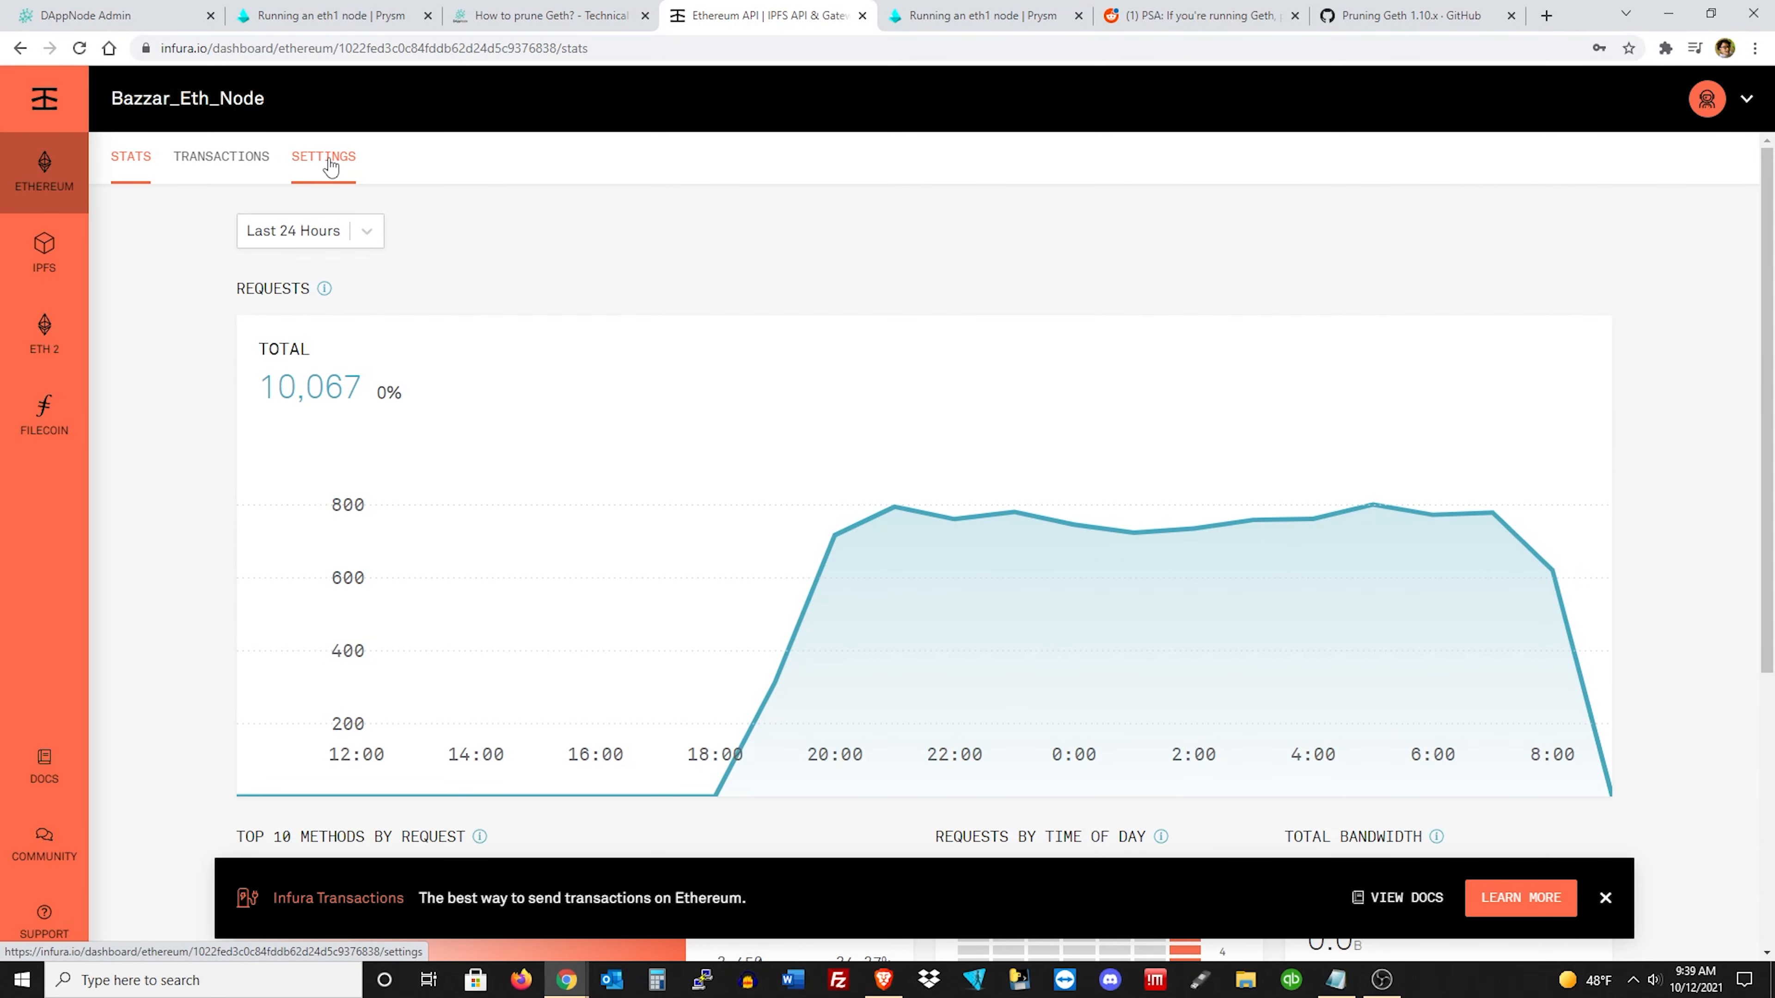
{"action": "left_click", "coordinate": [323, 156]}
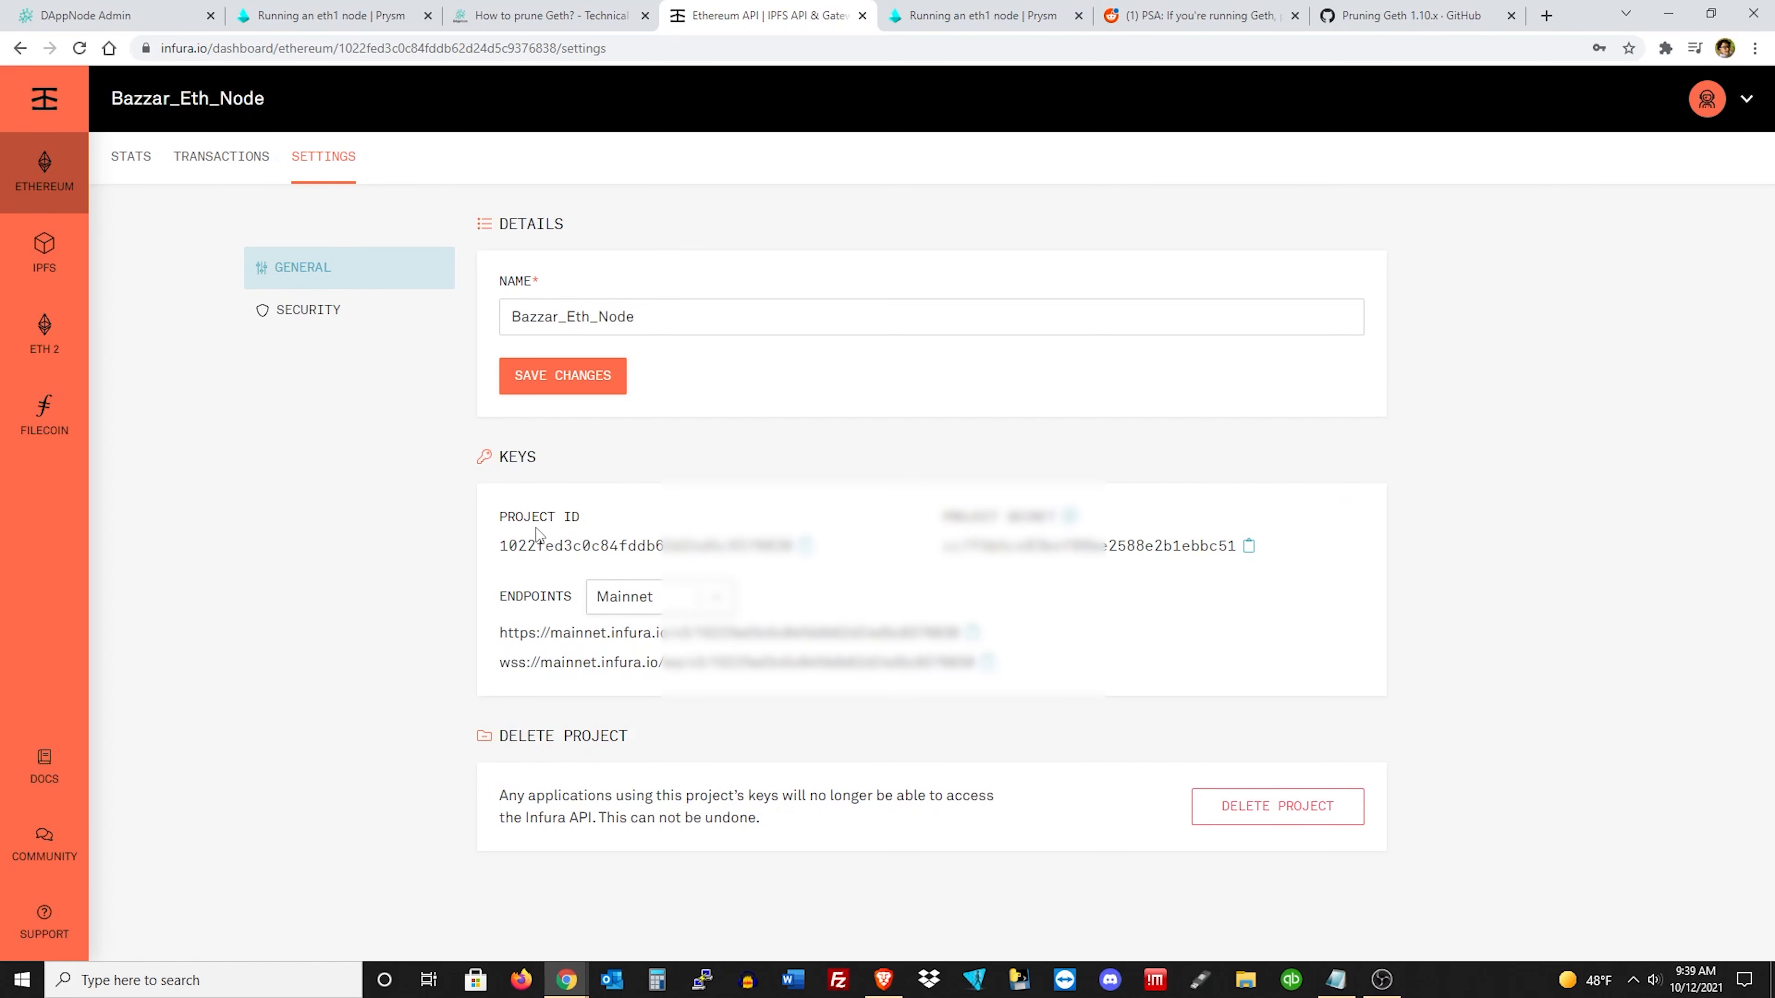
{"action": "mouse_move", "coordinate": [557, 654]}
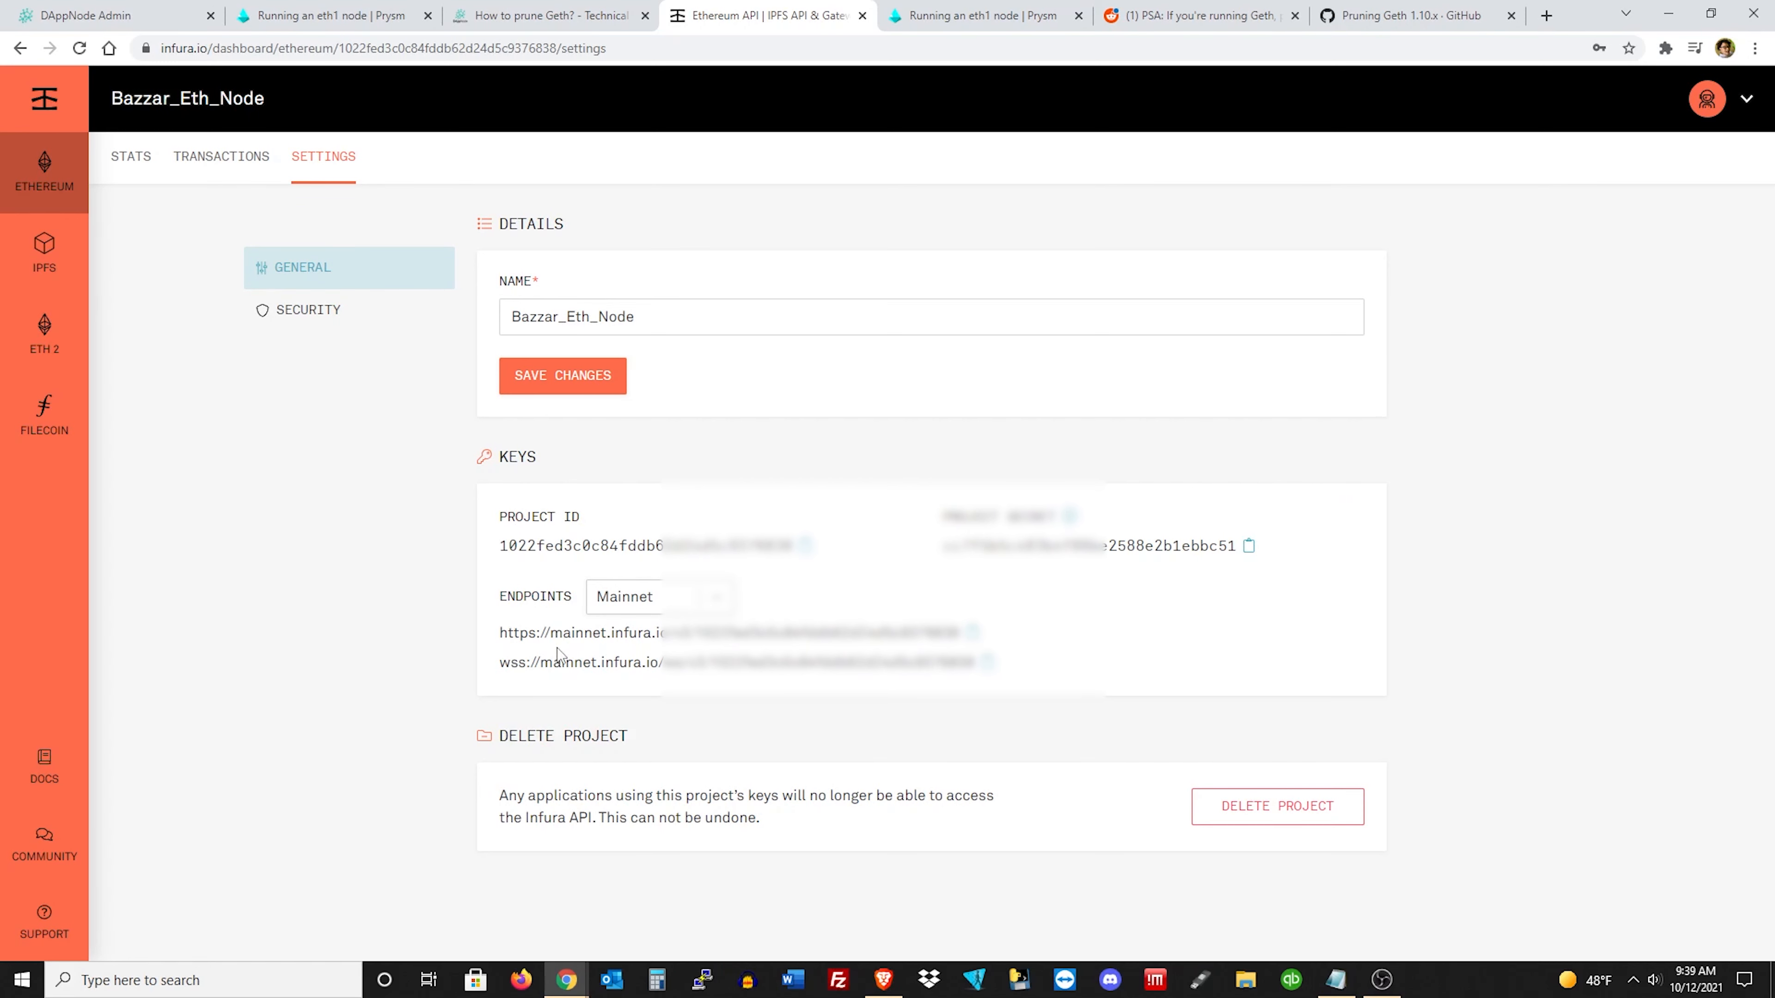
{"action": "mouse_move", "coordinate": [834, 685]}
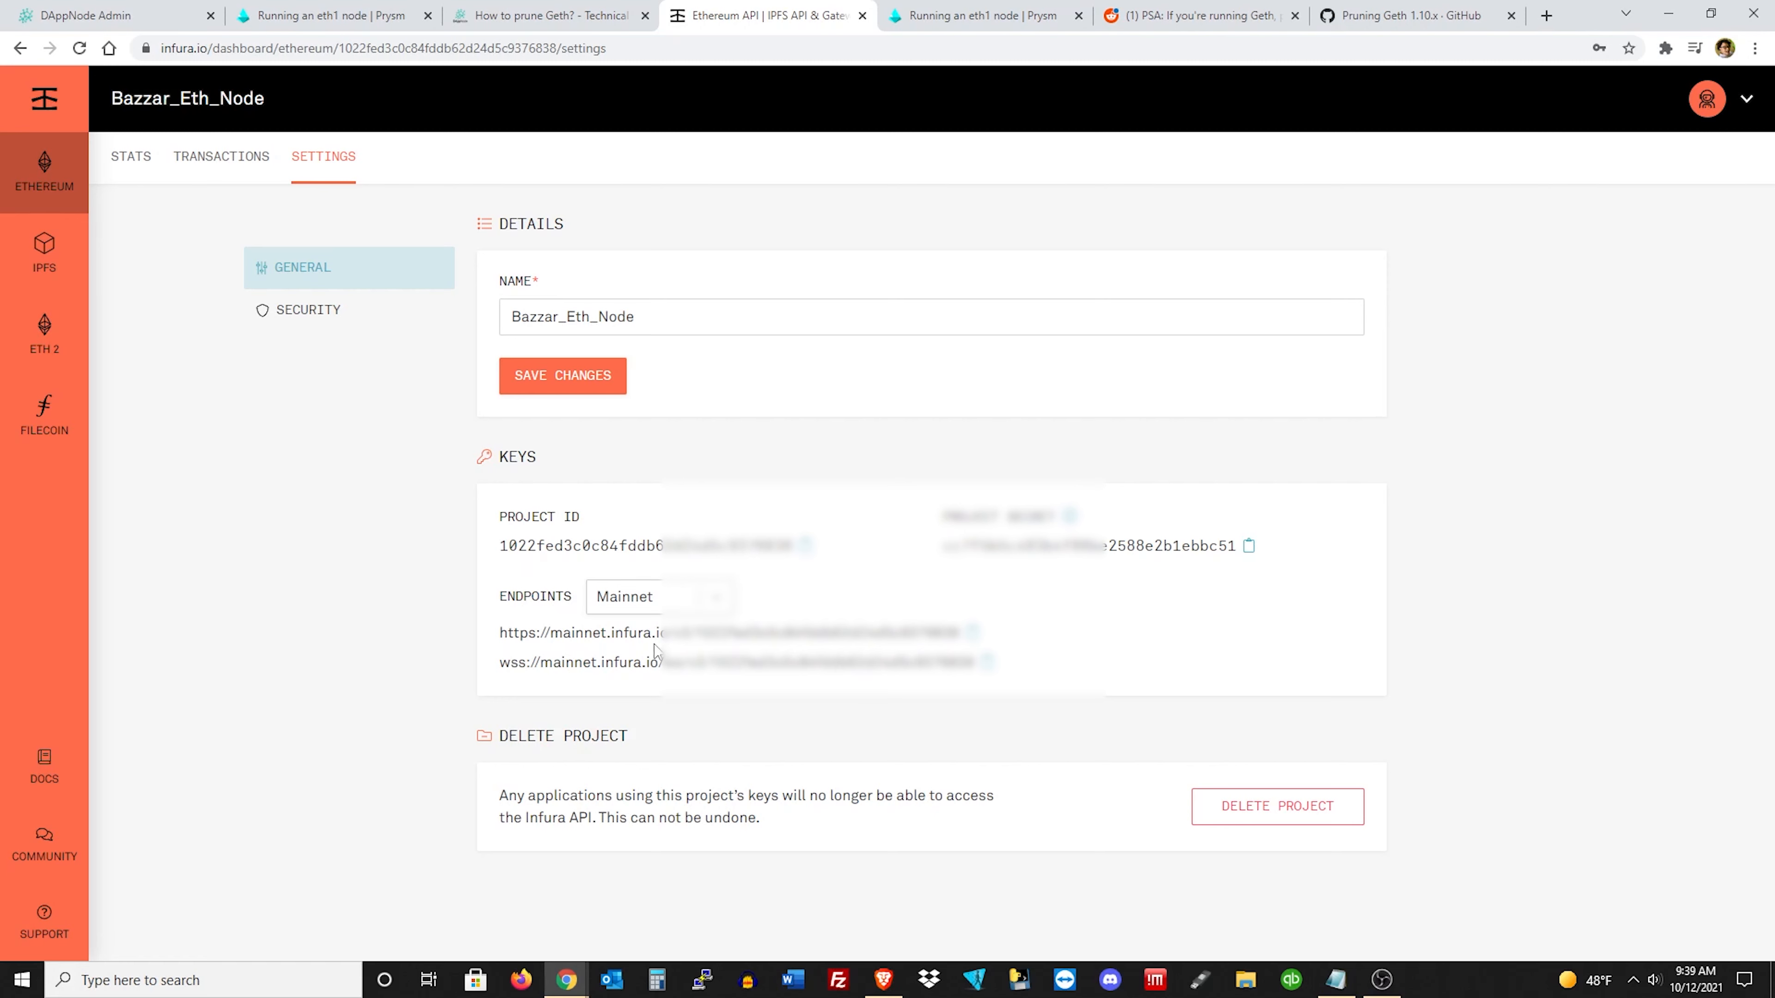
{"action": "mouse_move", "coordinate": [44, 415]}
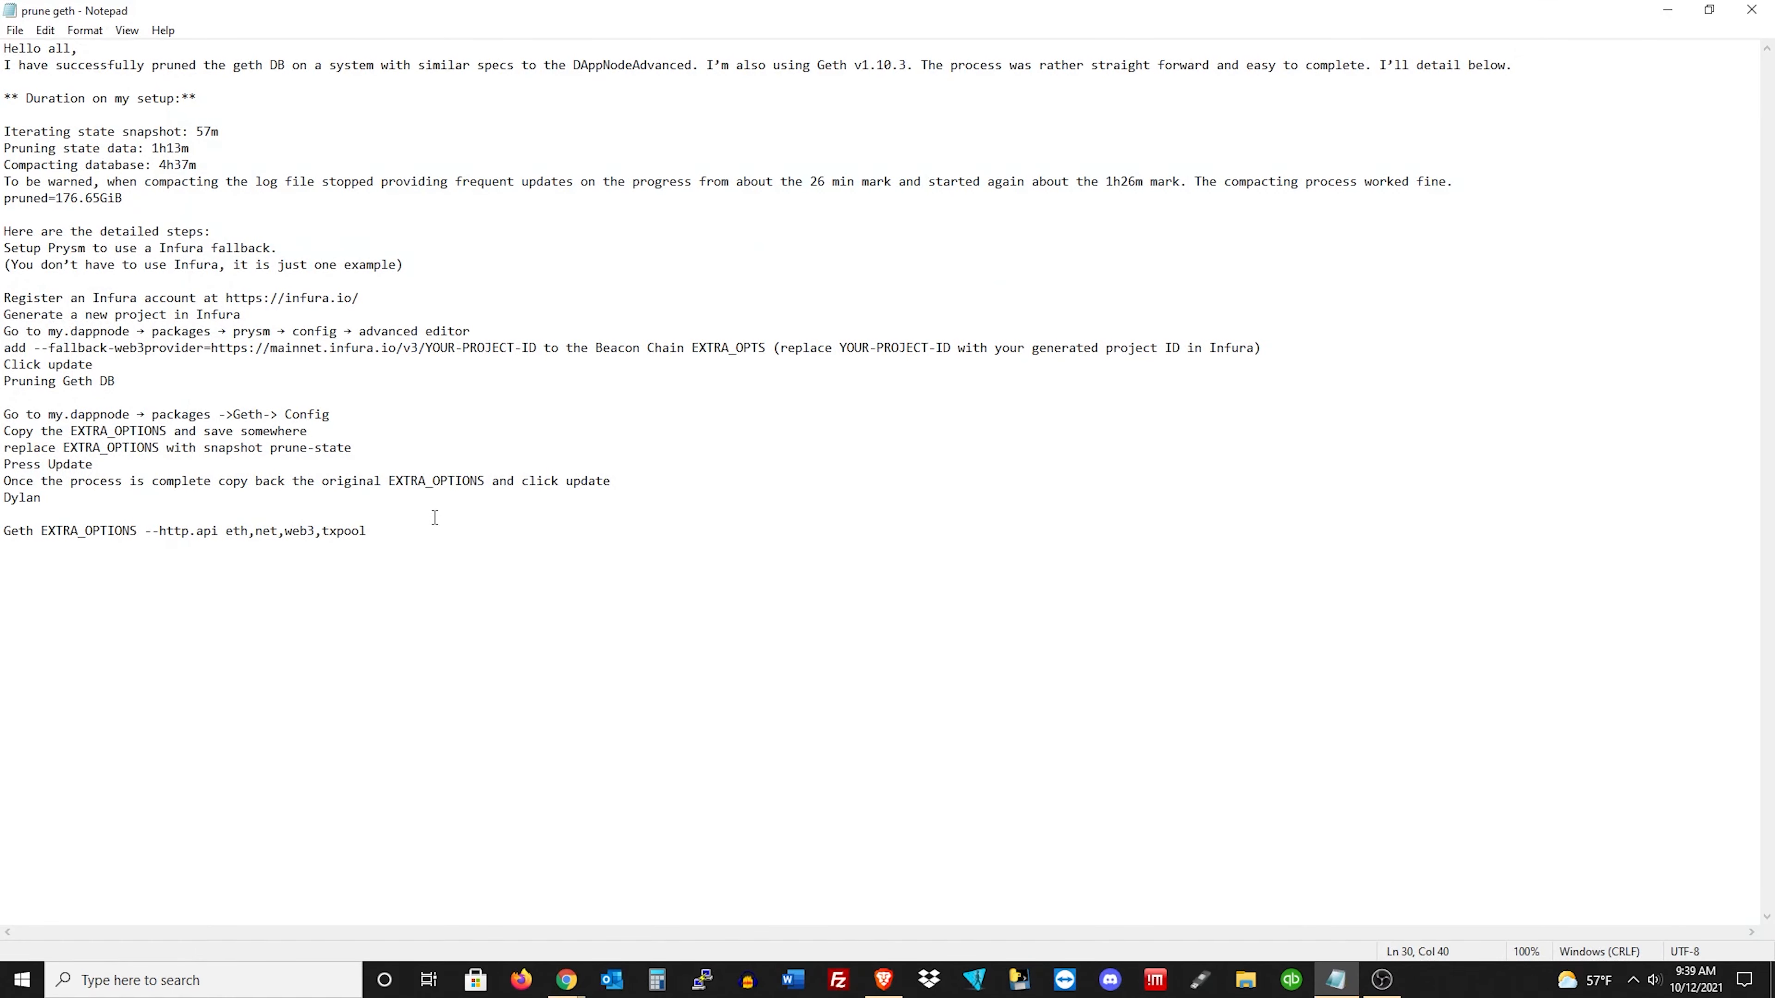
{"action": "mouse_move", "coordinate": [352, 395]}
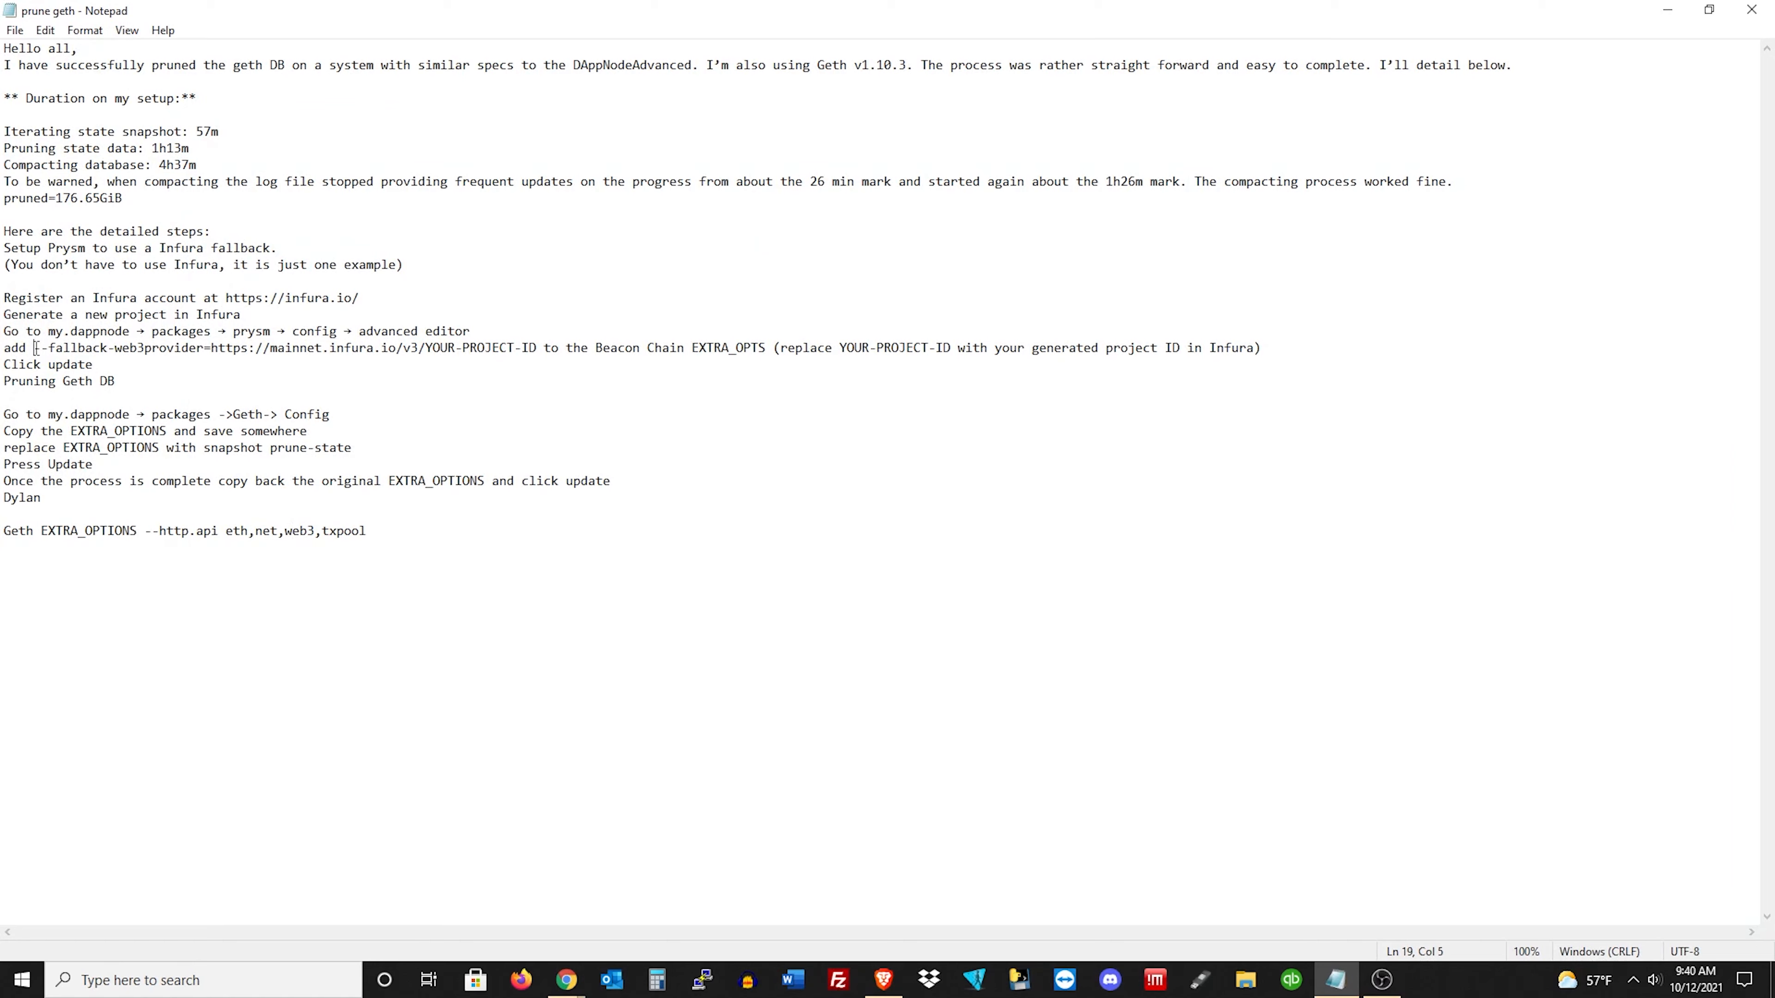
Highlight the --fallback-web3provider= instruction in the Notepad guide, then leave Prysm's configuration page.
{"action": "left_click_drag", "start_coordinate": [34, 348], "coordinate": [1024, 348]}
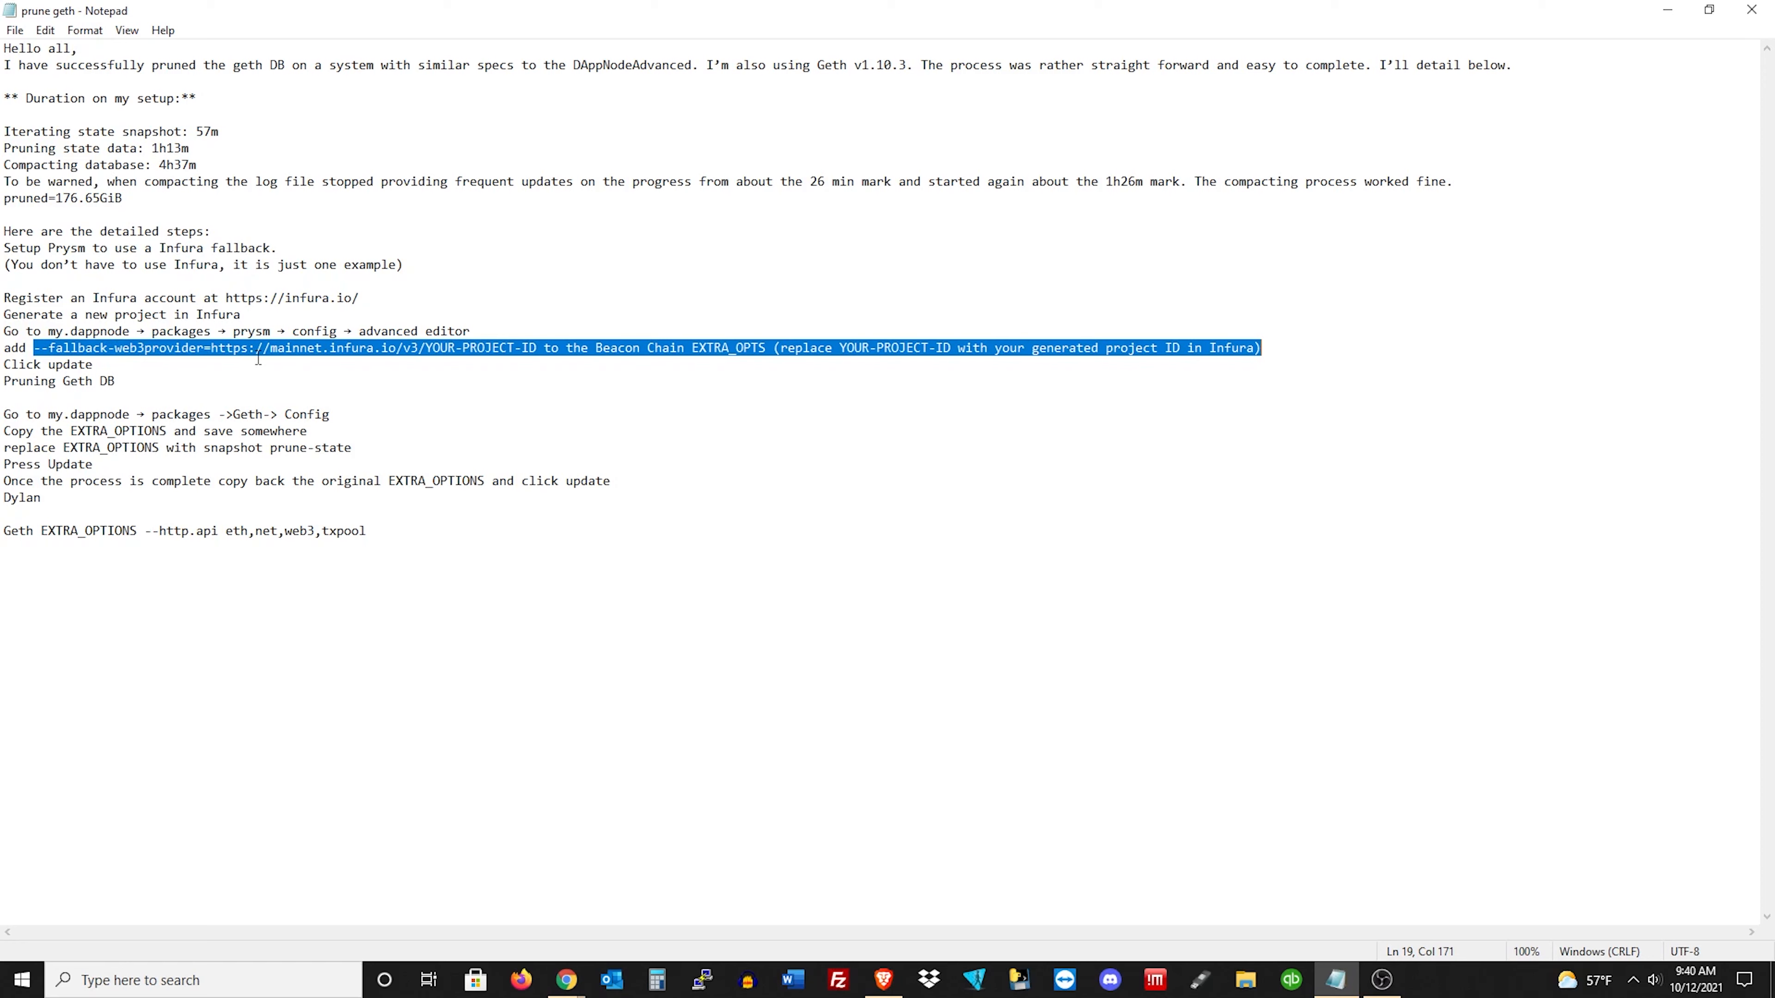
{"action": "left_click", "coordinate": [114, 379]}
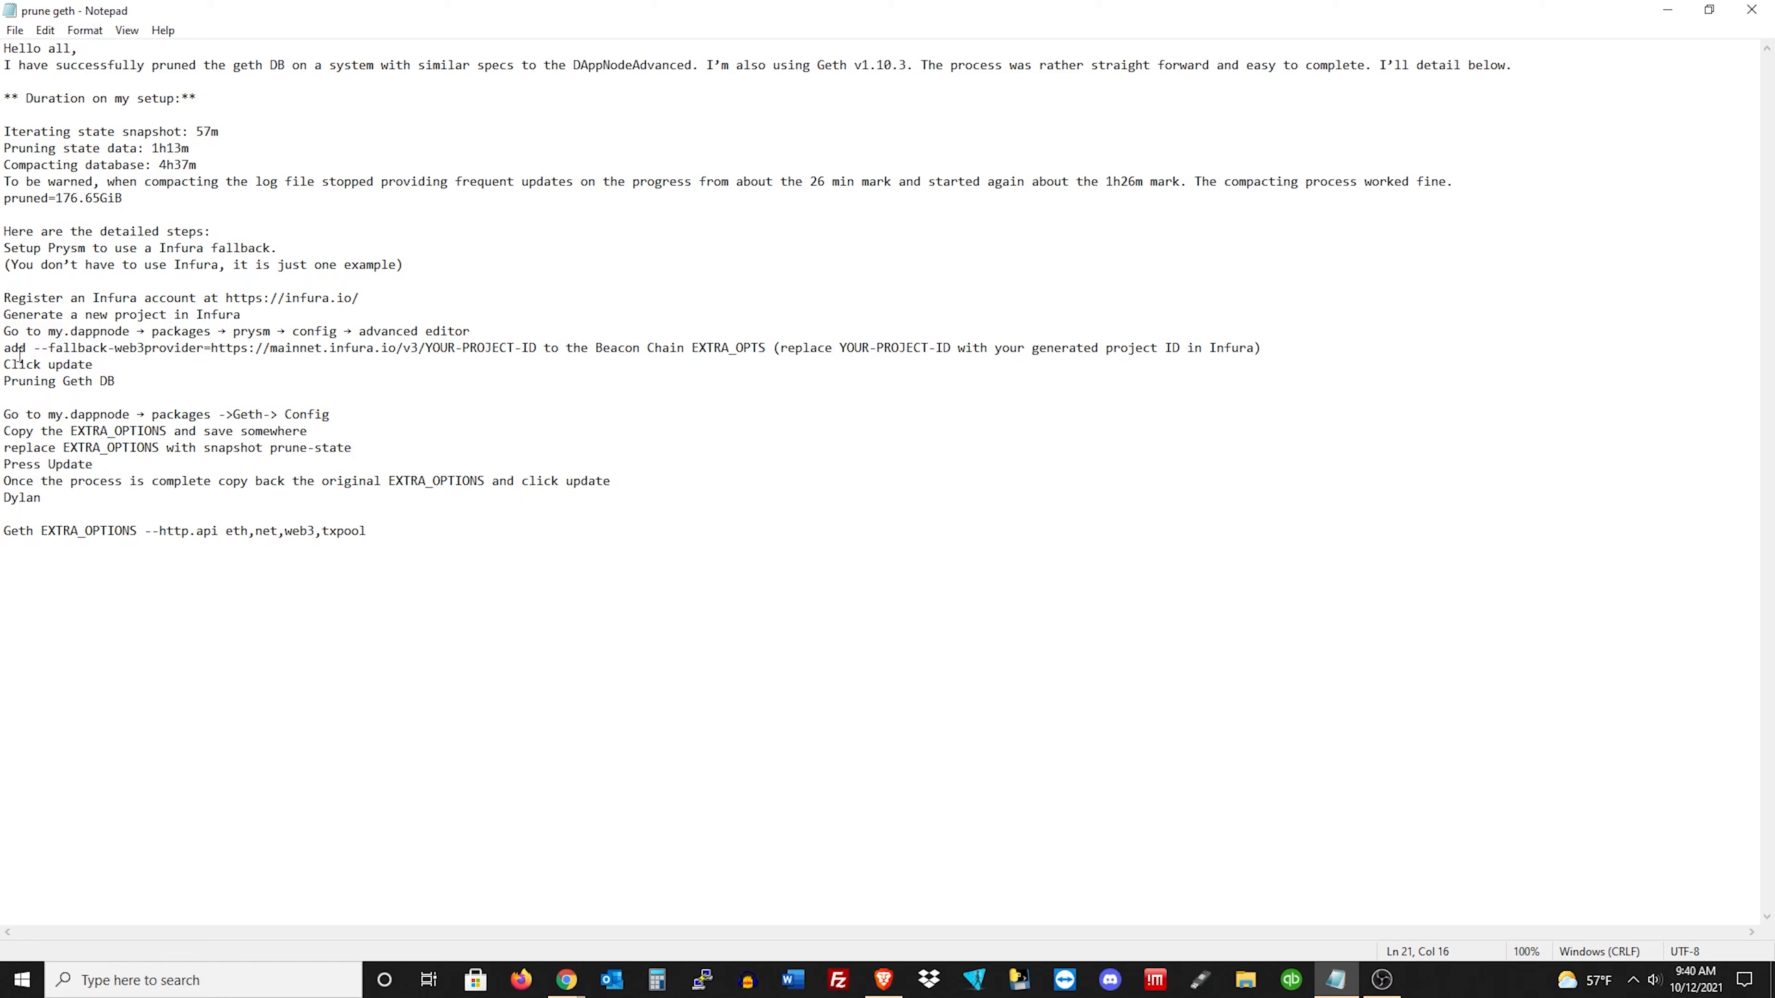
{"action": "left_click_drag", "start_coordinate": [37, 348], "coordinate": [198, 347]}
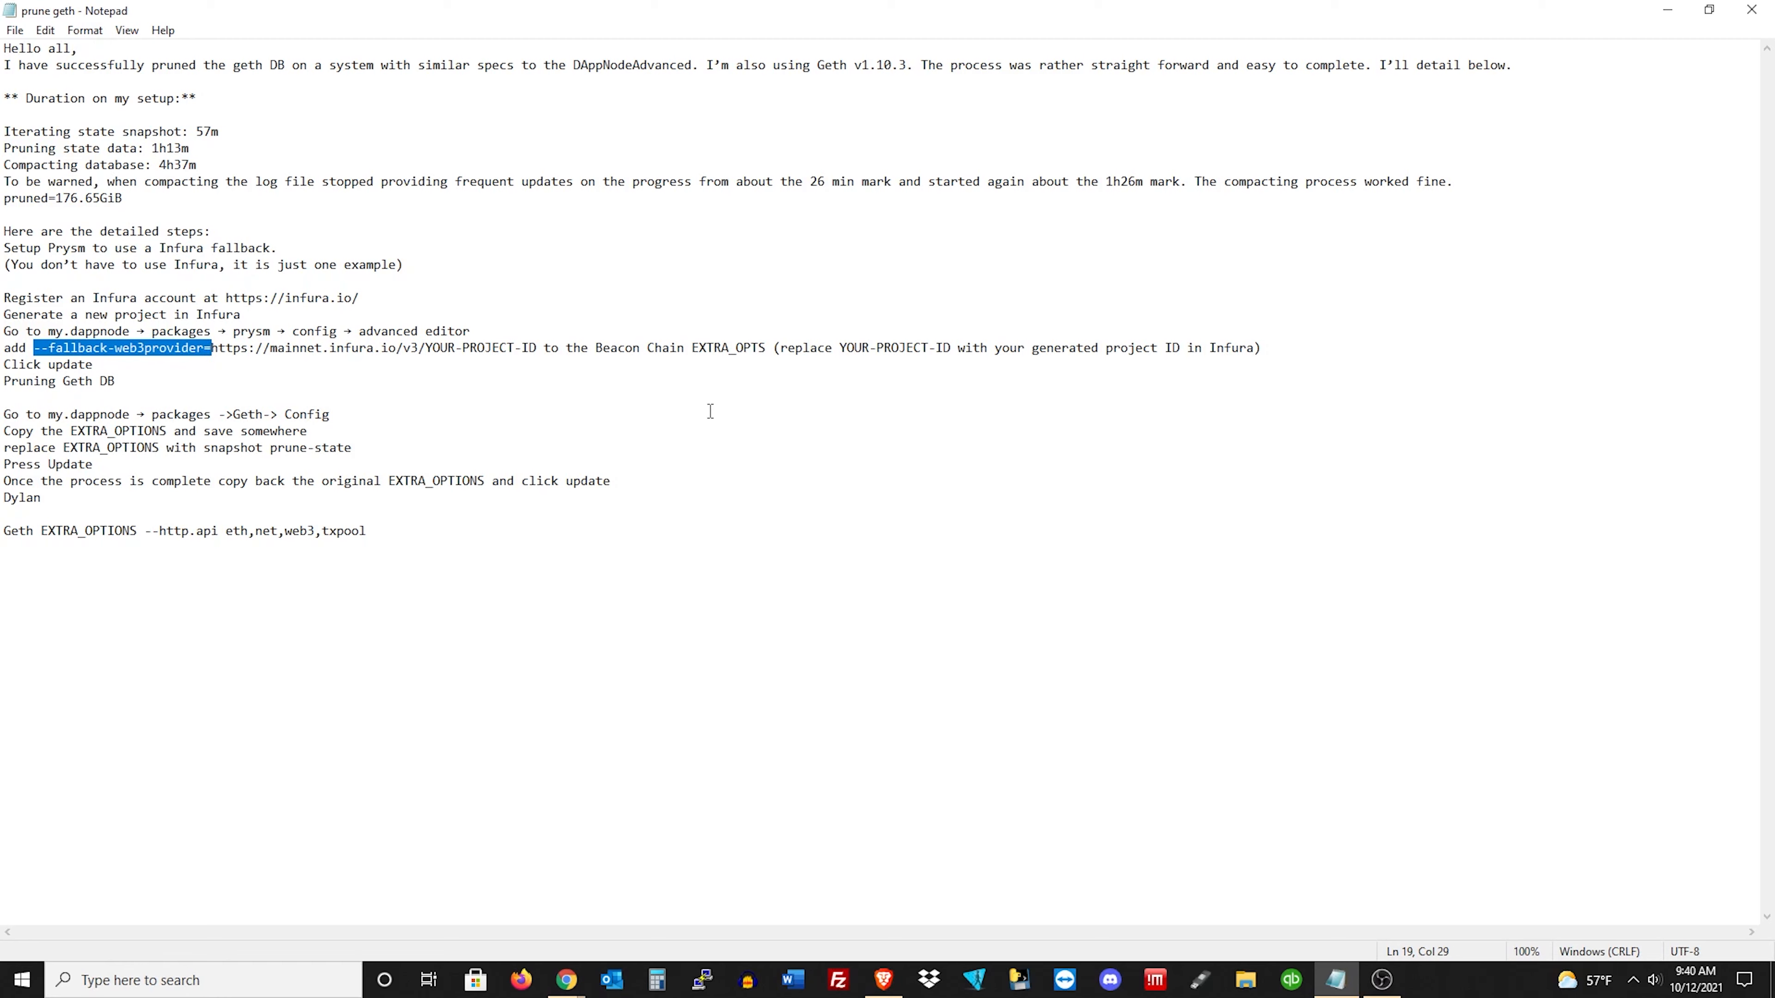
{"action": "mouse_move", "coordinate": [960, 387]}
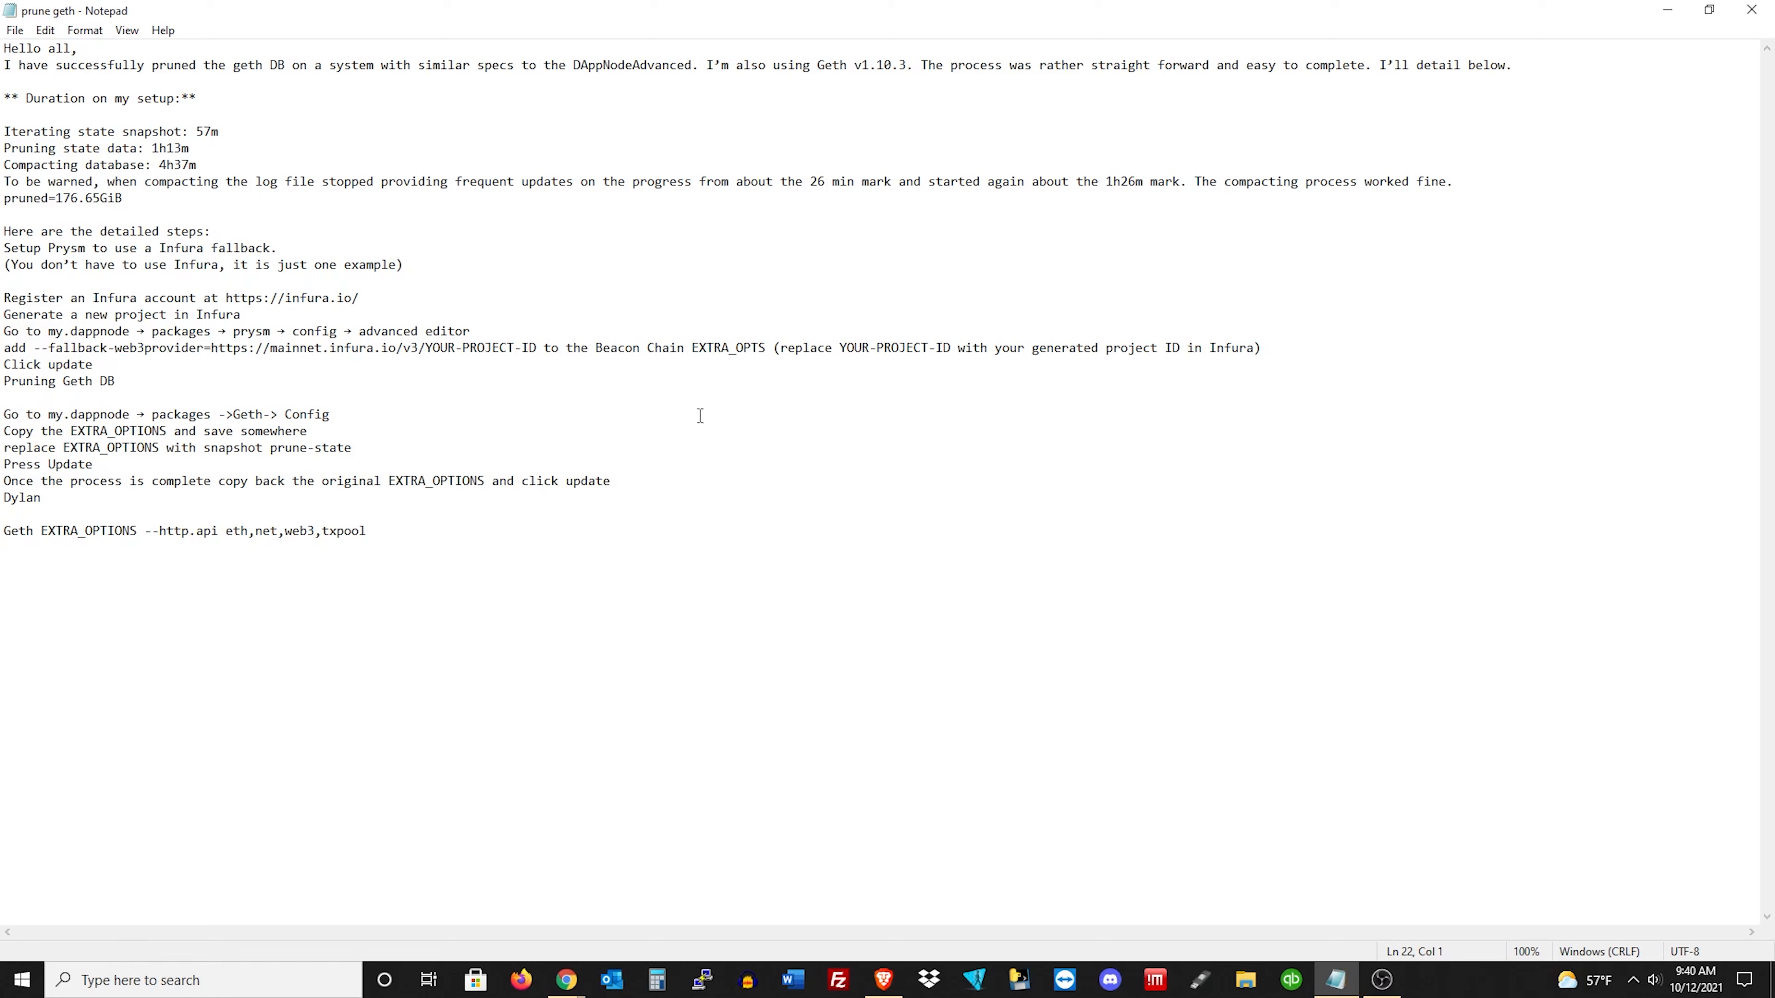
{"action": "mouse_move", "coordinate": [969, 453]}
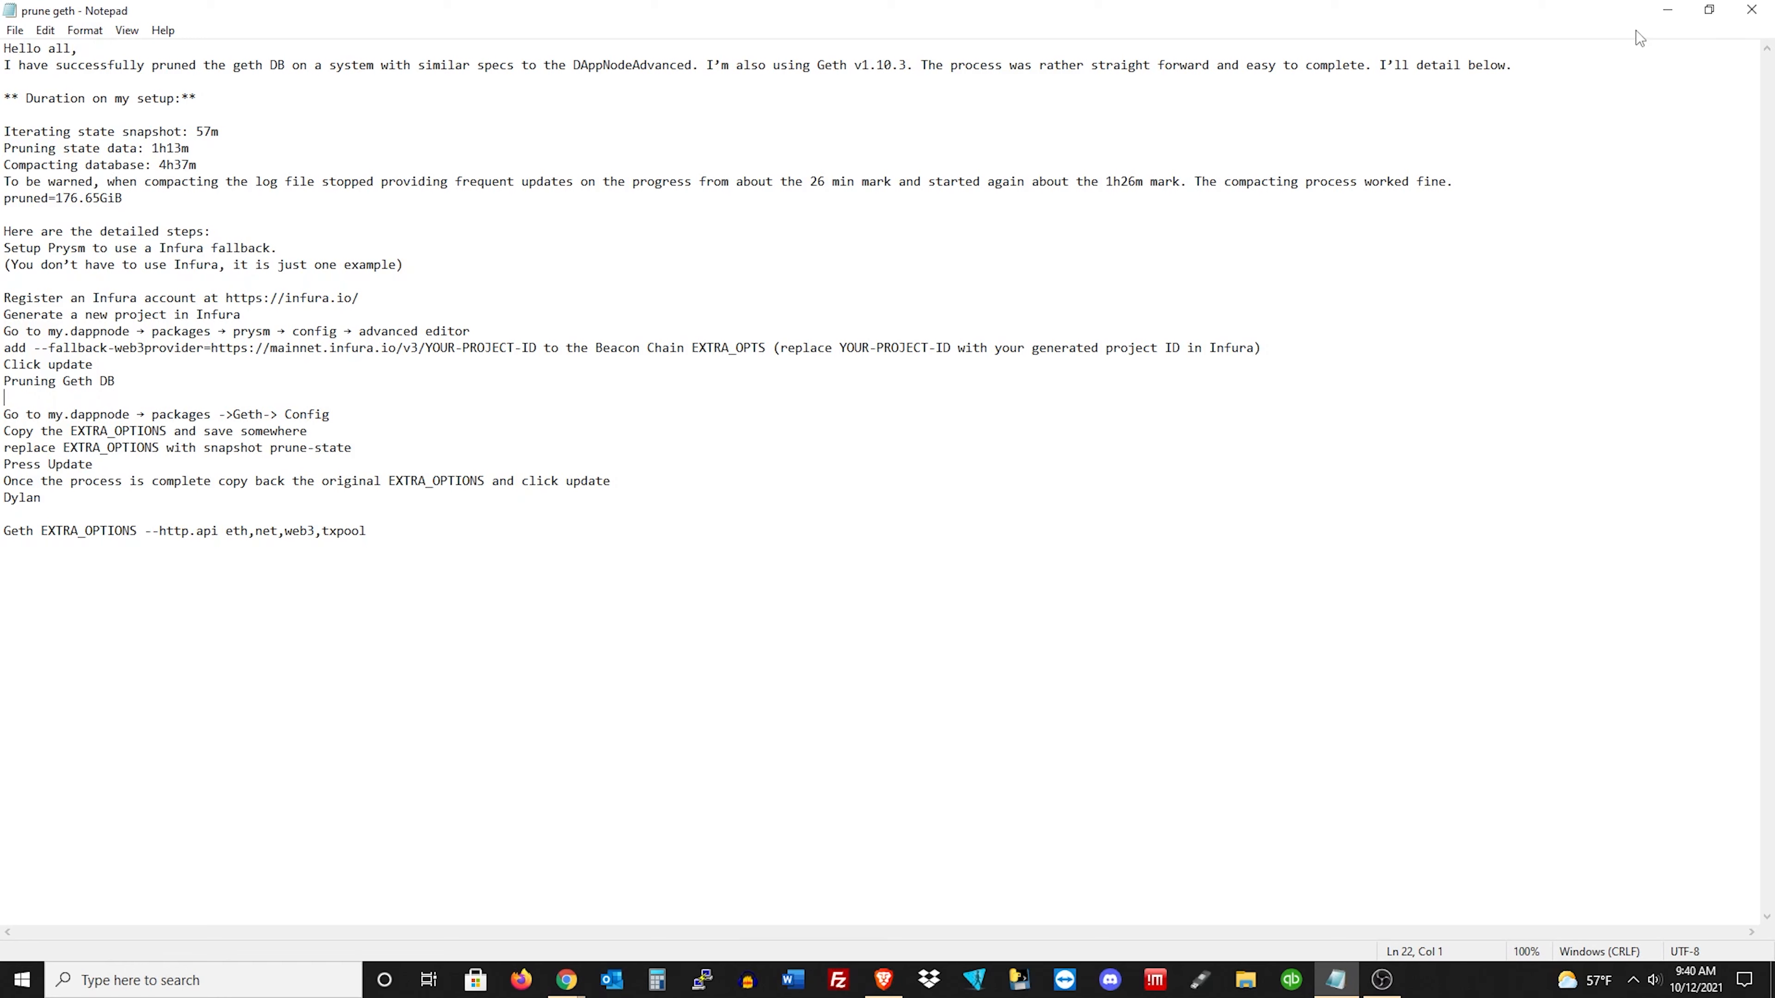
{"action": "mouse_move", "coordinate": [1666, 13]}
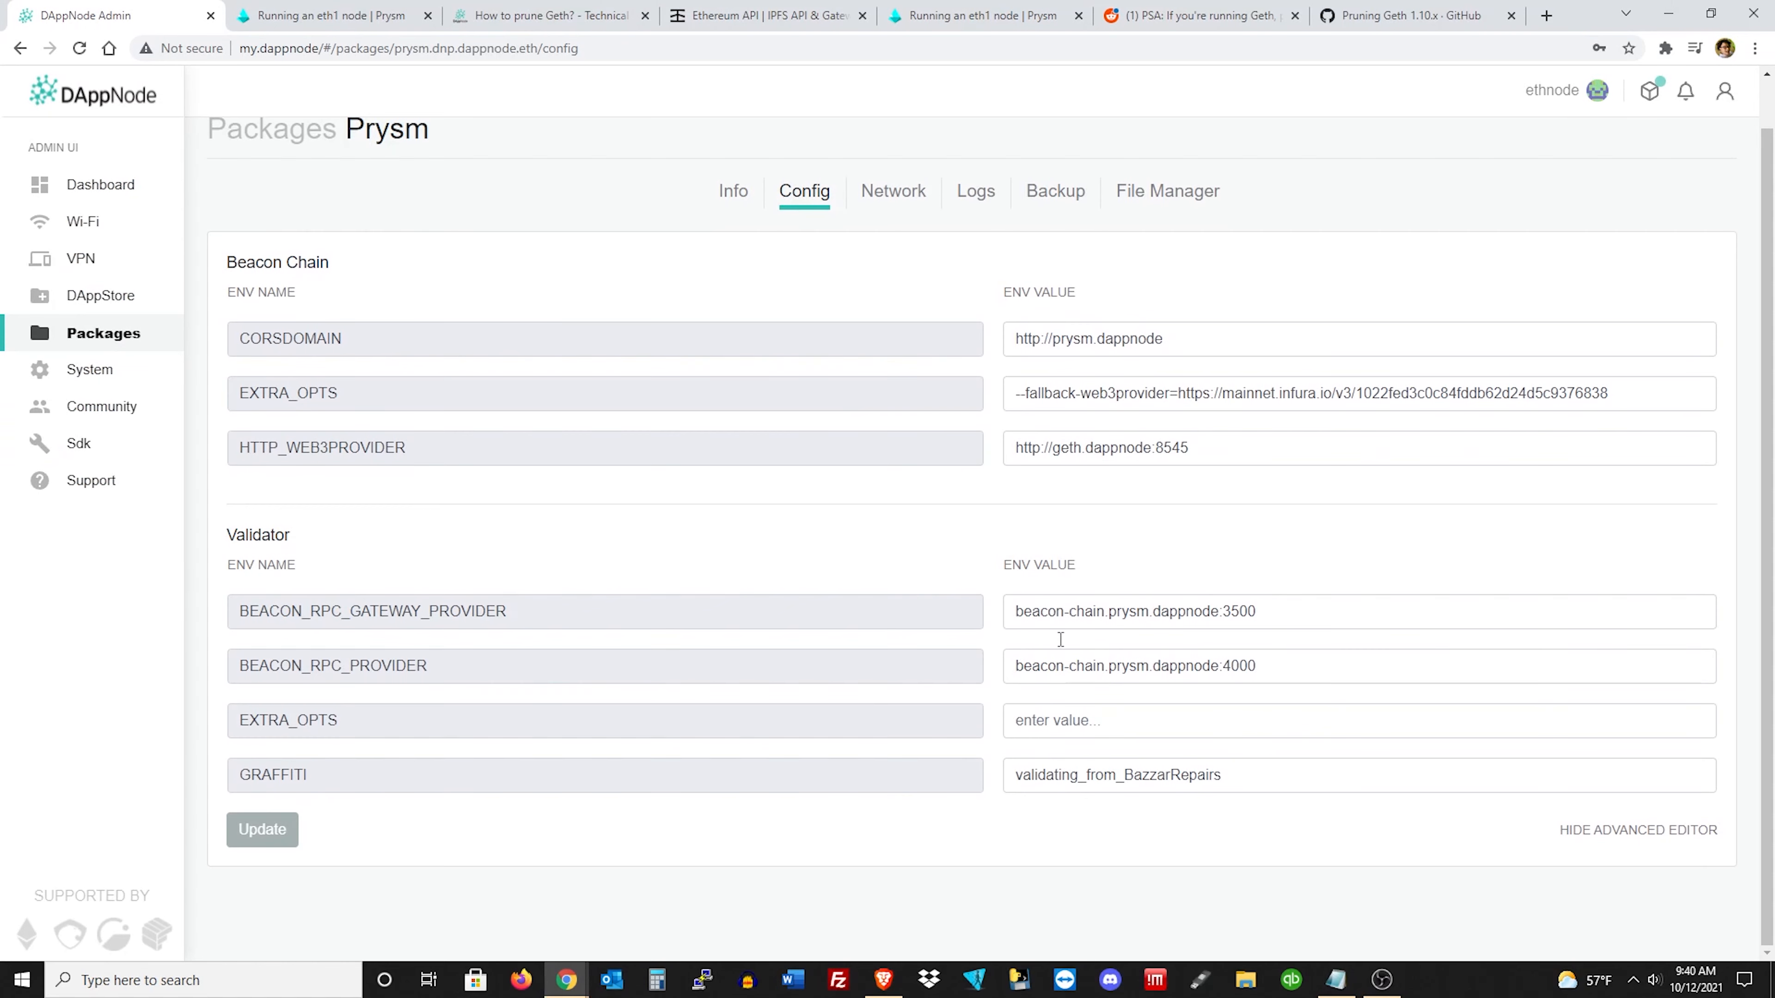
{"action": "mouse_move", "coordinate": [507, 514]}
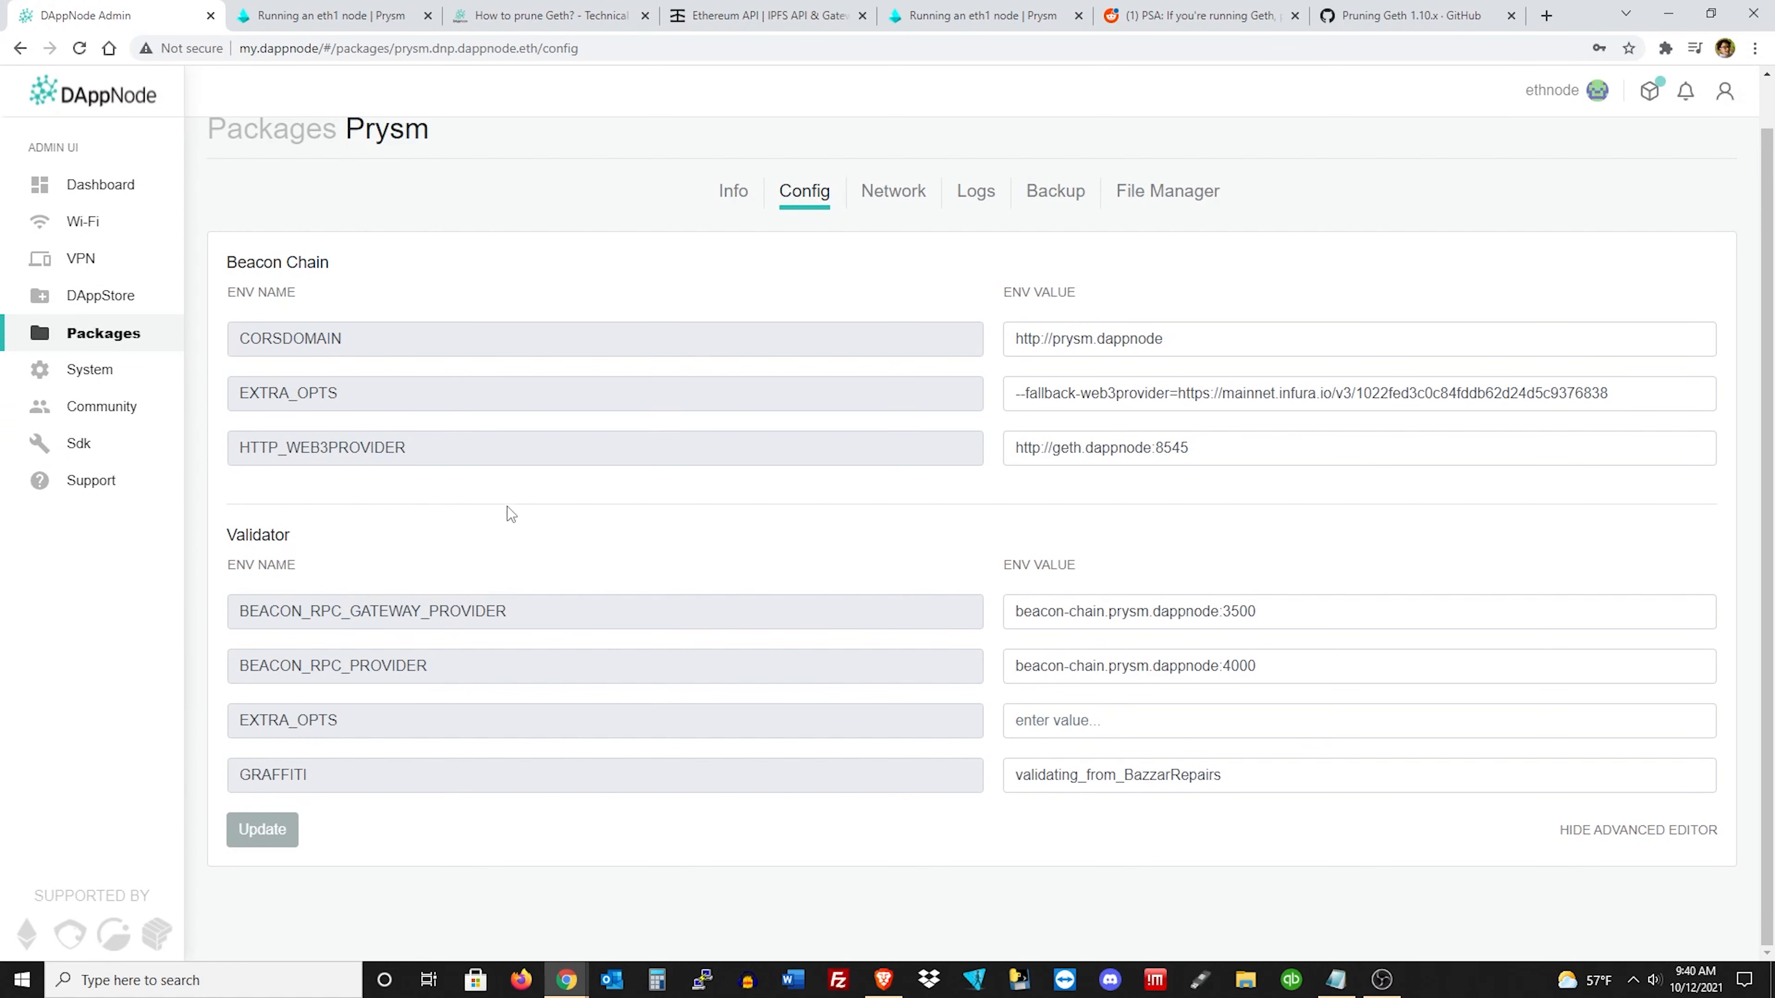
{"action": "left_click", "coordinate": [106, 296]}
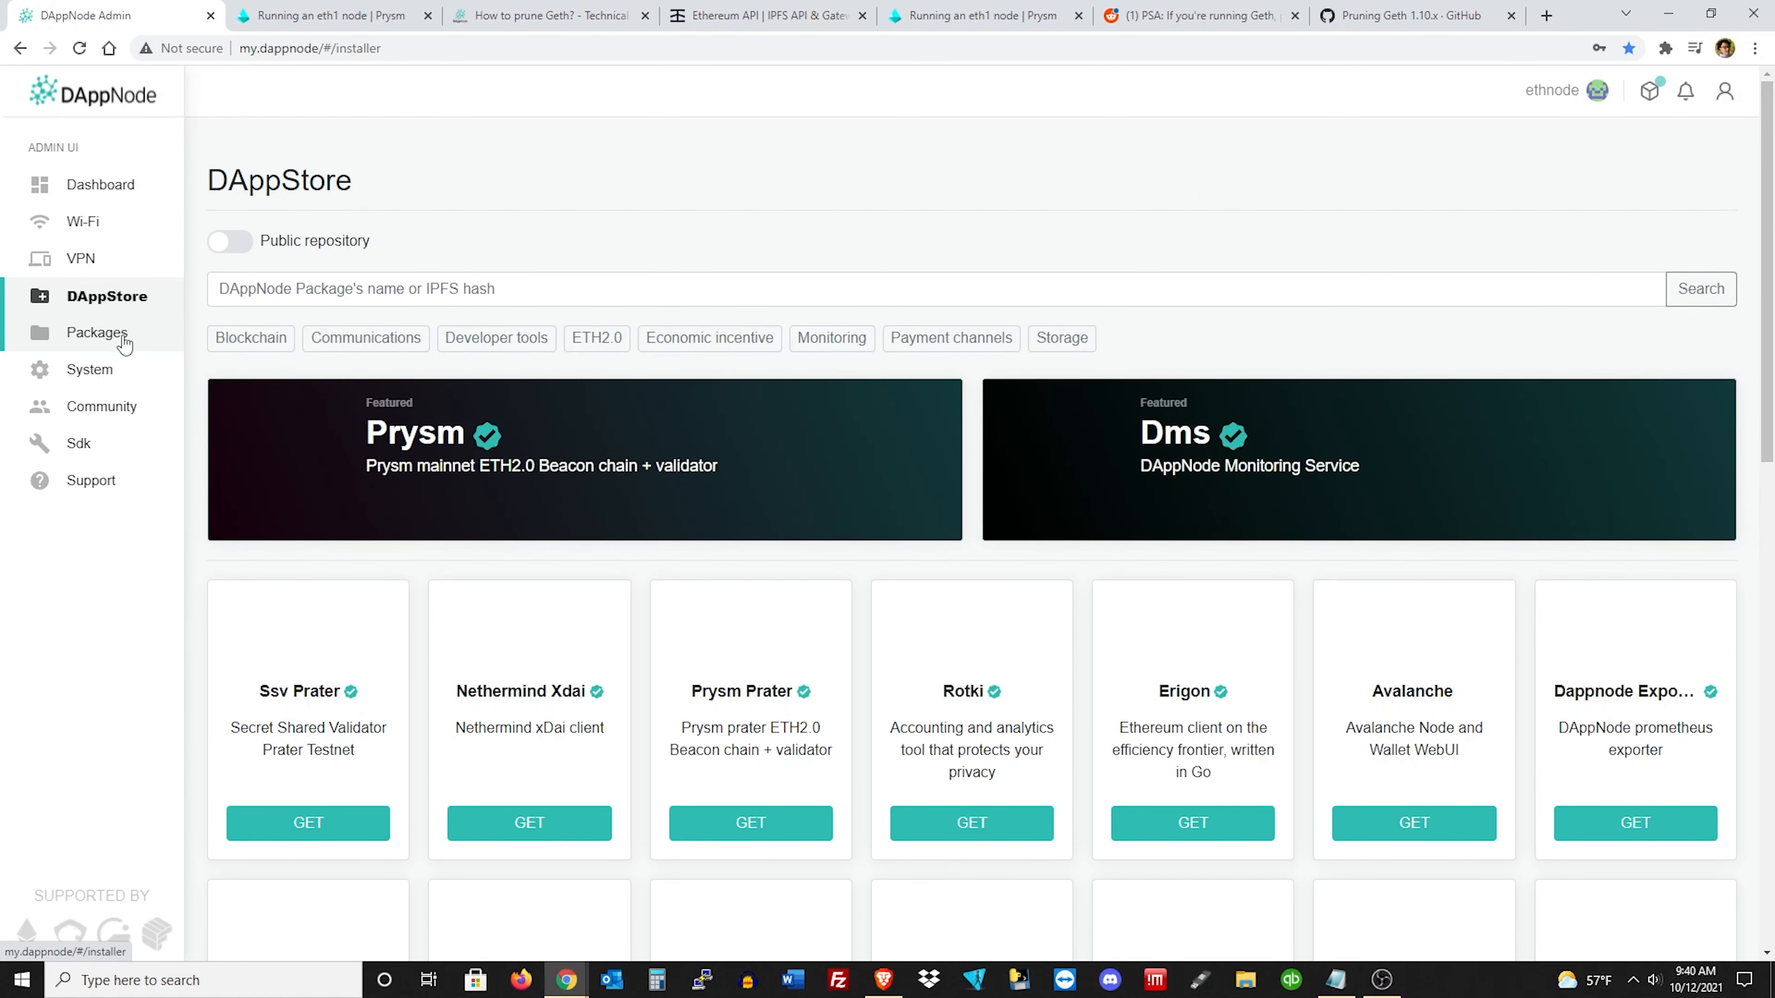
View Geth's configuration with EXTRA_OPTIONS --http.api eth,net,web3,txpool, then switch to the Notepad notes.
{"action": "left_click", "coordinate": [96, 333]}
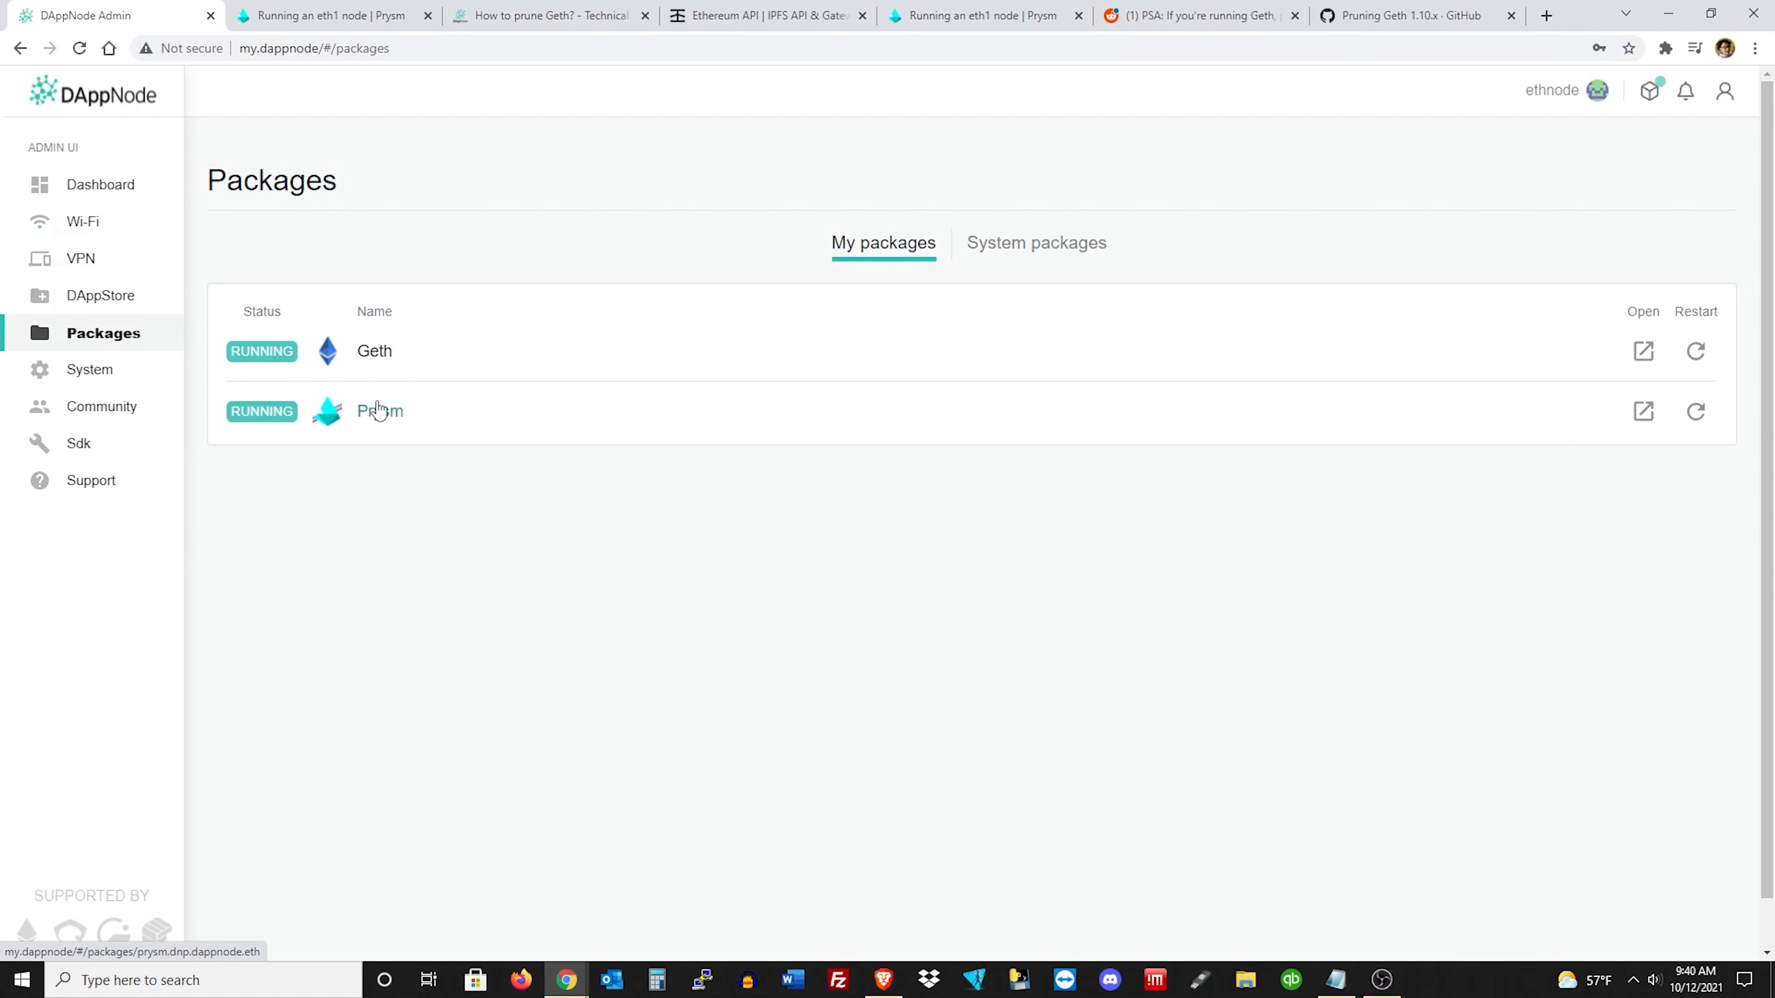
{"action": "left_click", "coordinate": [373, 349]}
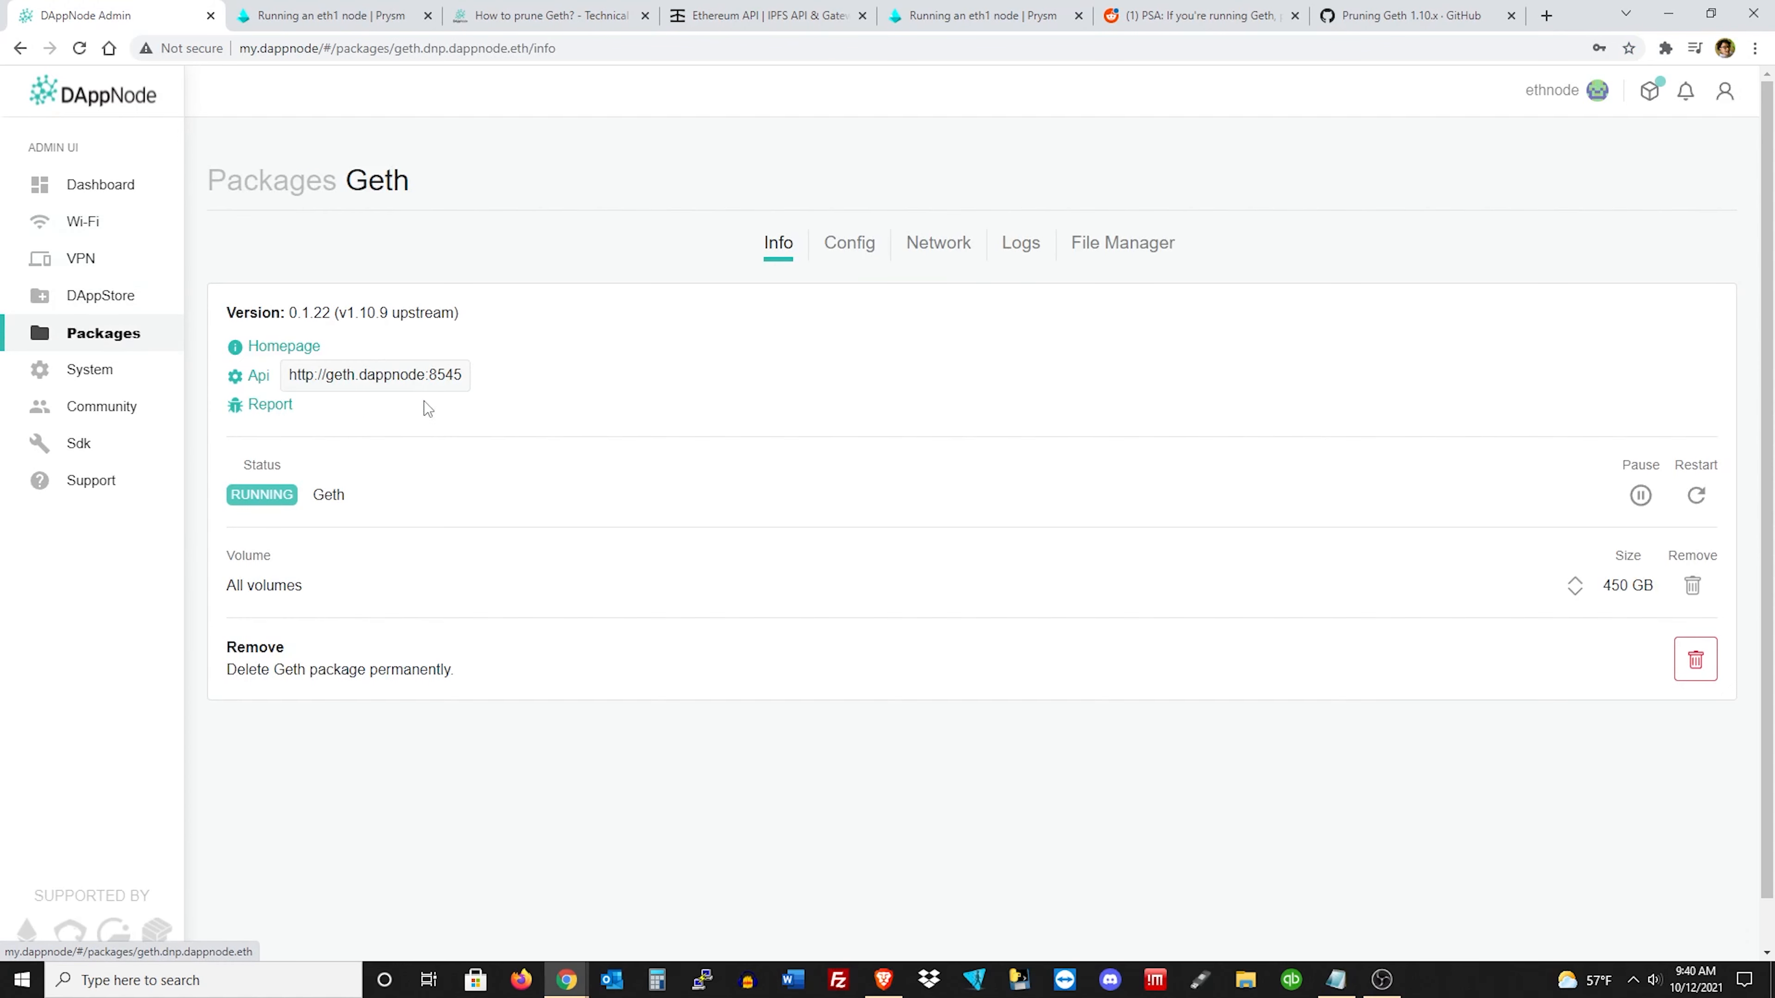
{"action": "mouse_move", "coordinate": [848, 242]}
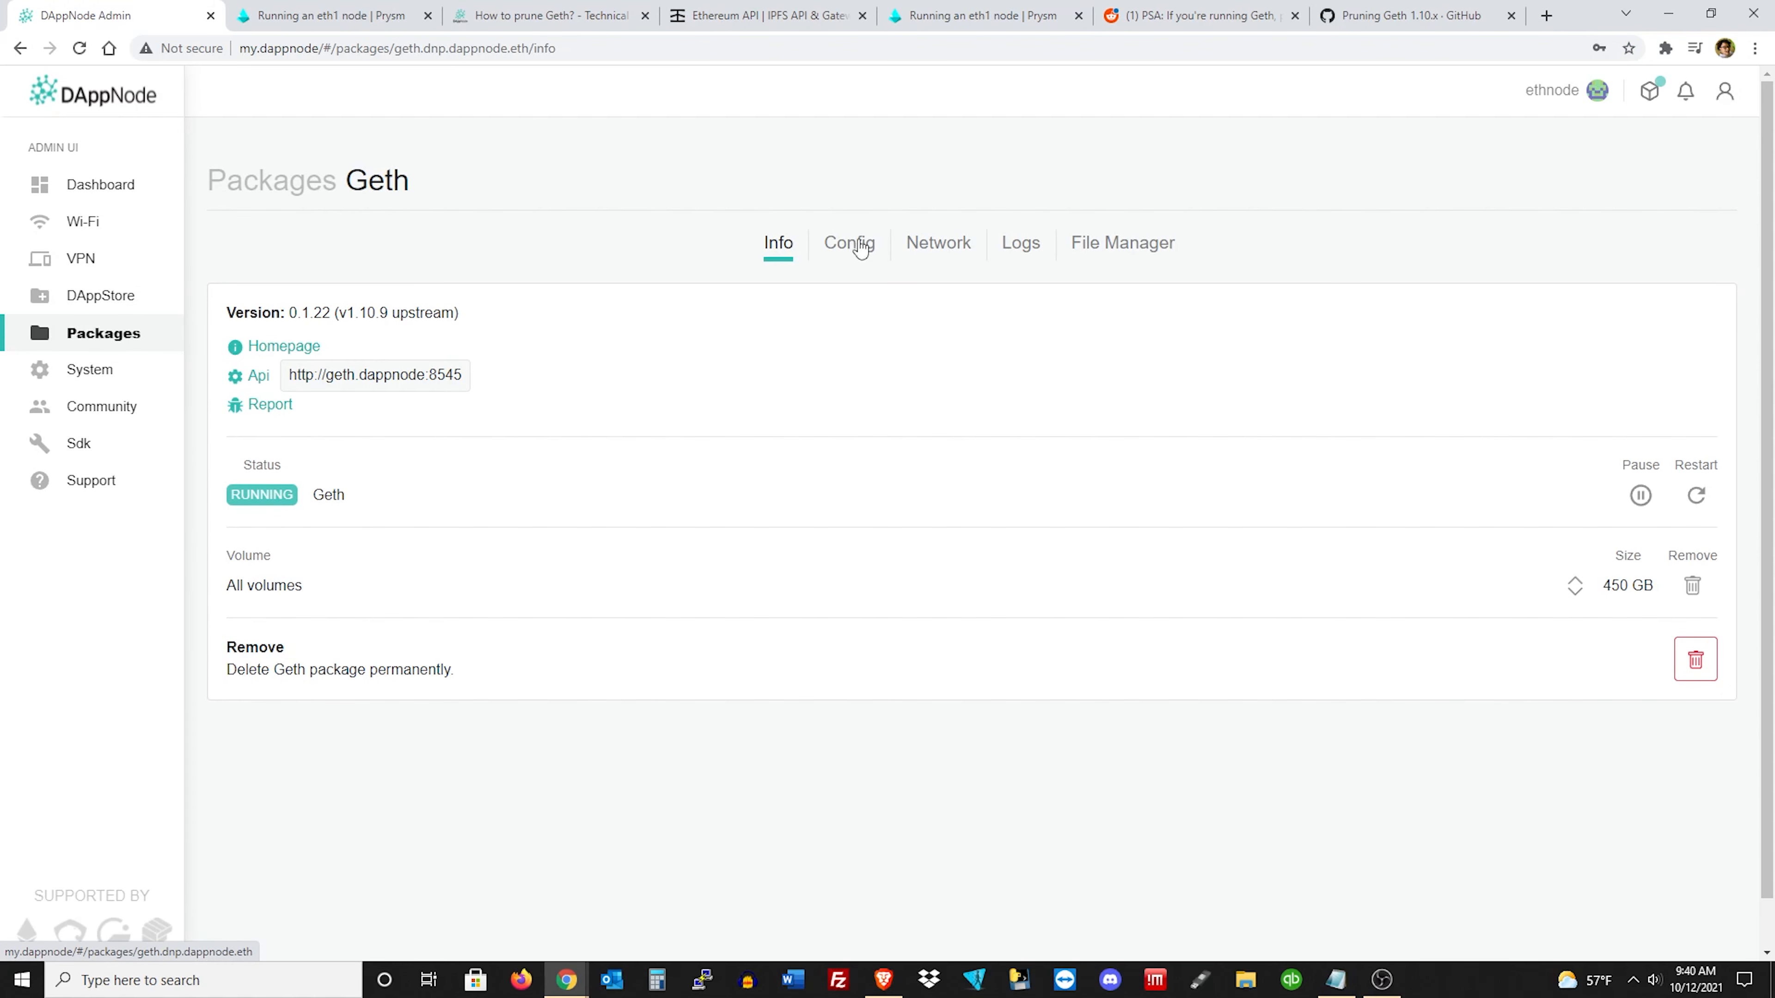
{"action": "left_click", "coordinate": [848, 242]}
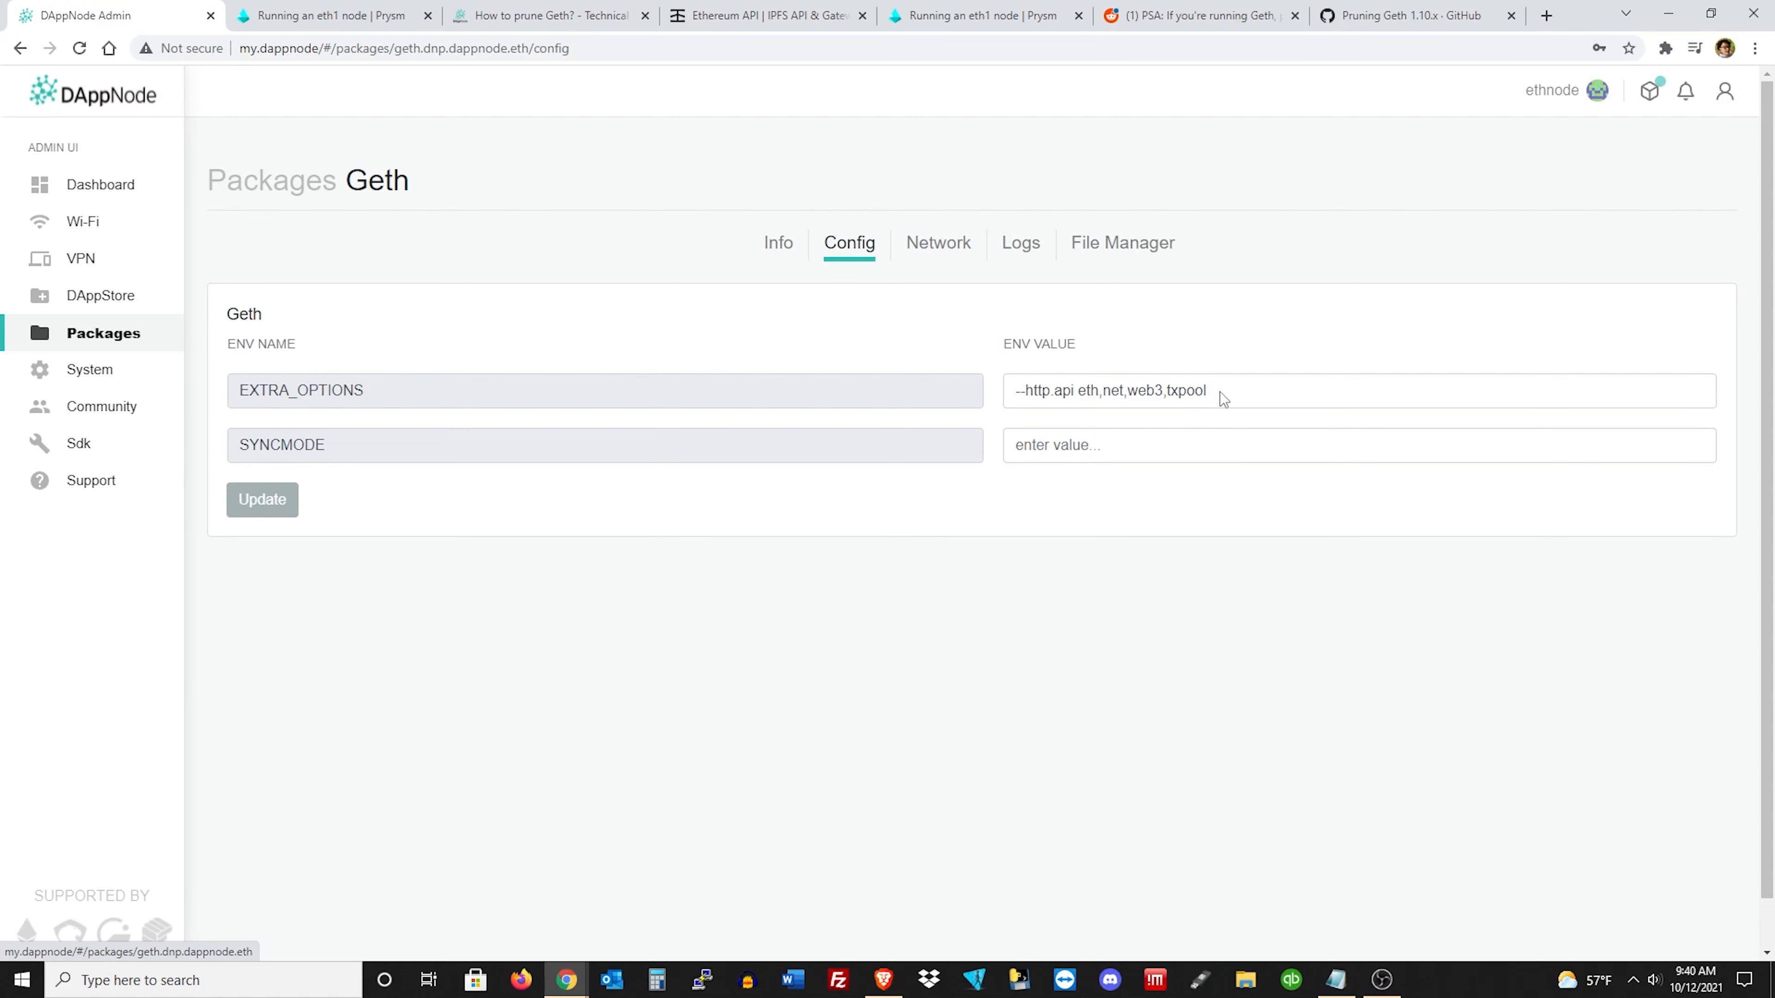
{"action": "mouse_move", "coordinate": [1226, 389]}
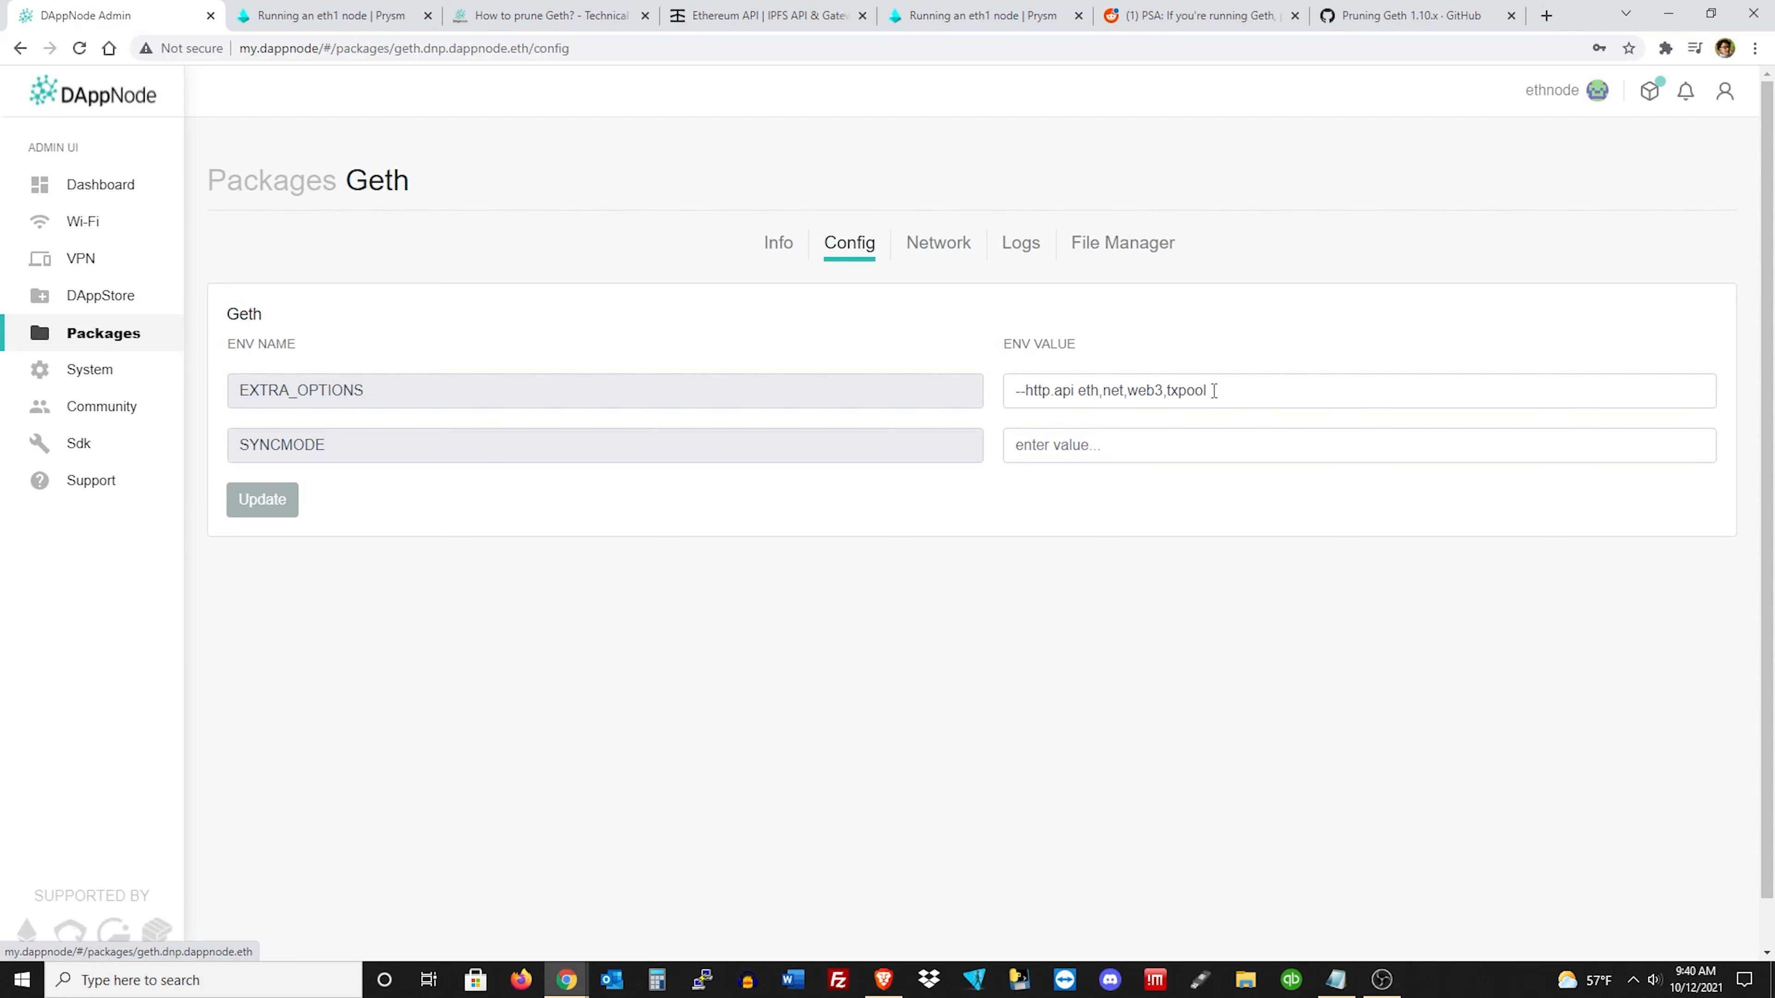
{"action": "left_click", "coordinate": [1337, 980]}
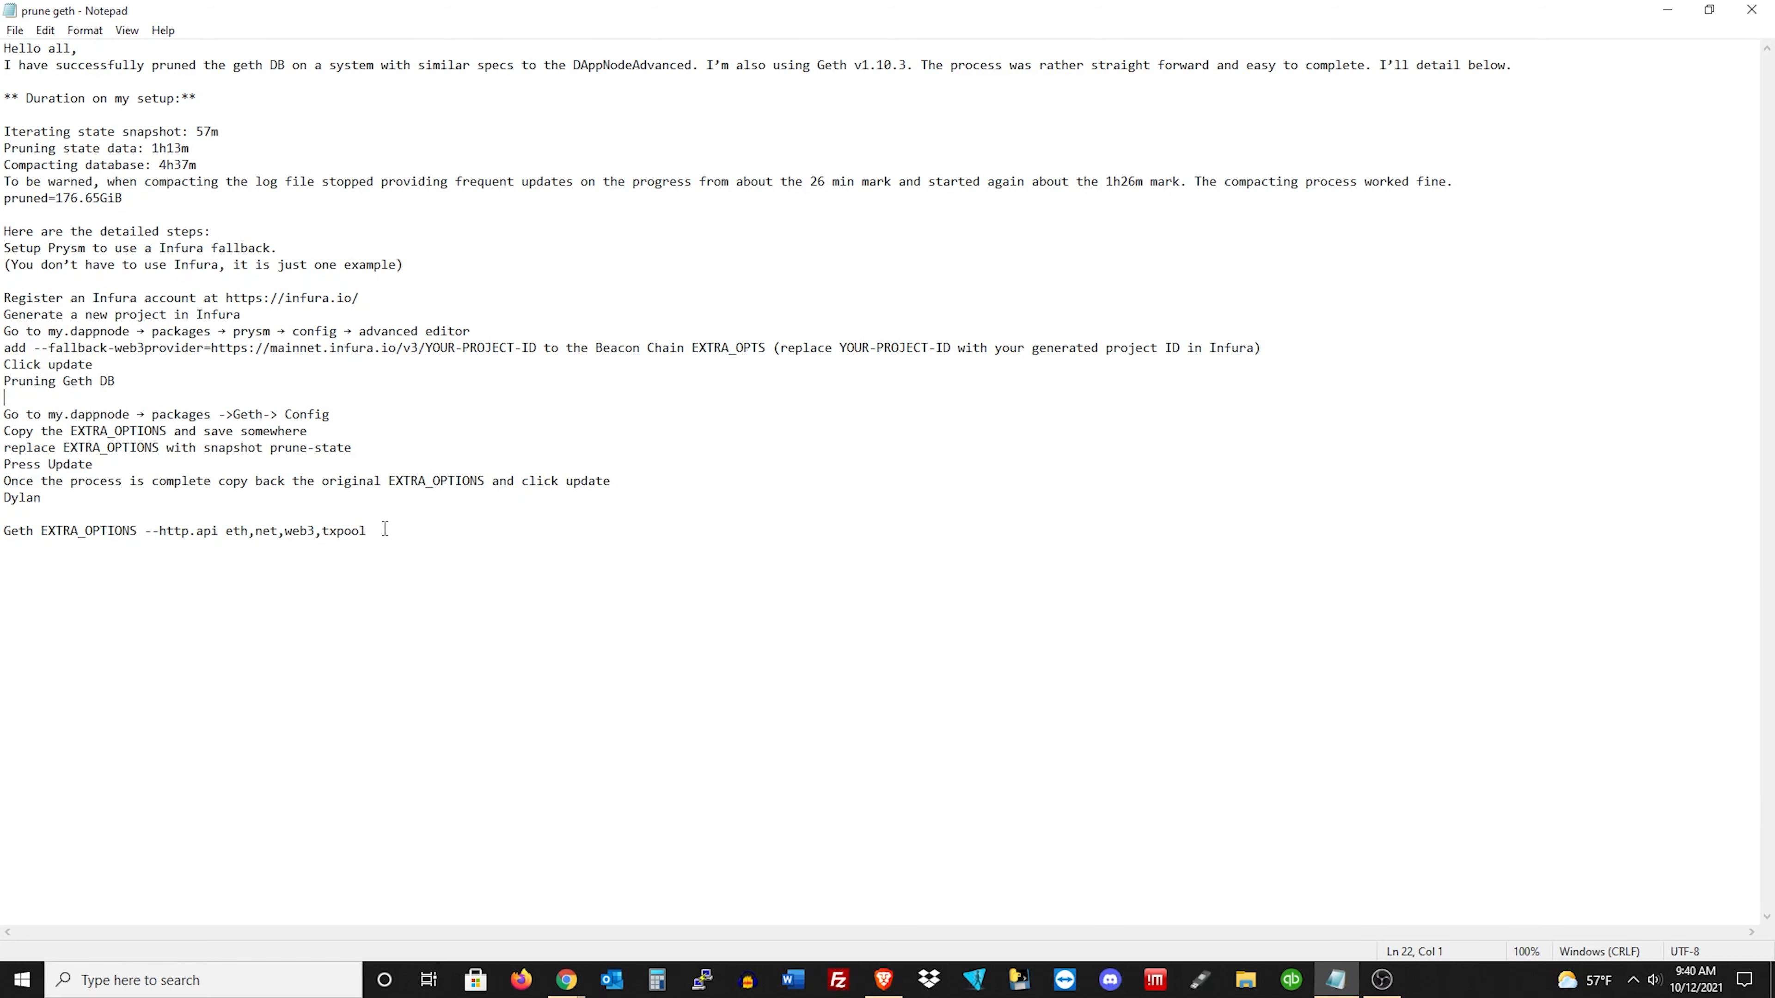
Copy 'snapshot prune-state' from the Notepad notes and return to the Geth settings in Chrome.
{"action": "left_click_drag", "start_coordinate": [151, 530], "coordinate": [367, 530]}
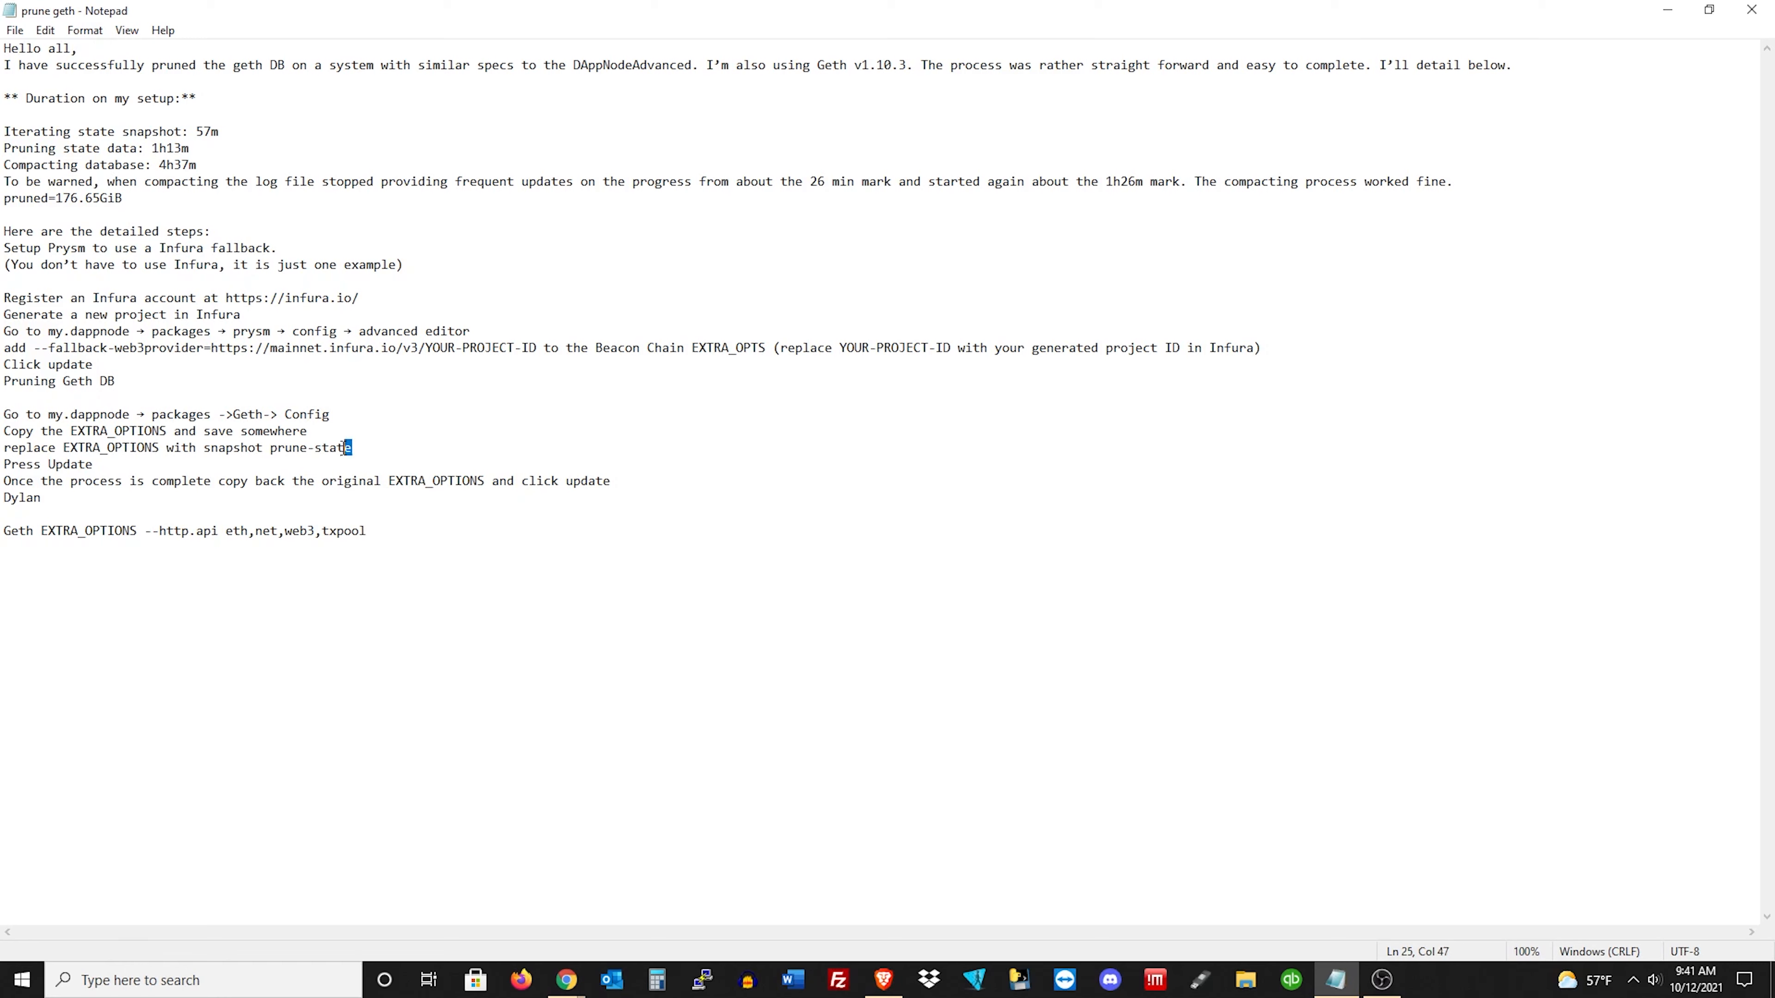
{"action": "right_click", "coordinate": [215, 458]}
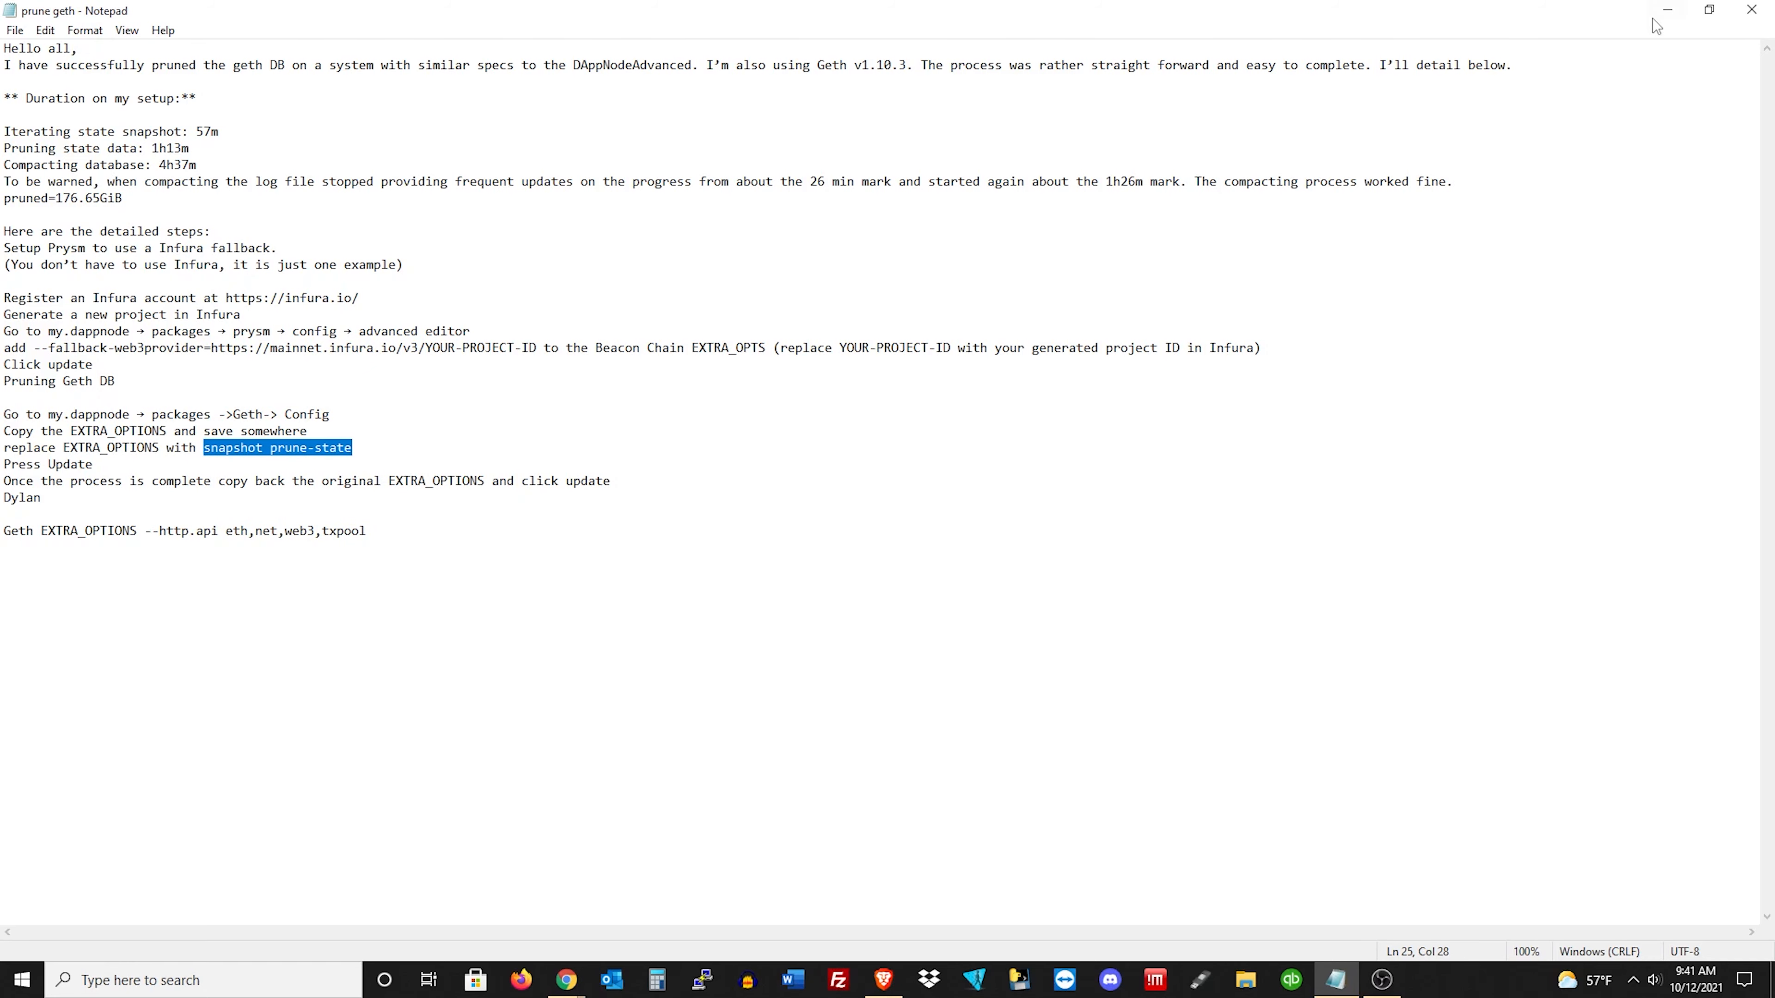
{"action": "left_click", "coordinate": [564, 979]}
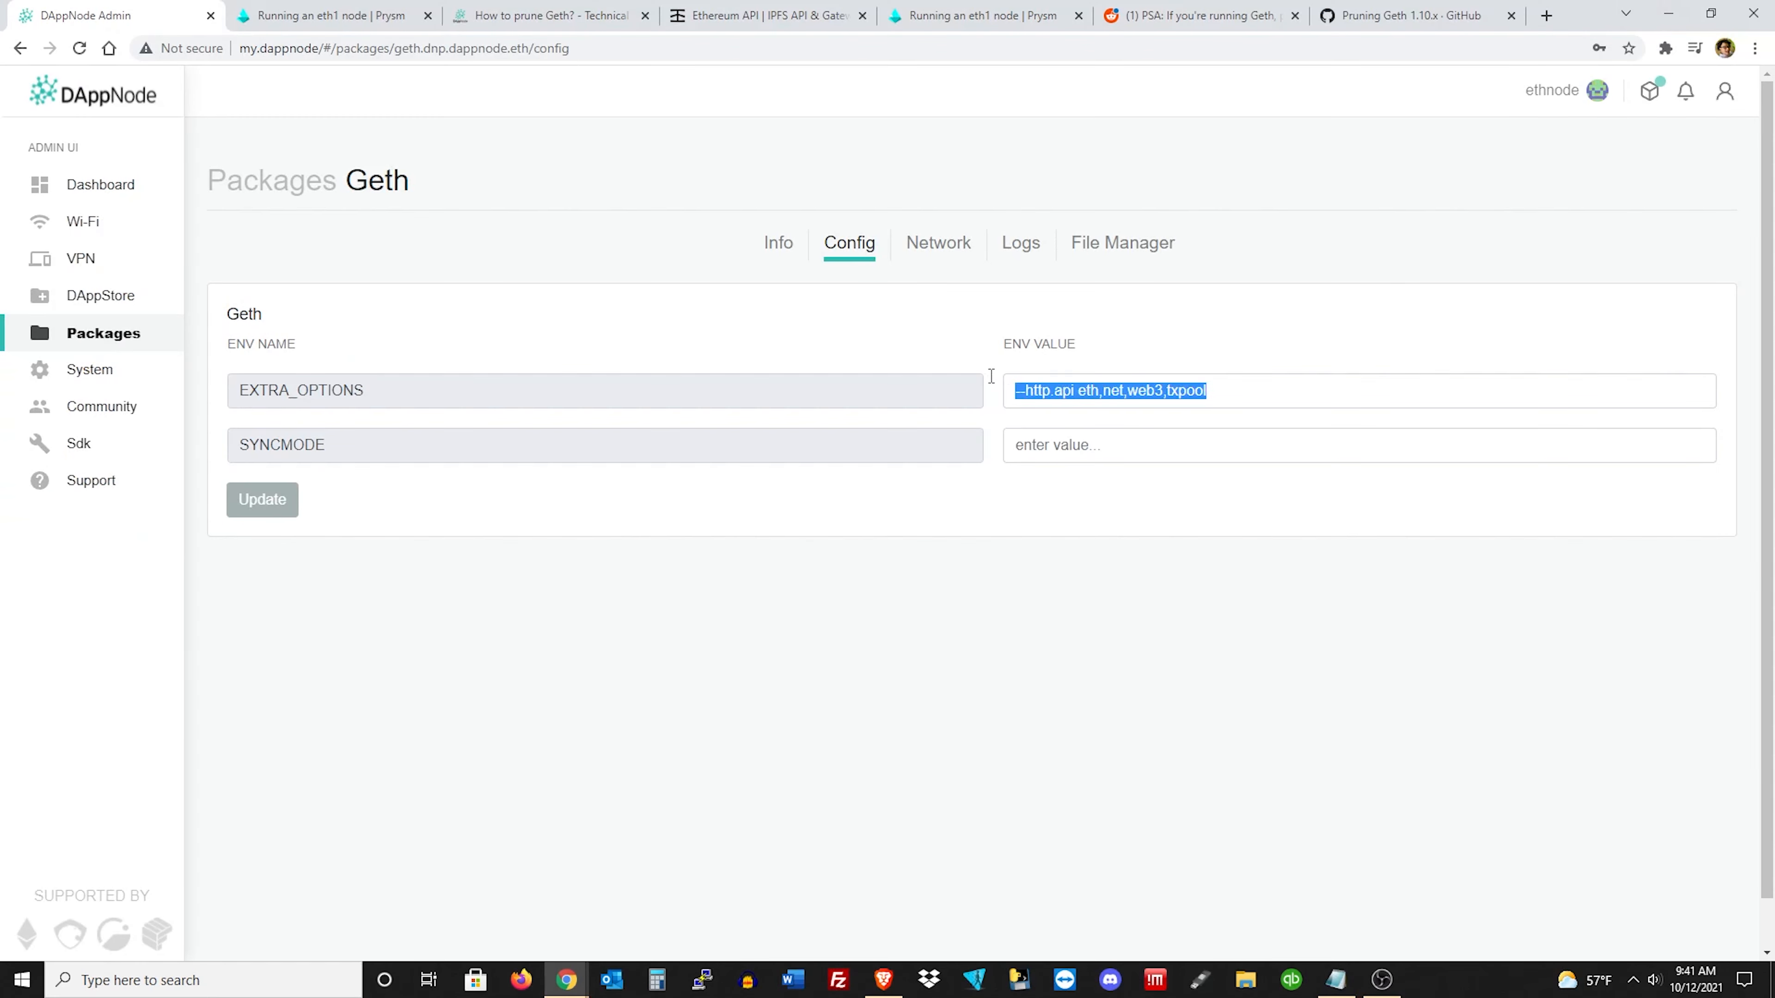
Enter 'snapshot prune-state' as Geth's EXTRA_OPTIONS and return to the dashboard sync overview.
{"action": "type", "text": "snapshot prune-state"}
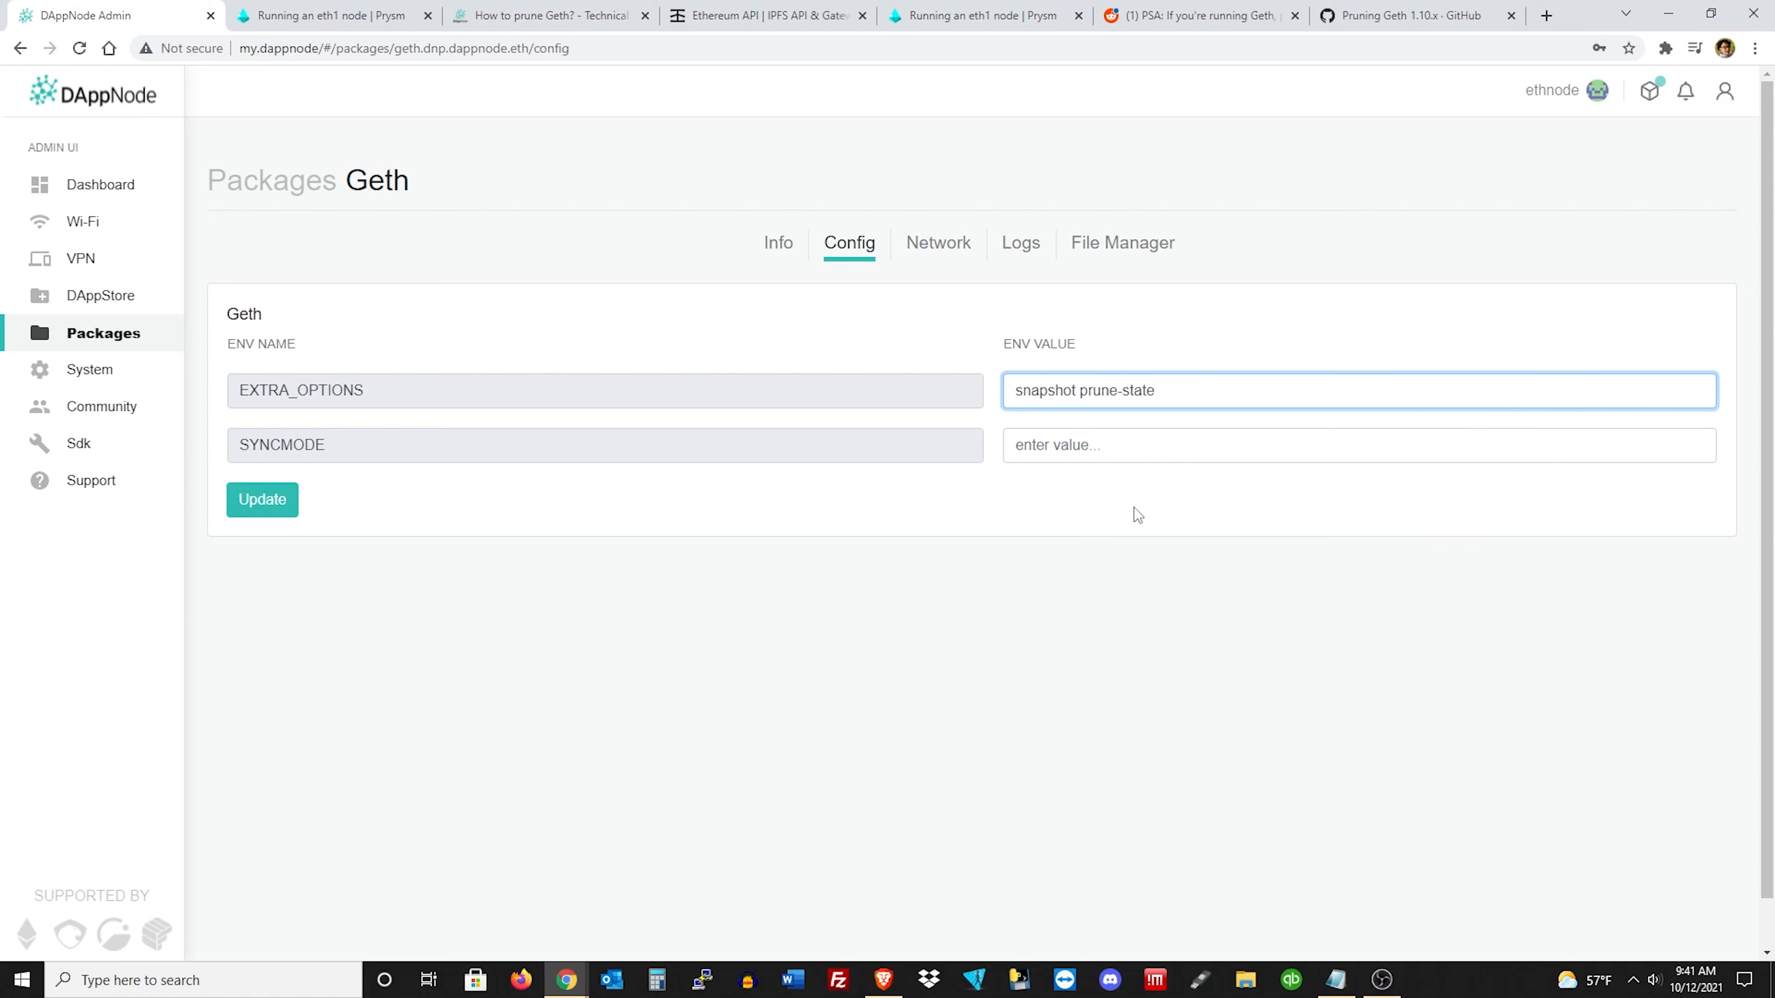
{"action": "mouse_move", "coordinate": [1109, 489]}
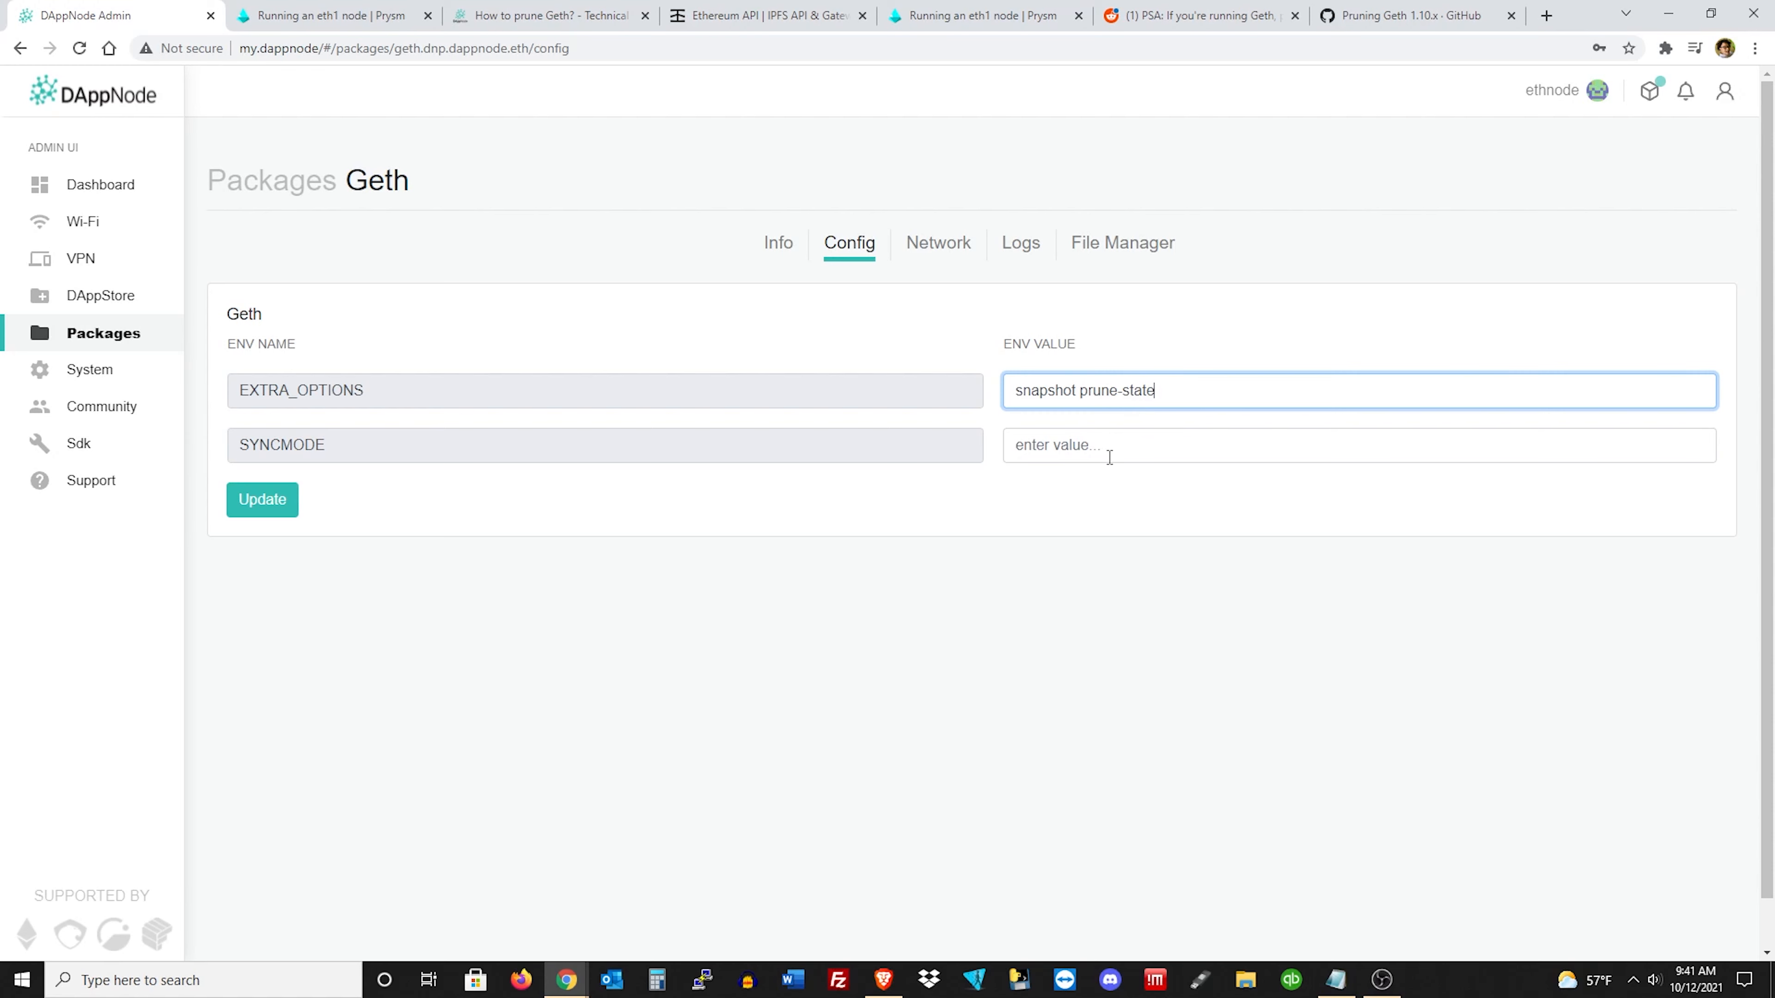
{"action": "mouse_move", "coordinate": [1073, 528]}
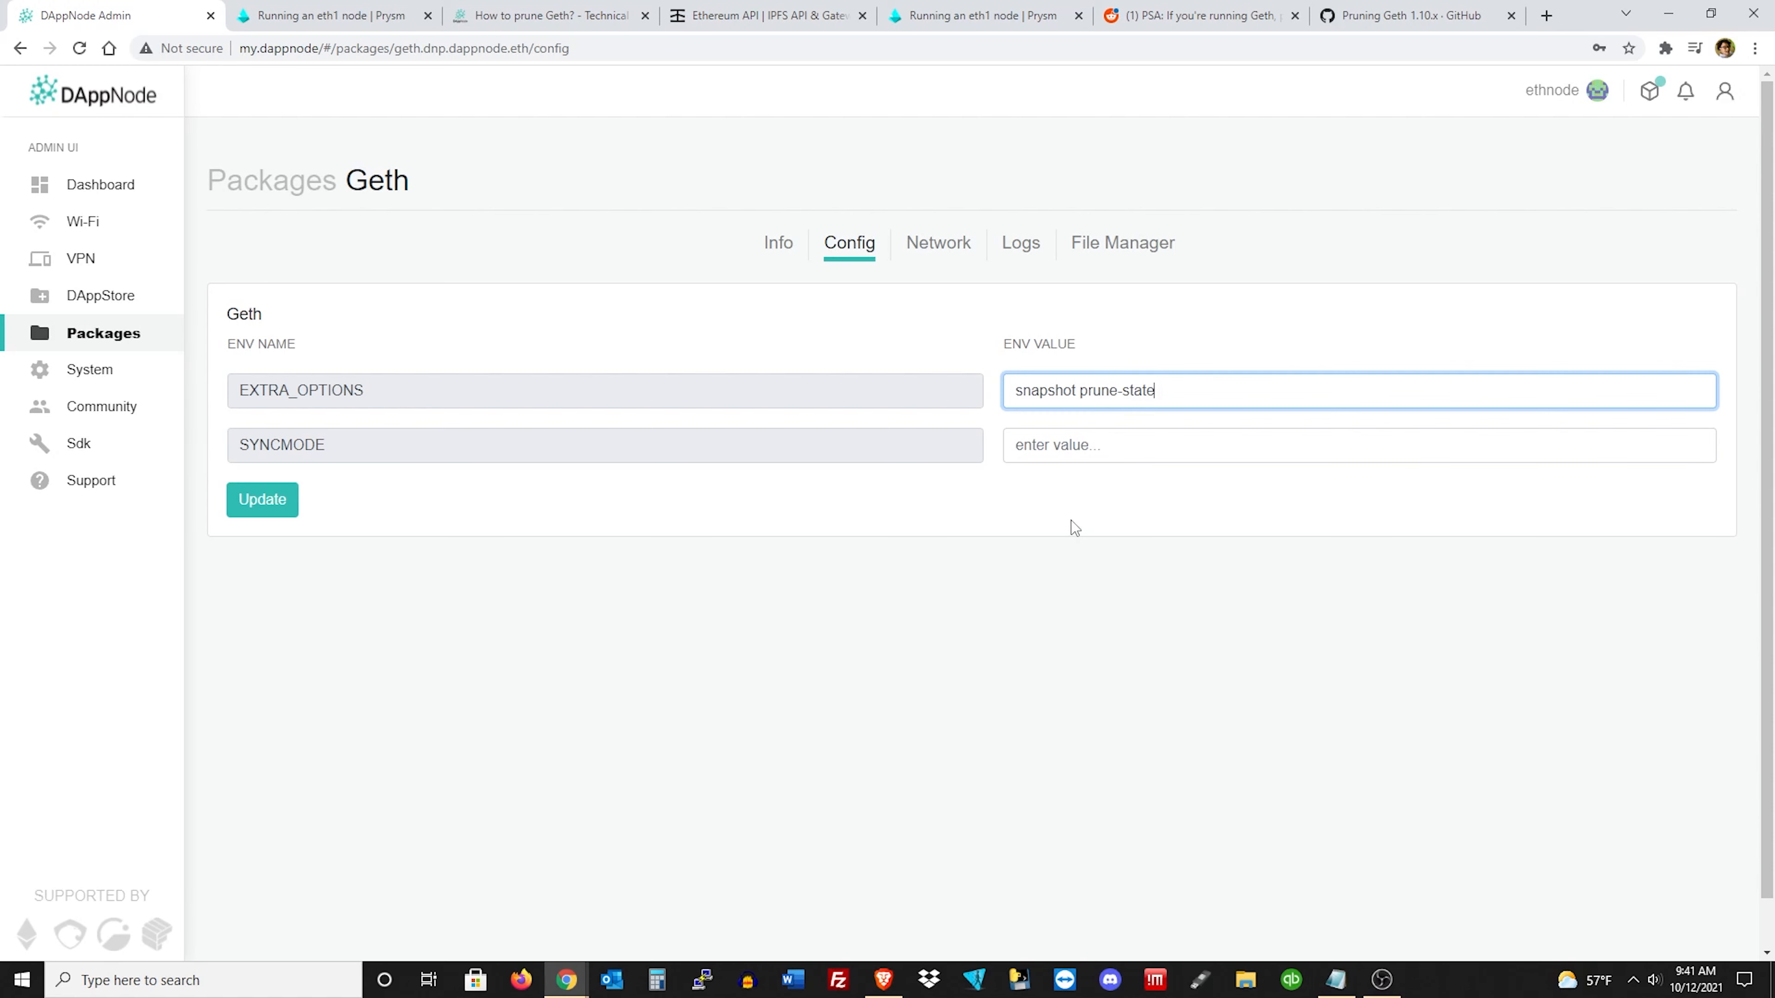
{"action": "mouse_move", "coordinate": [358, 341]}
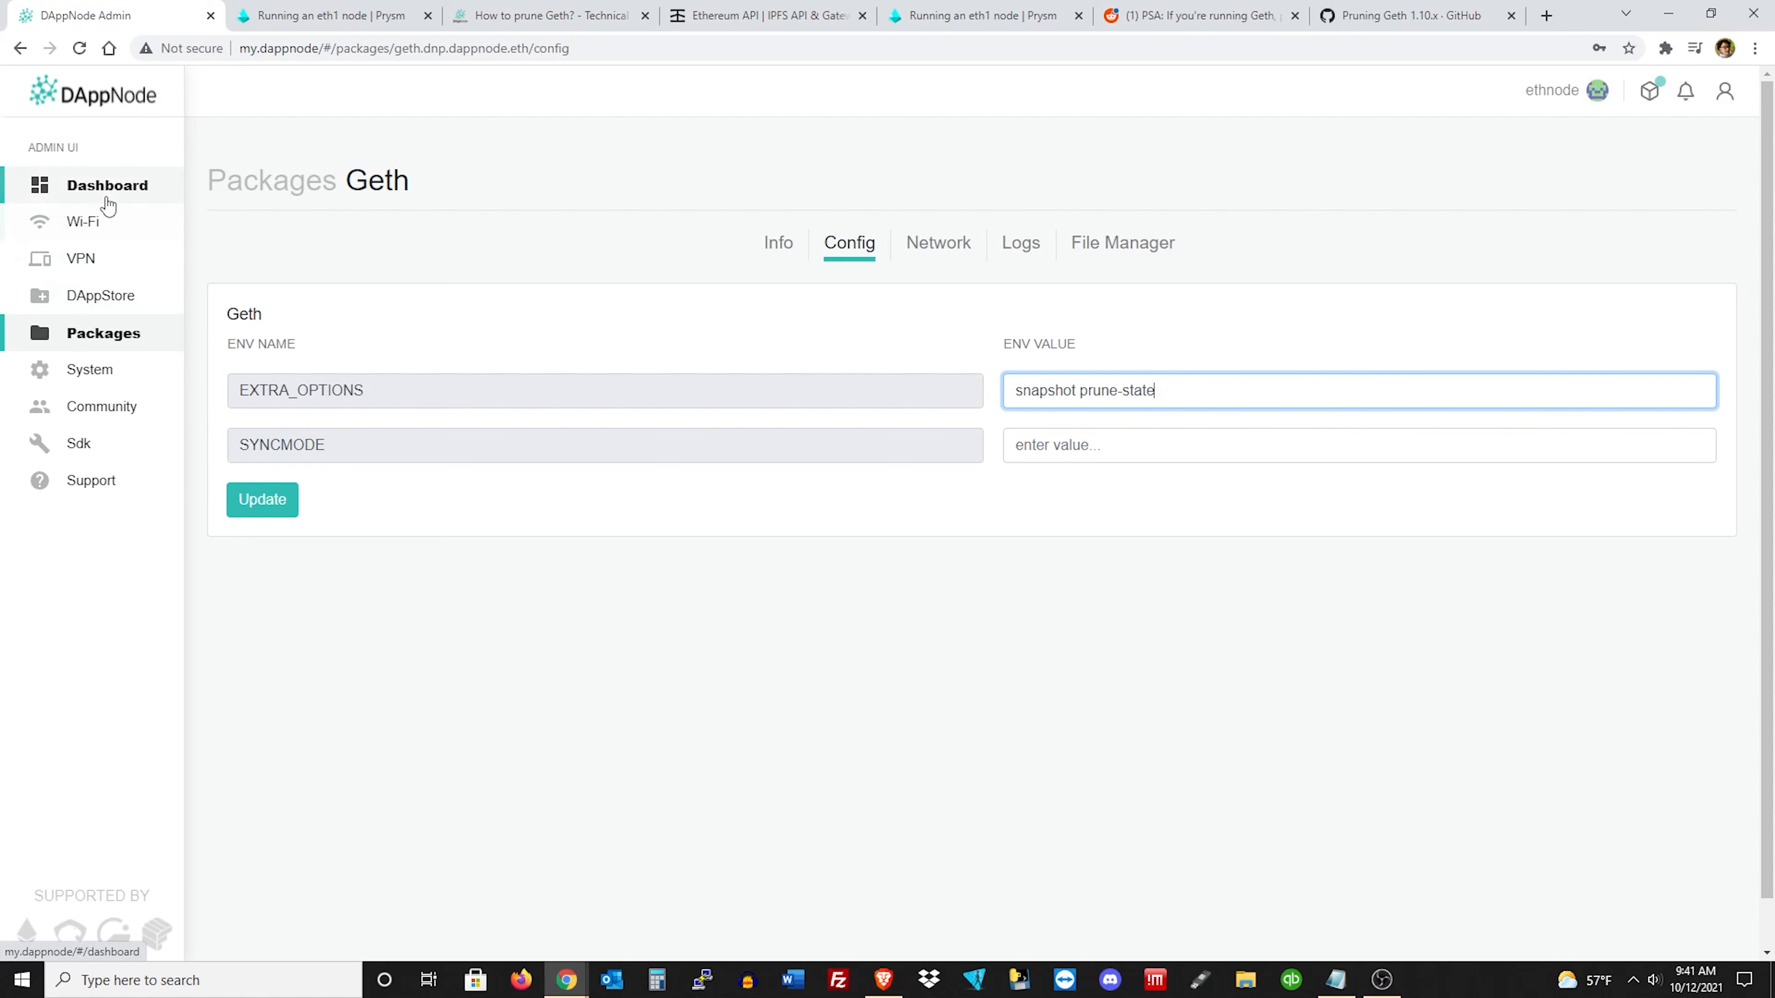
{"action": "left_click", "coordinate": [107, 185]}
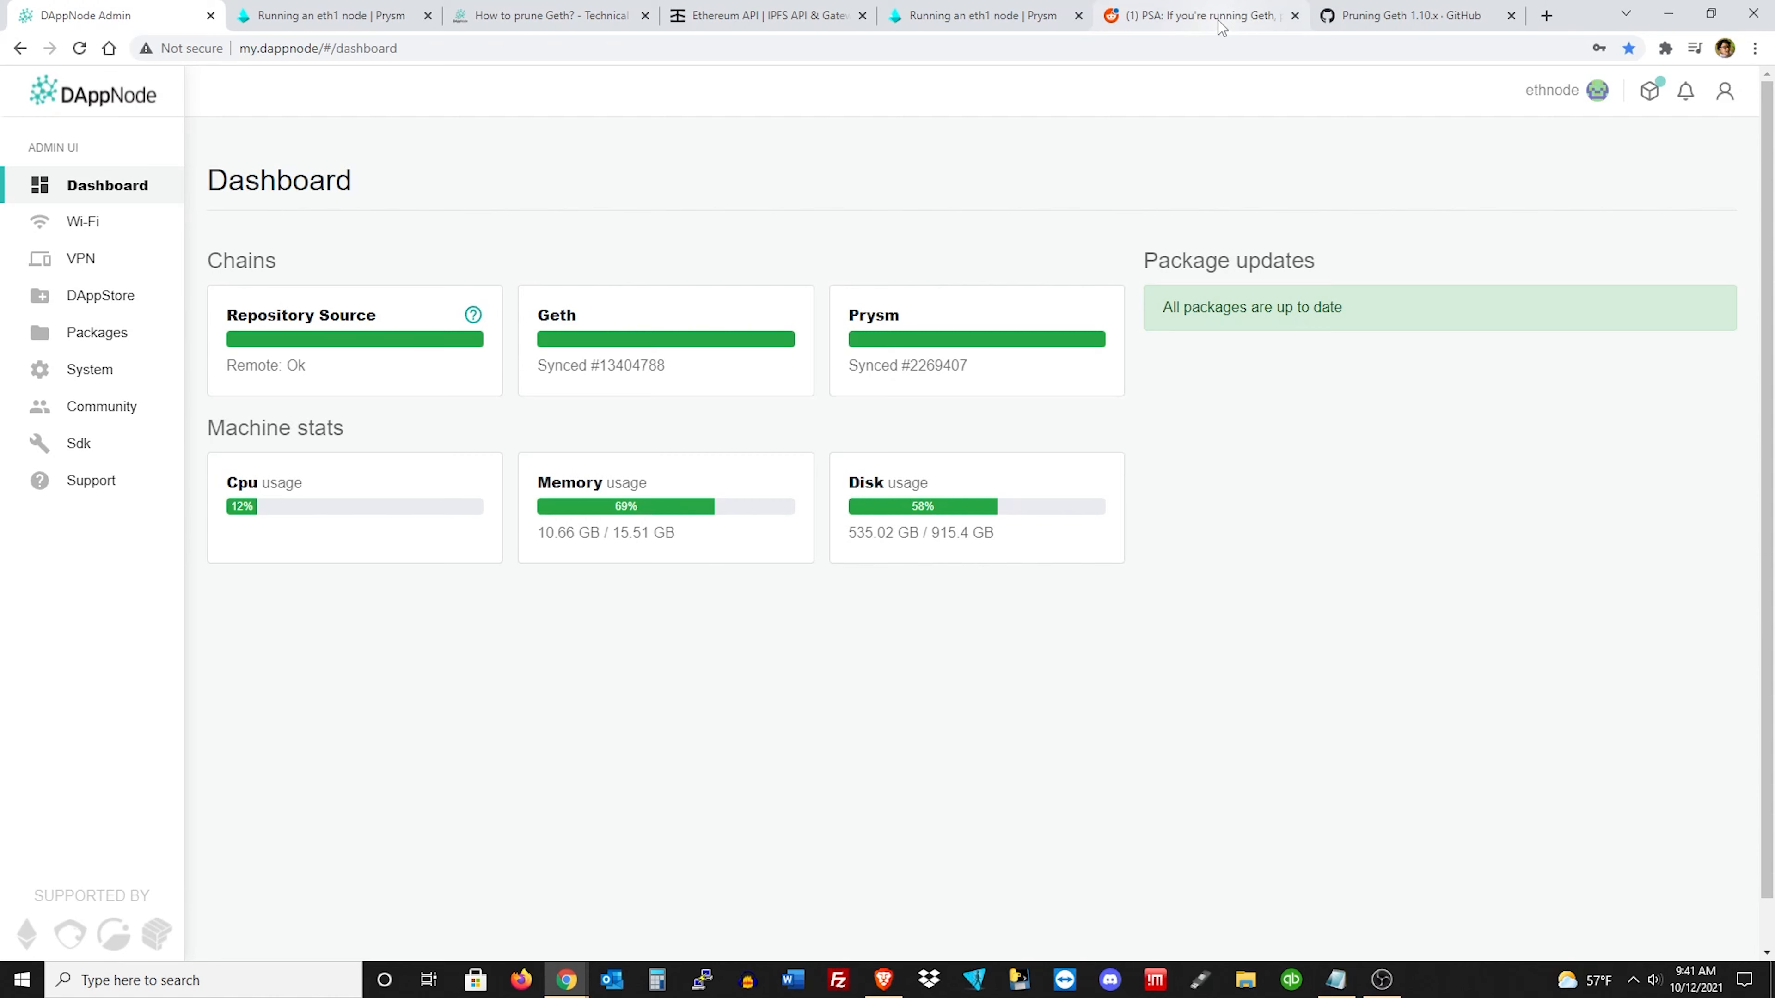
Read the Reddit 'PSA: If you're running Geth, prune!' post and switch back to DAppNode Admin.
{"action": "left_click", "coordinate": [1194, 15]}
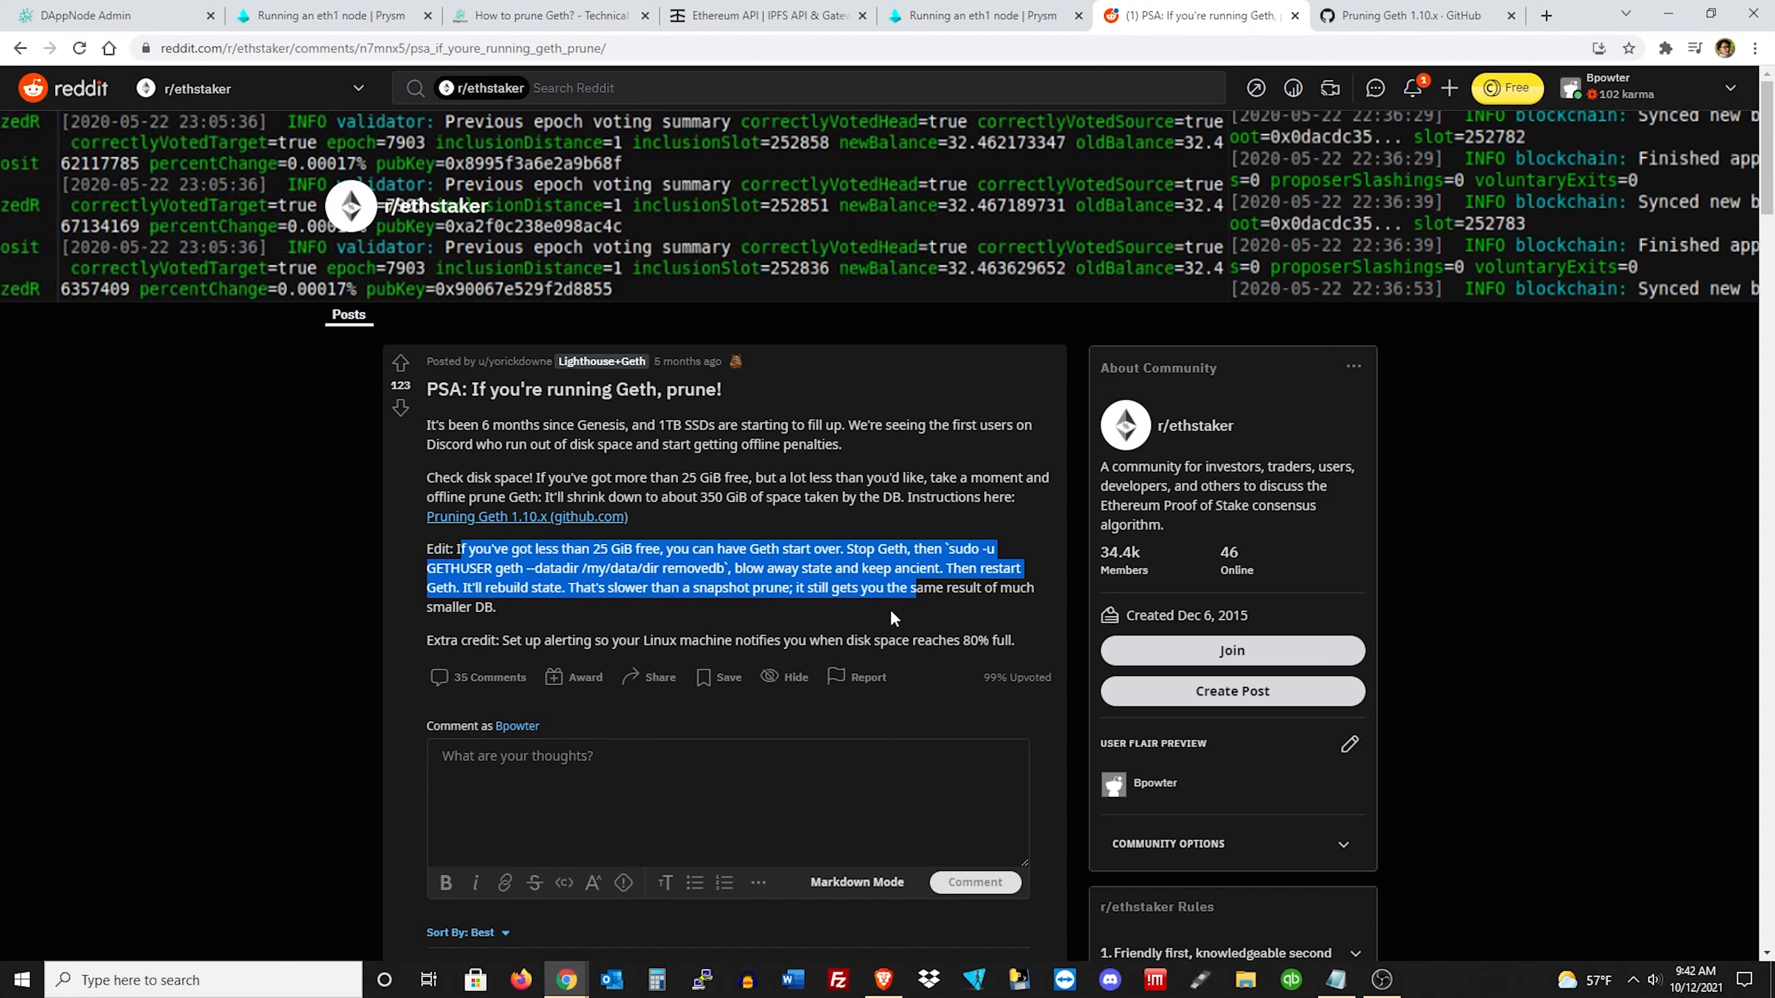
{"action": "mouse_move", "coordinate": [960, 631]}
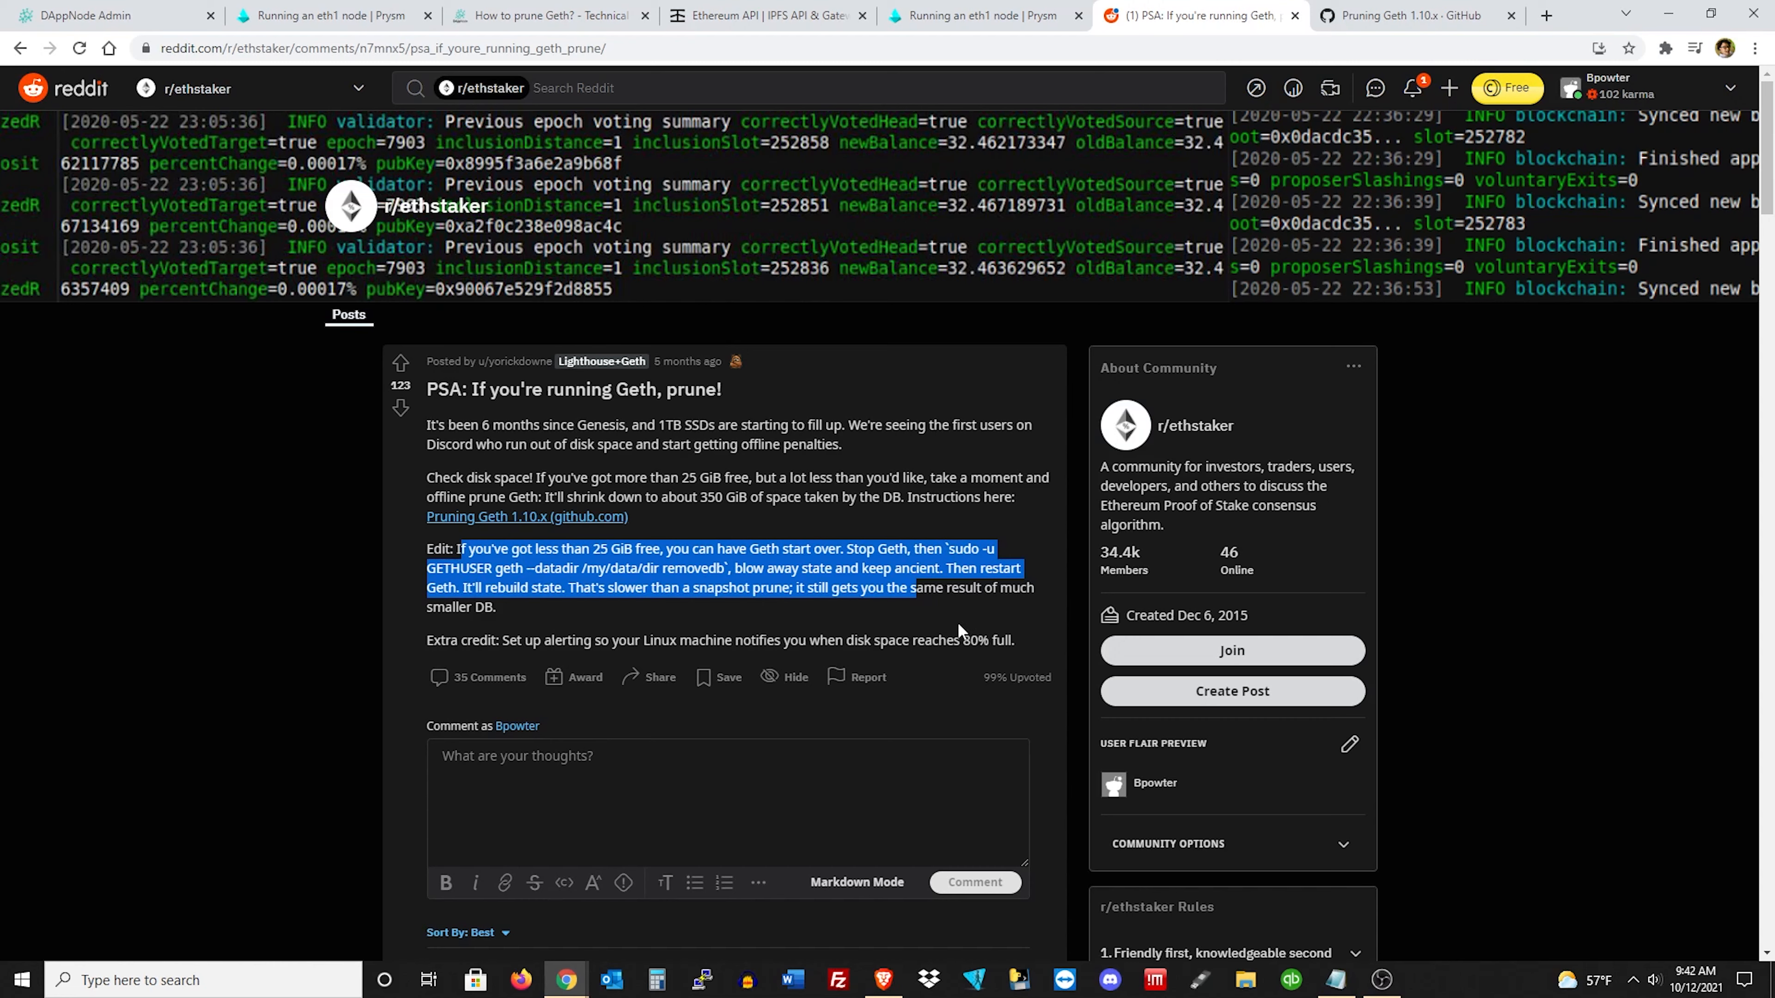
{"action": "left_click", "coordinate": [939, 624]}
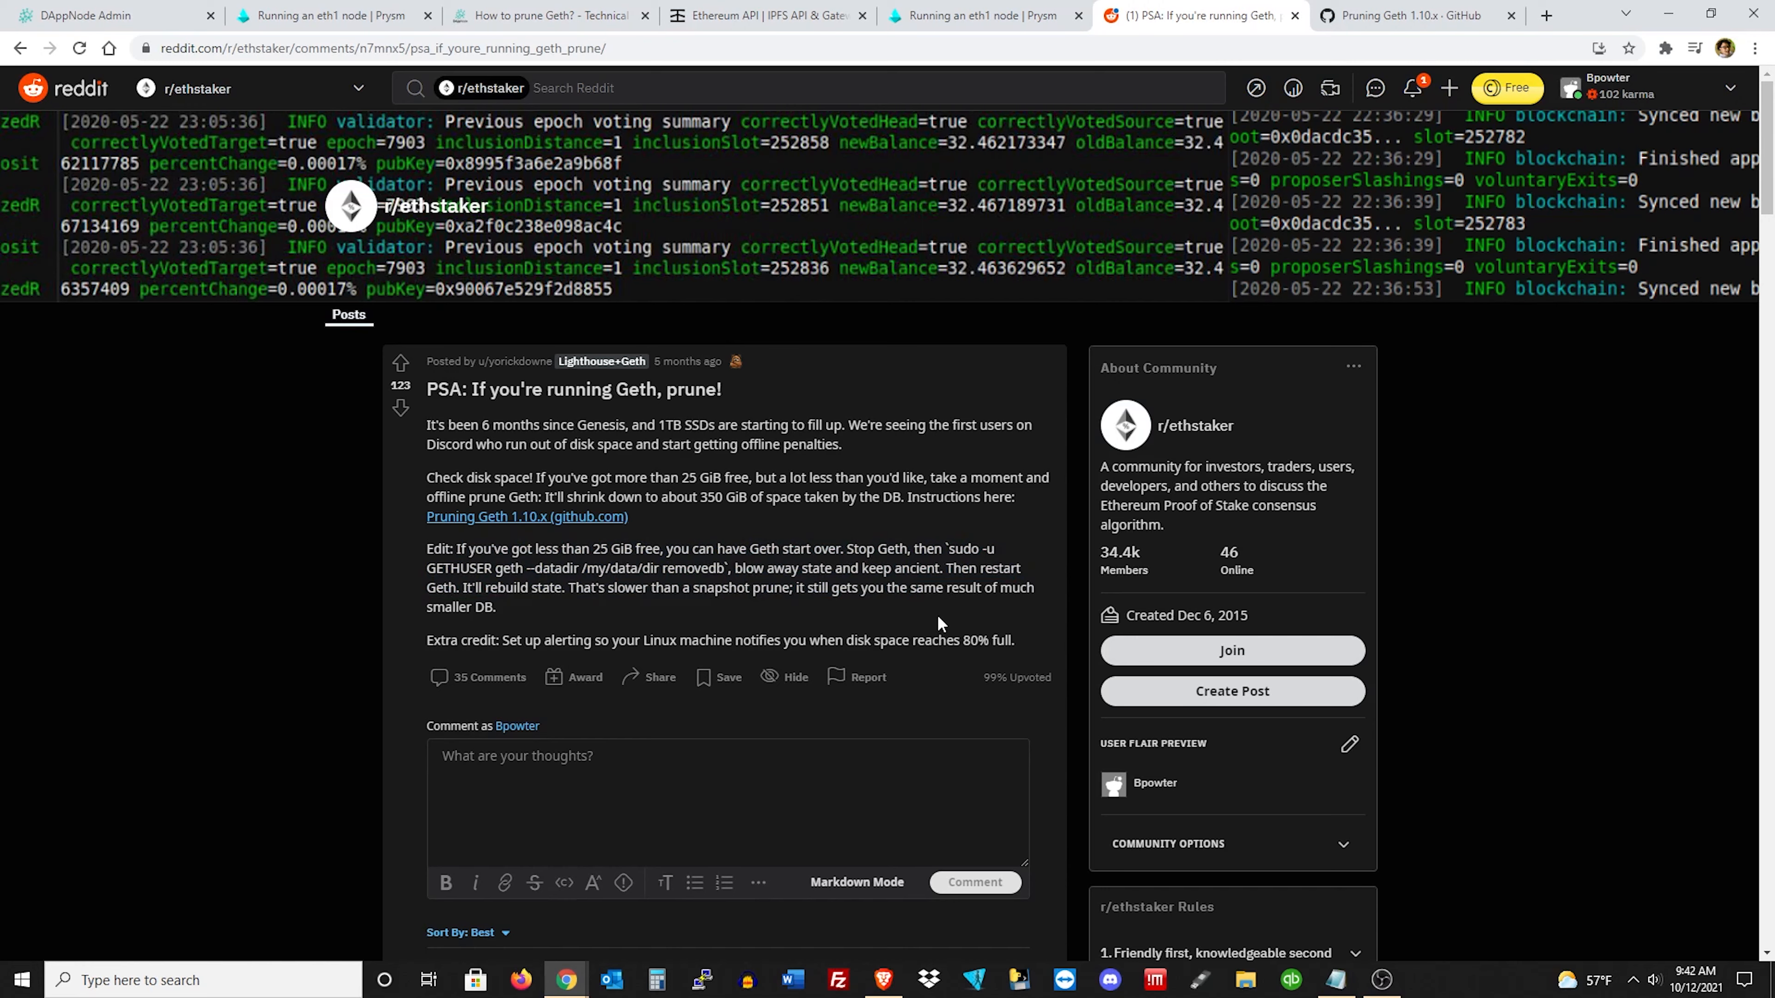
{"action": "left_click", "coordinate": [1415, 14]}
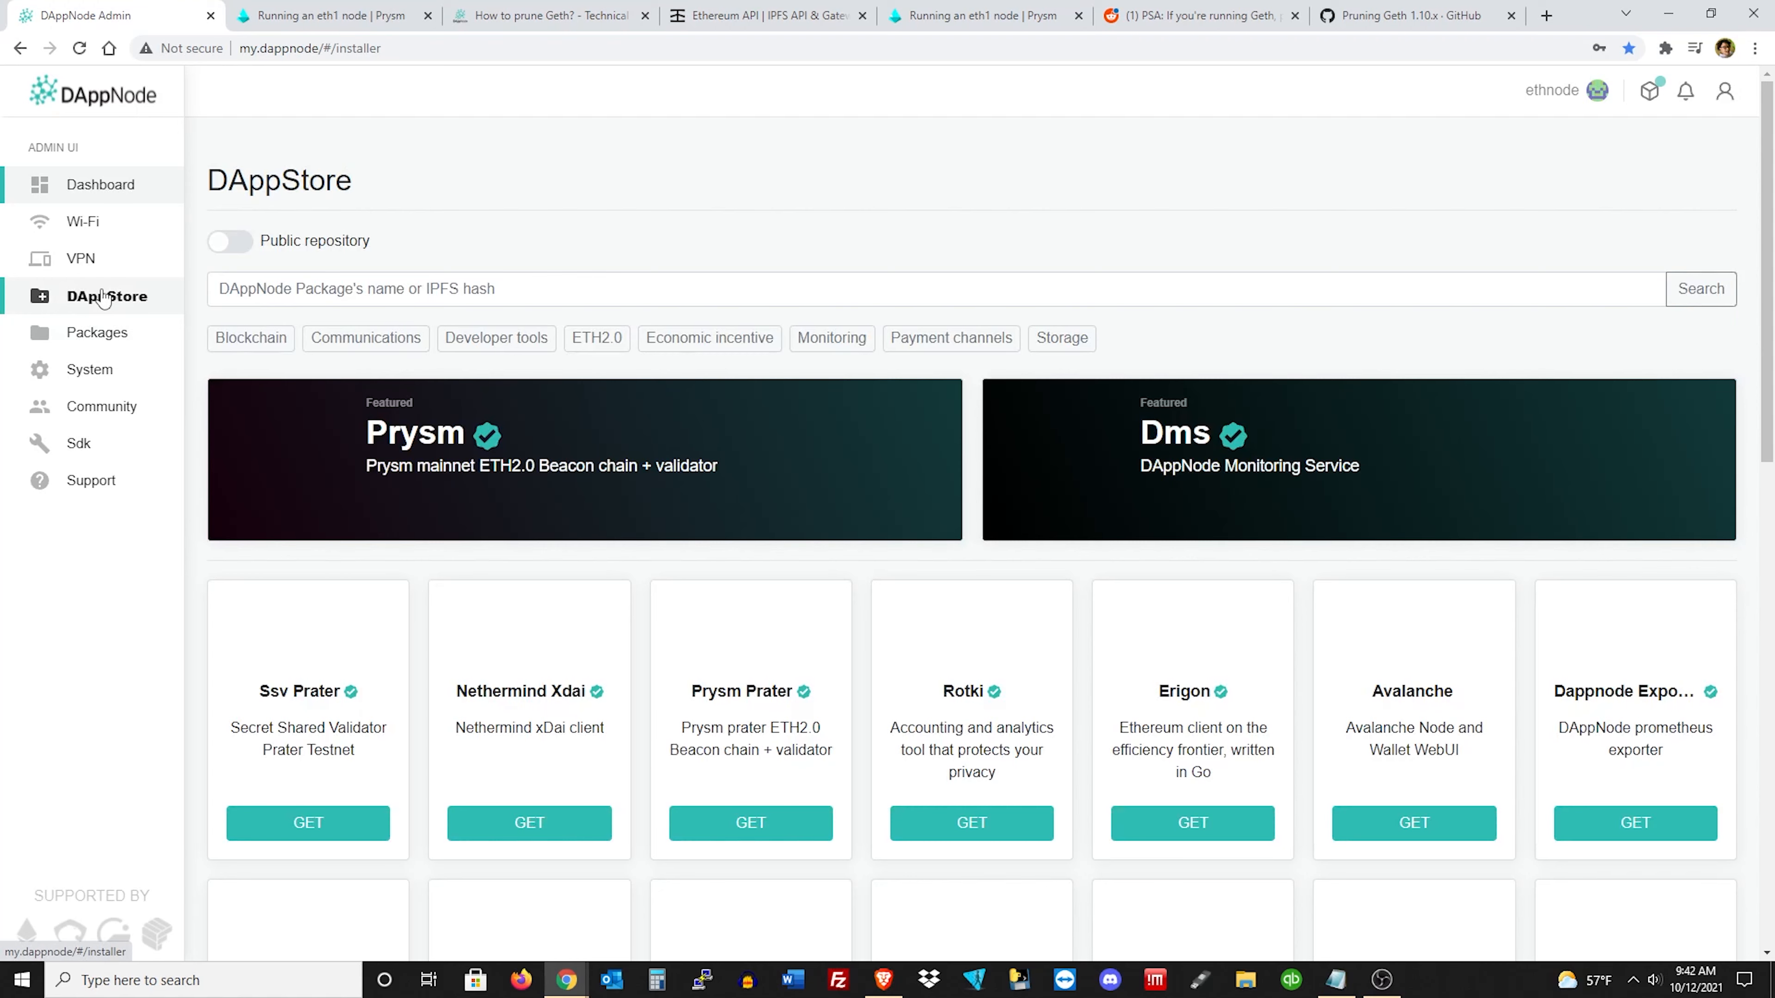
Check the Geth package's info and volume size, then return to the dashboard showing 535 of 915 GB used.
{"action": "left_click", "coordinate": [101, 332]}
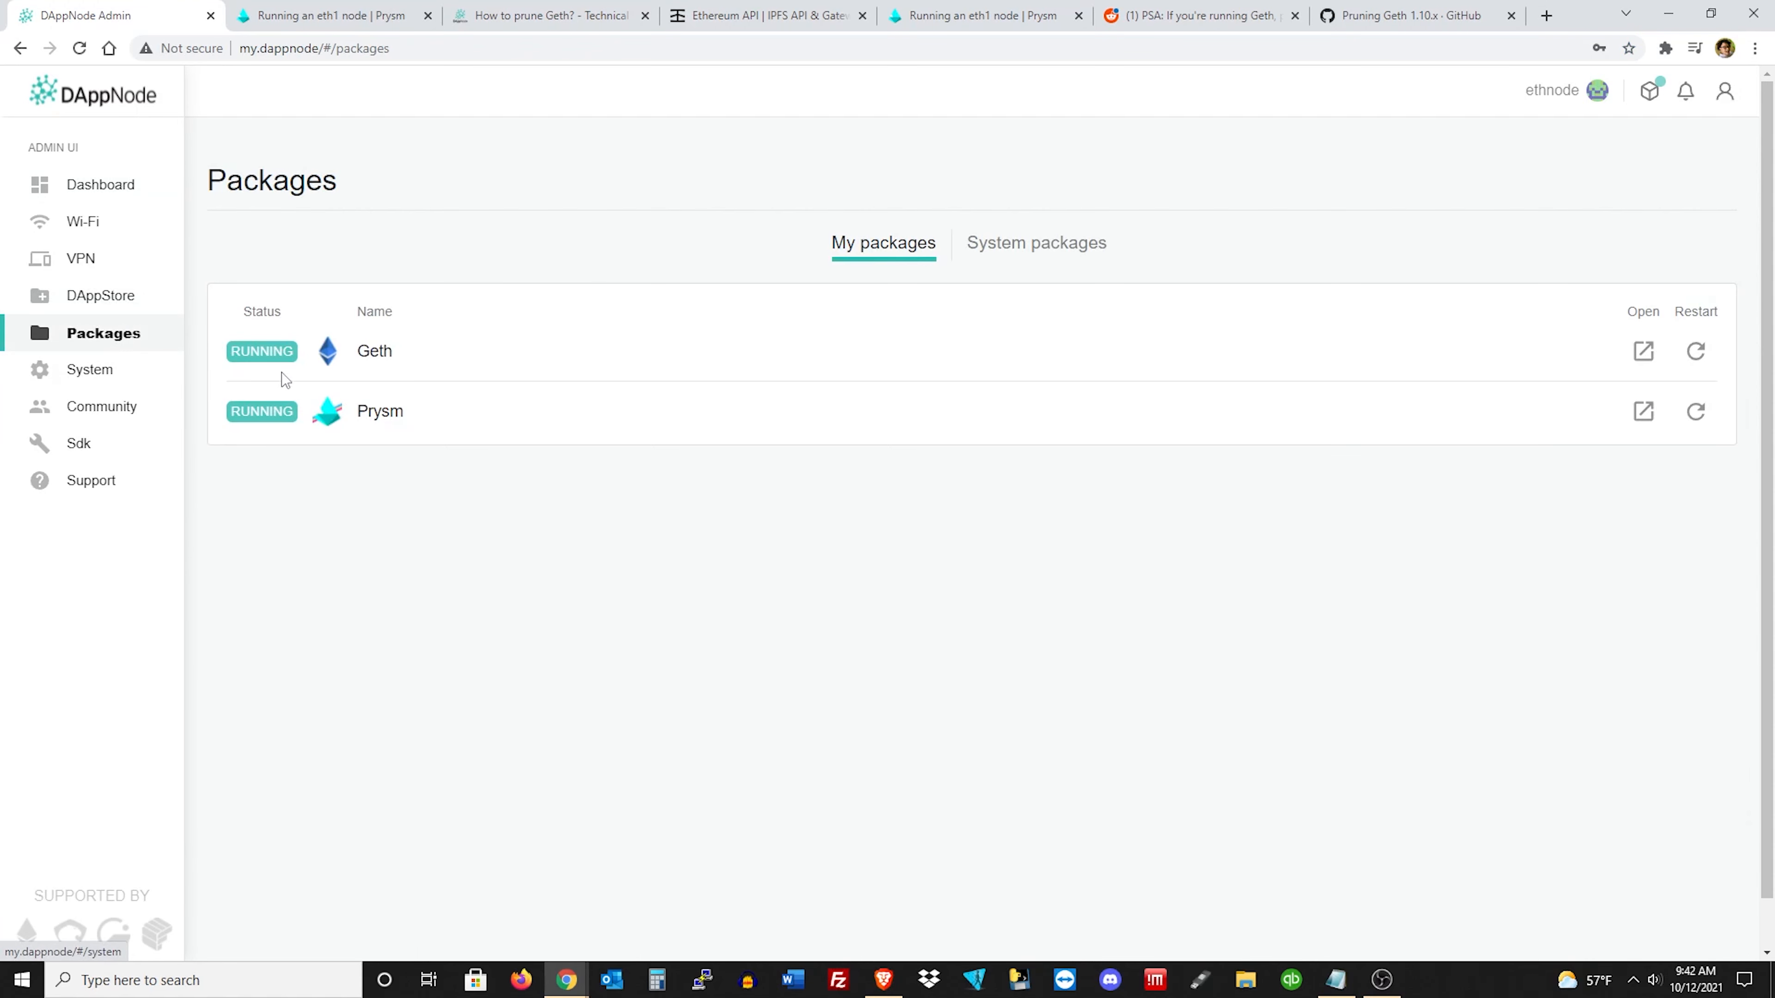
{"action": "left_click", "coordinate": [373, 351]}
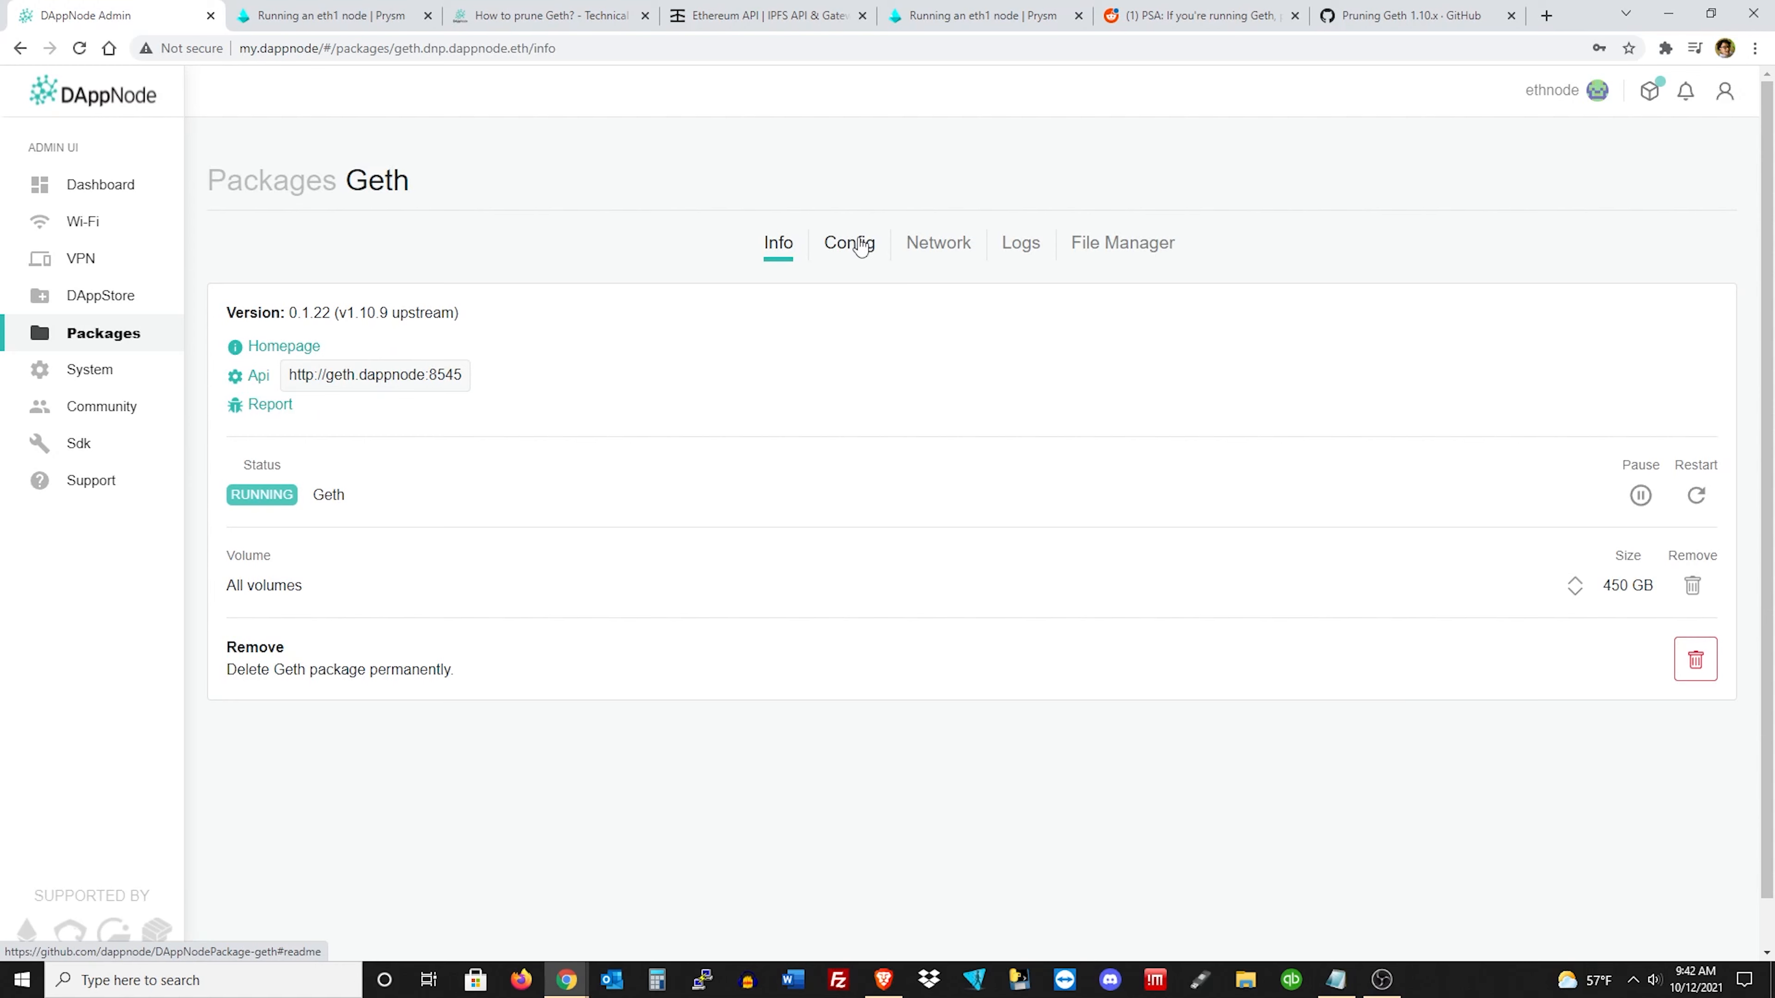
{"action": "mouse_move", "coordinate": [903, 314]}
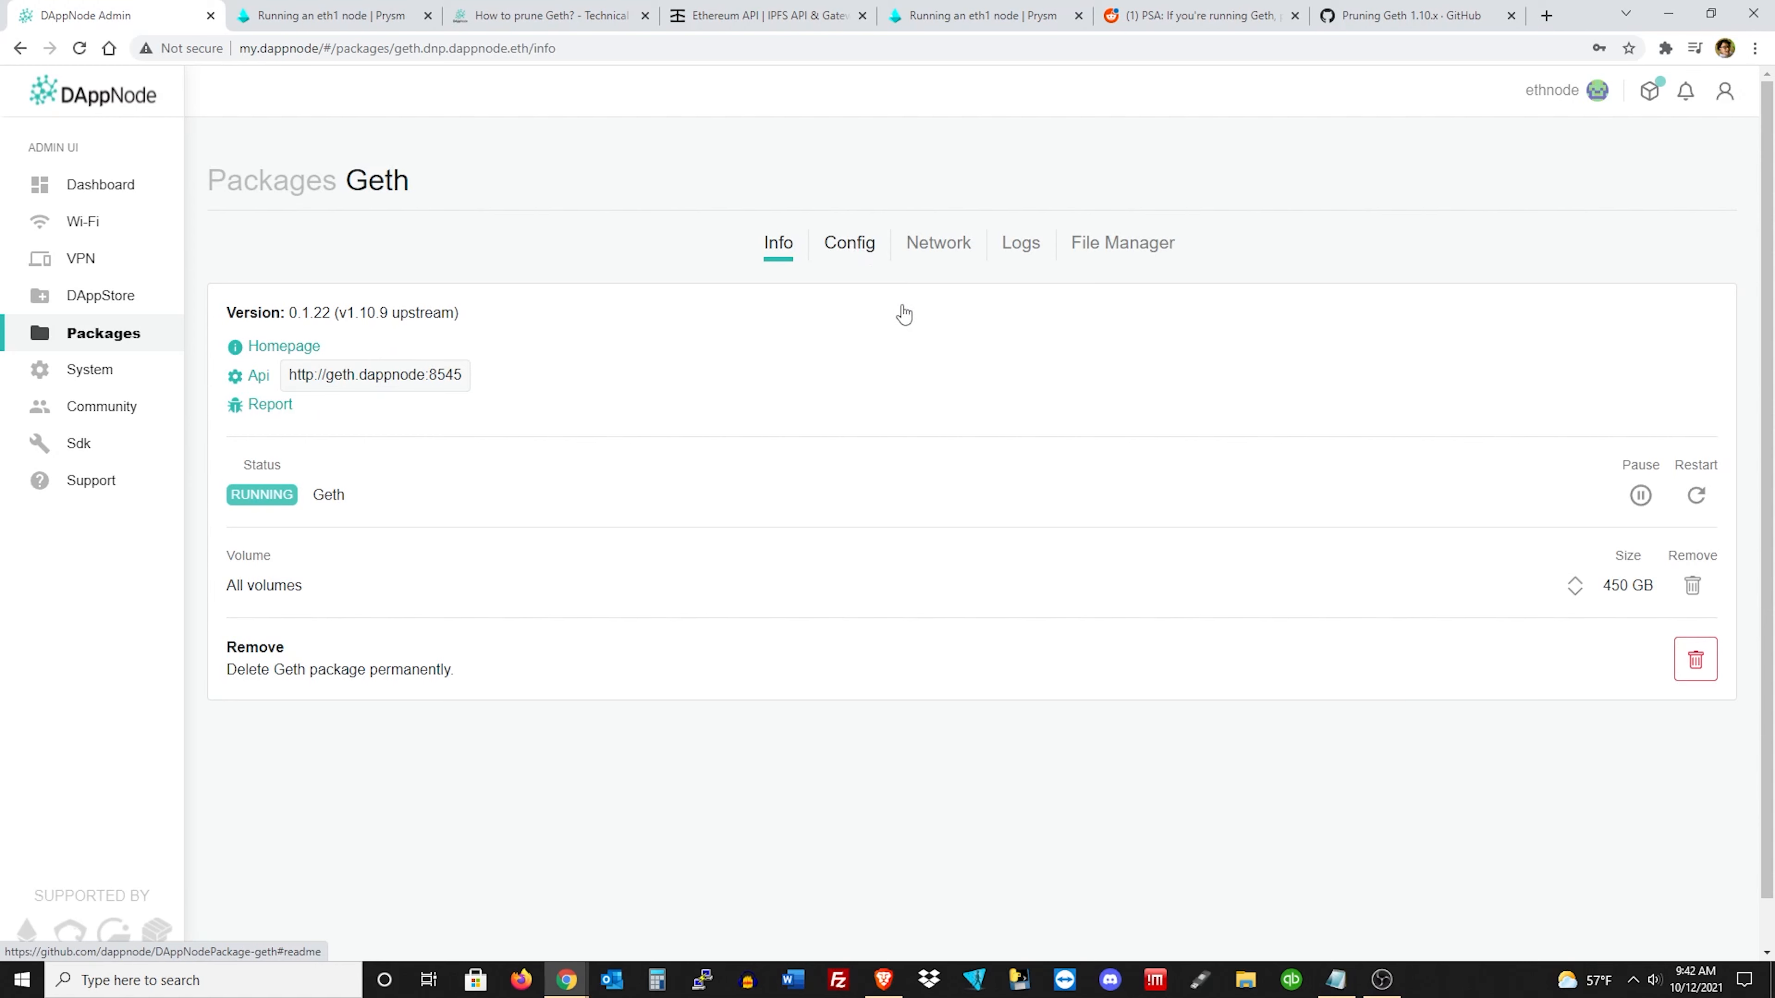
{"action": "mouse_move", "coordinate": [151, 220]}
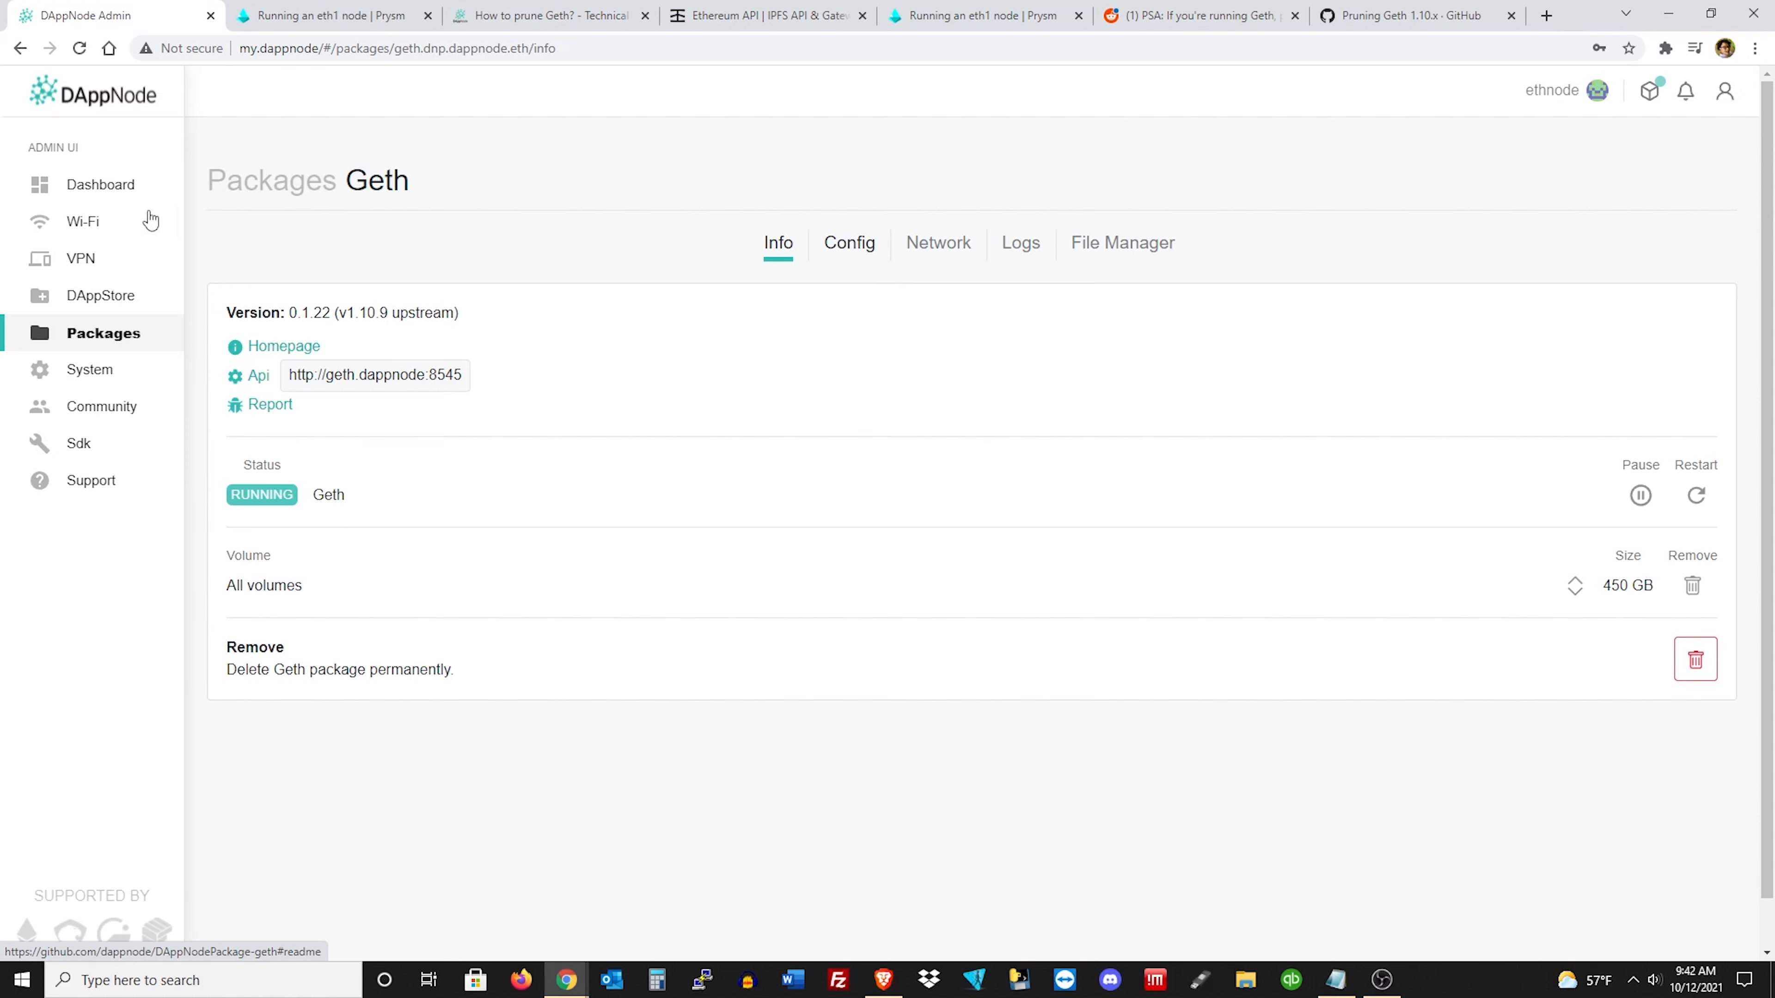
{"action": "mouse_move", "coordinate": [913, 429]}
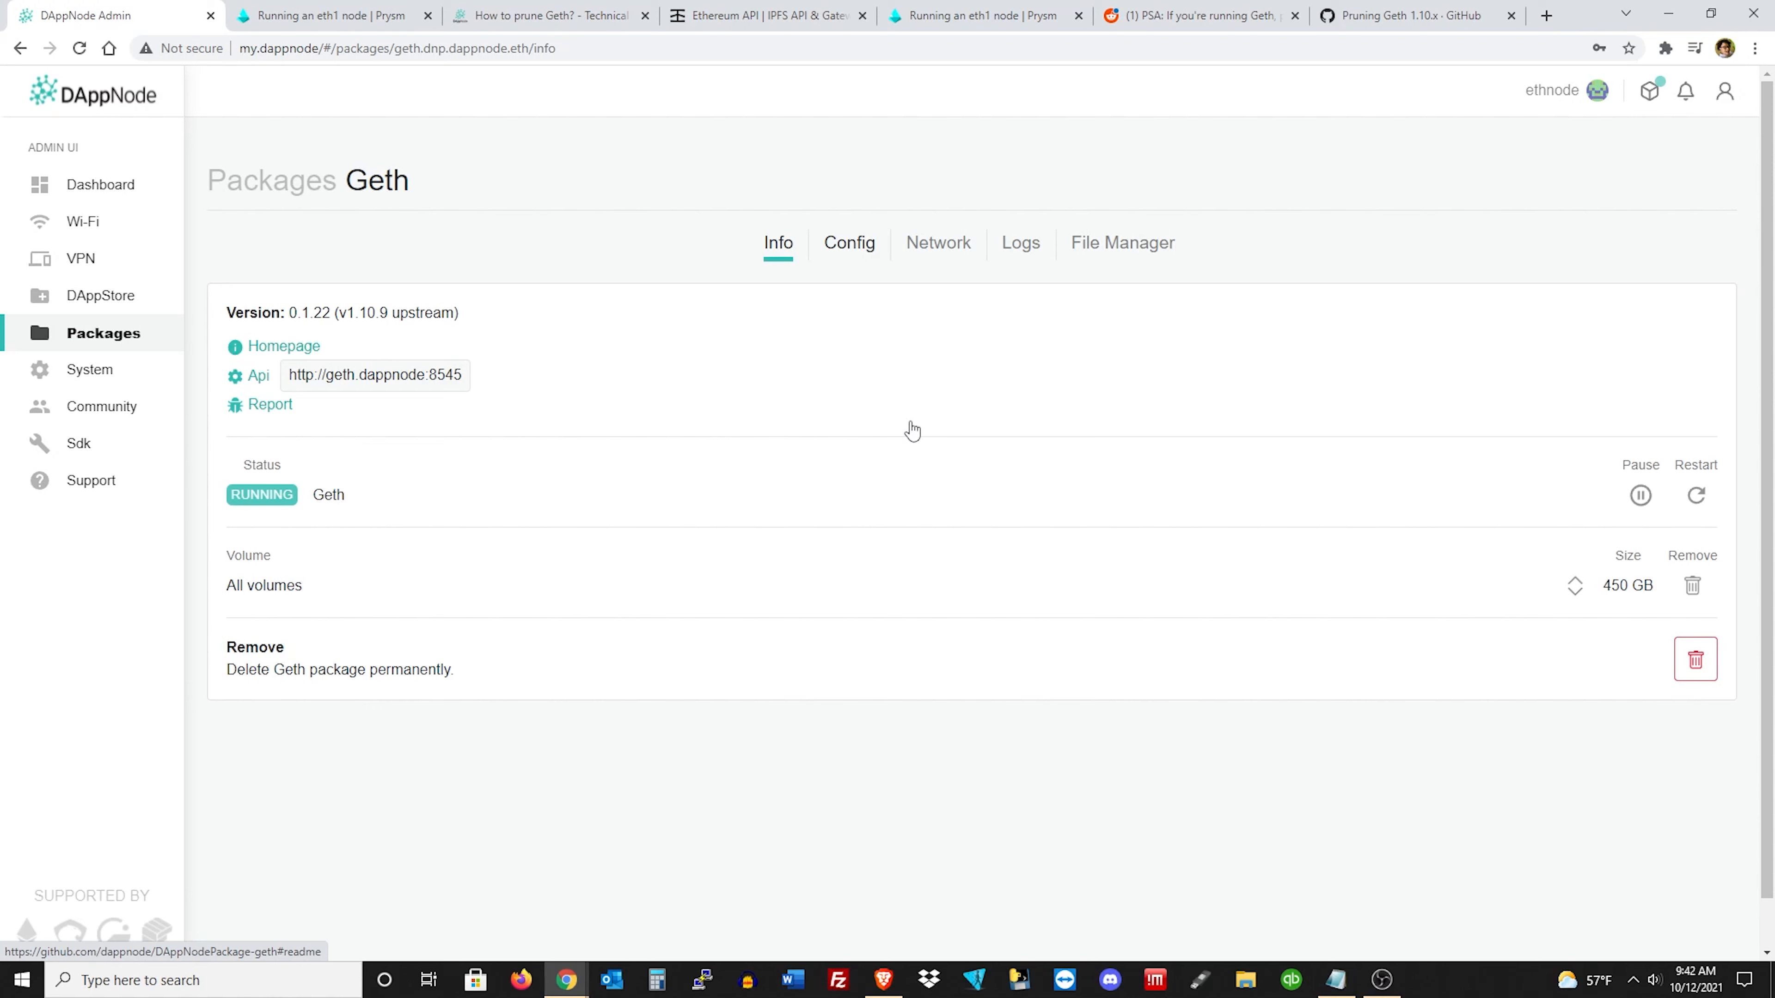
{"action": "mouse_move", "coordinate": [904, 432]}
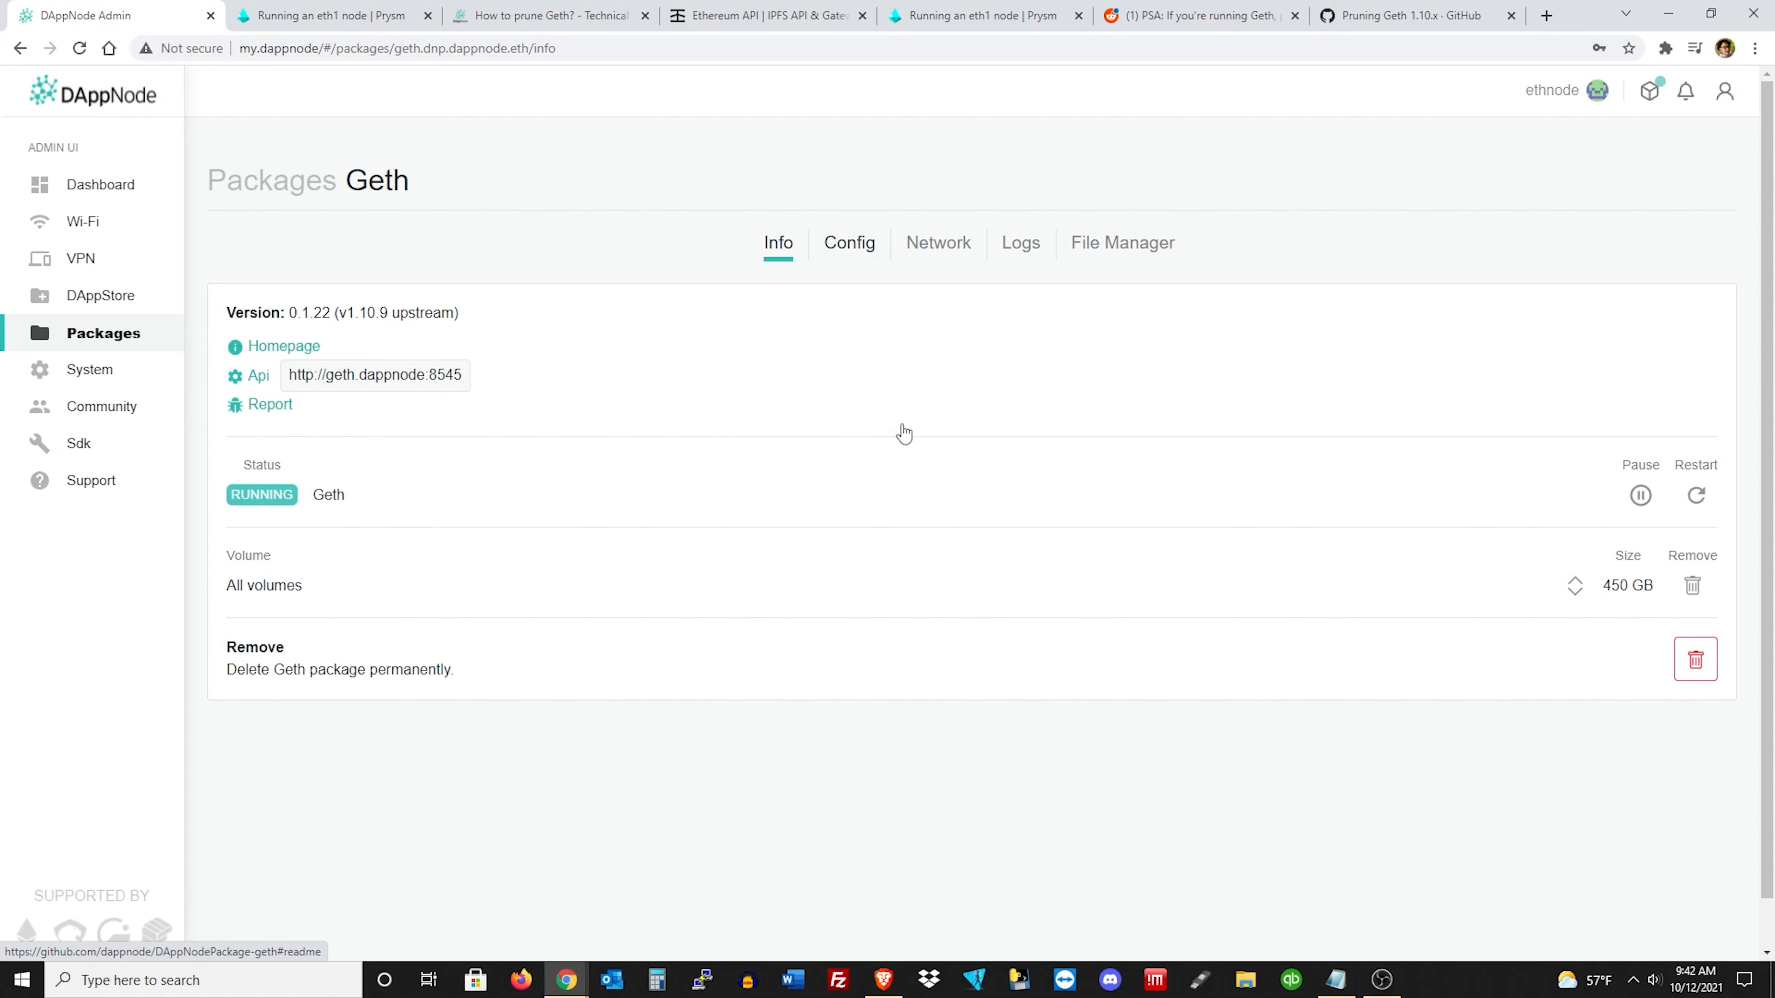
{"action": "mouse_move", "coordinate": [867, 309]}
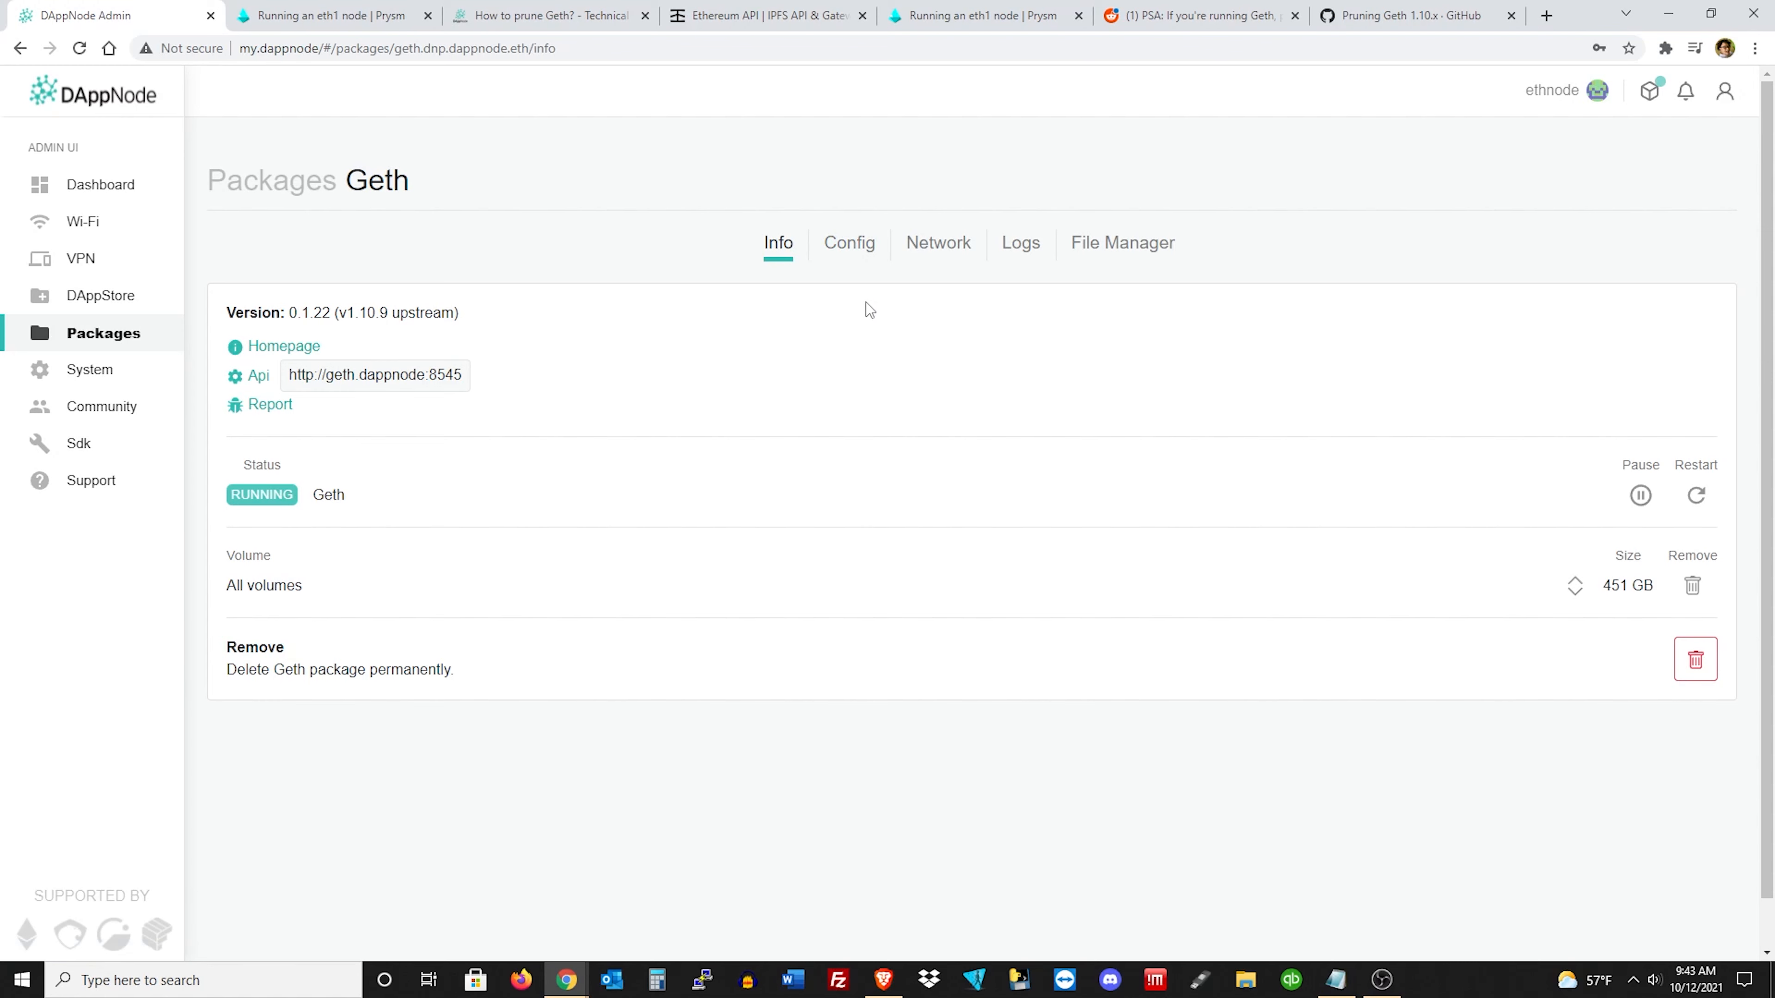
{"action": "mouse_move", "coordinate": [107, 185]}
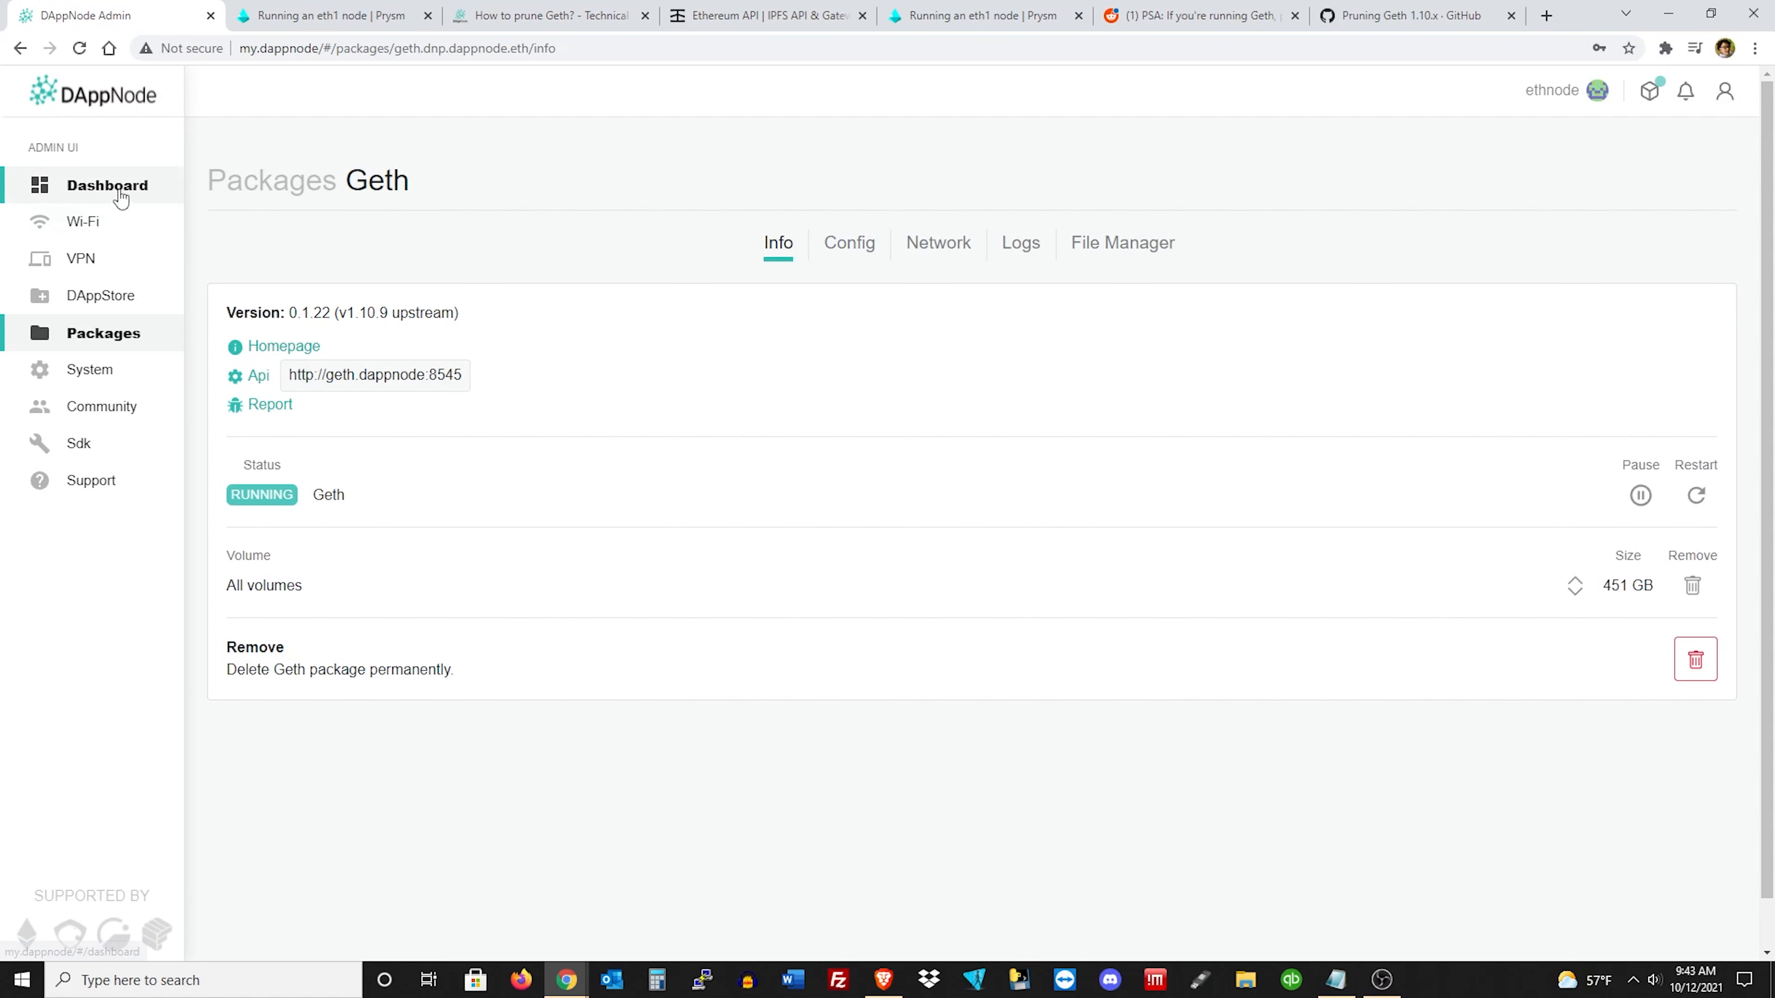
{"action": "left_click", "coordinate": [107, 184]}
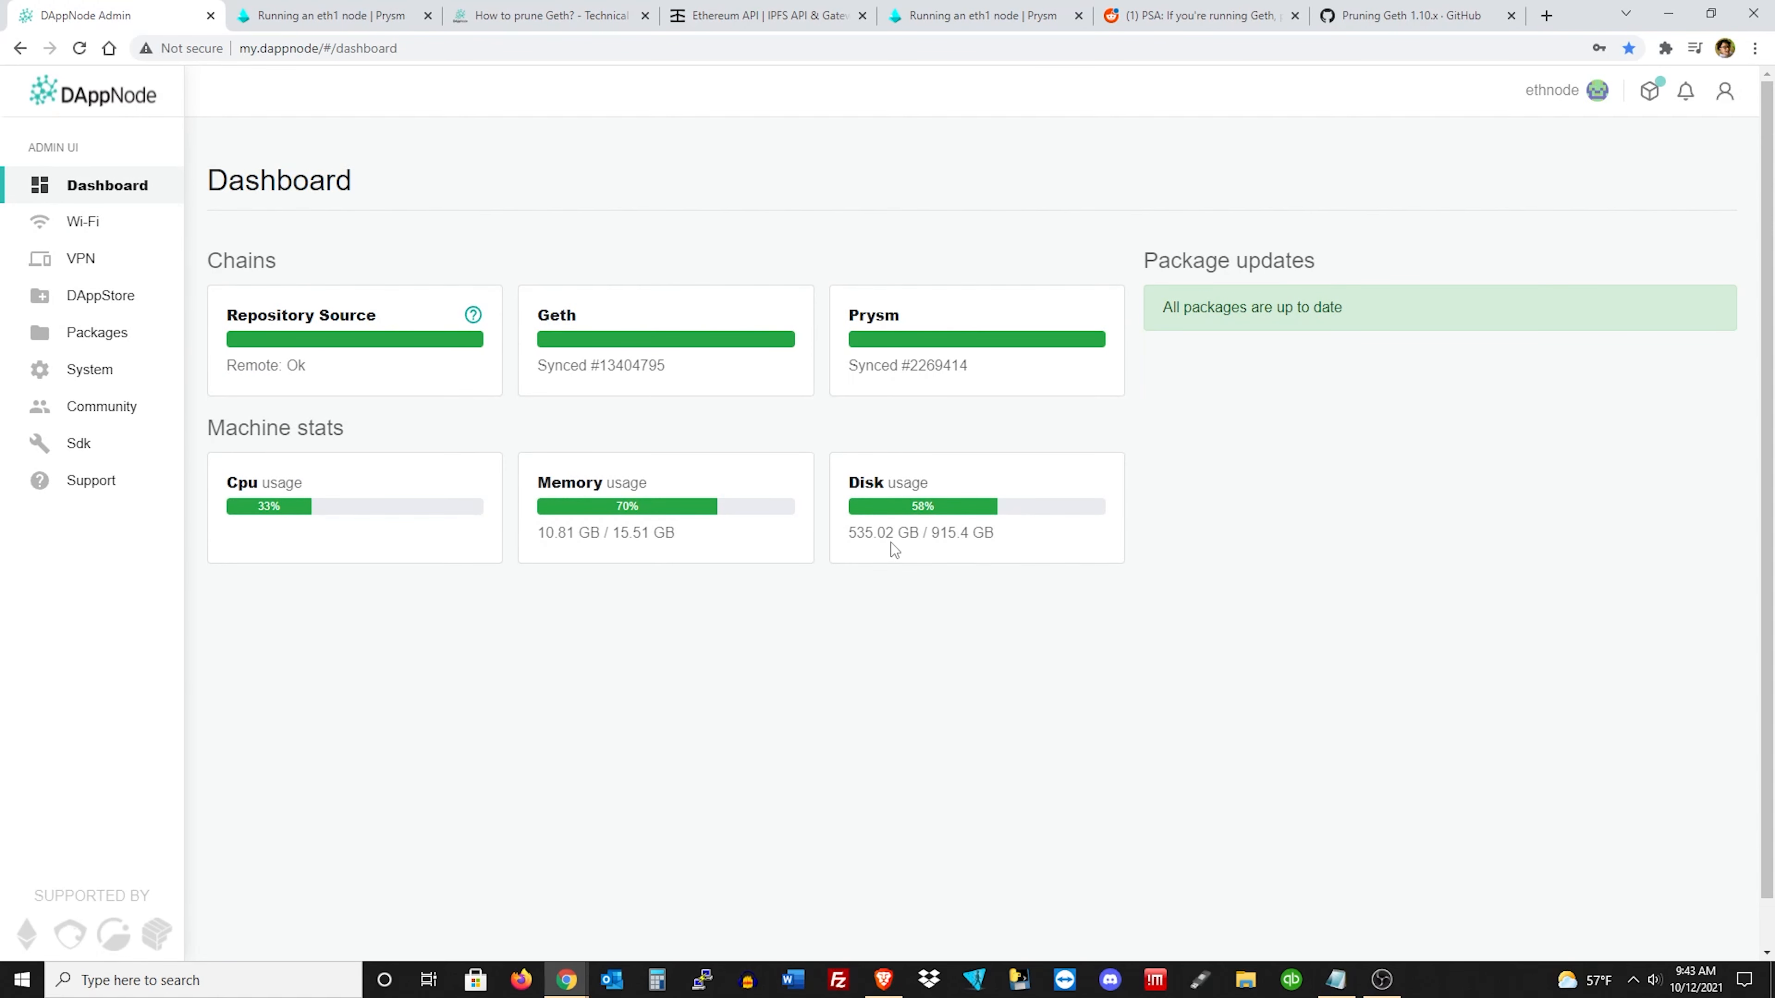
{"action": "mouse_move", "coordinate": [1063, 550]}
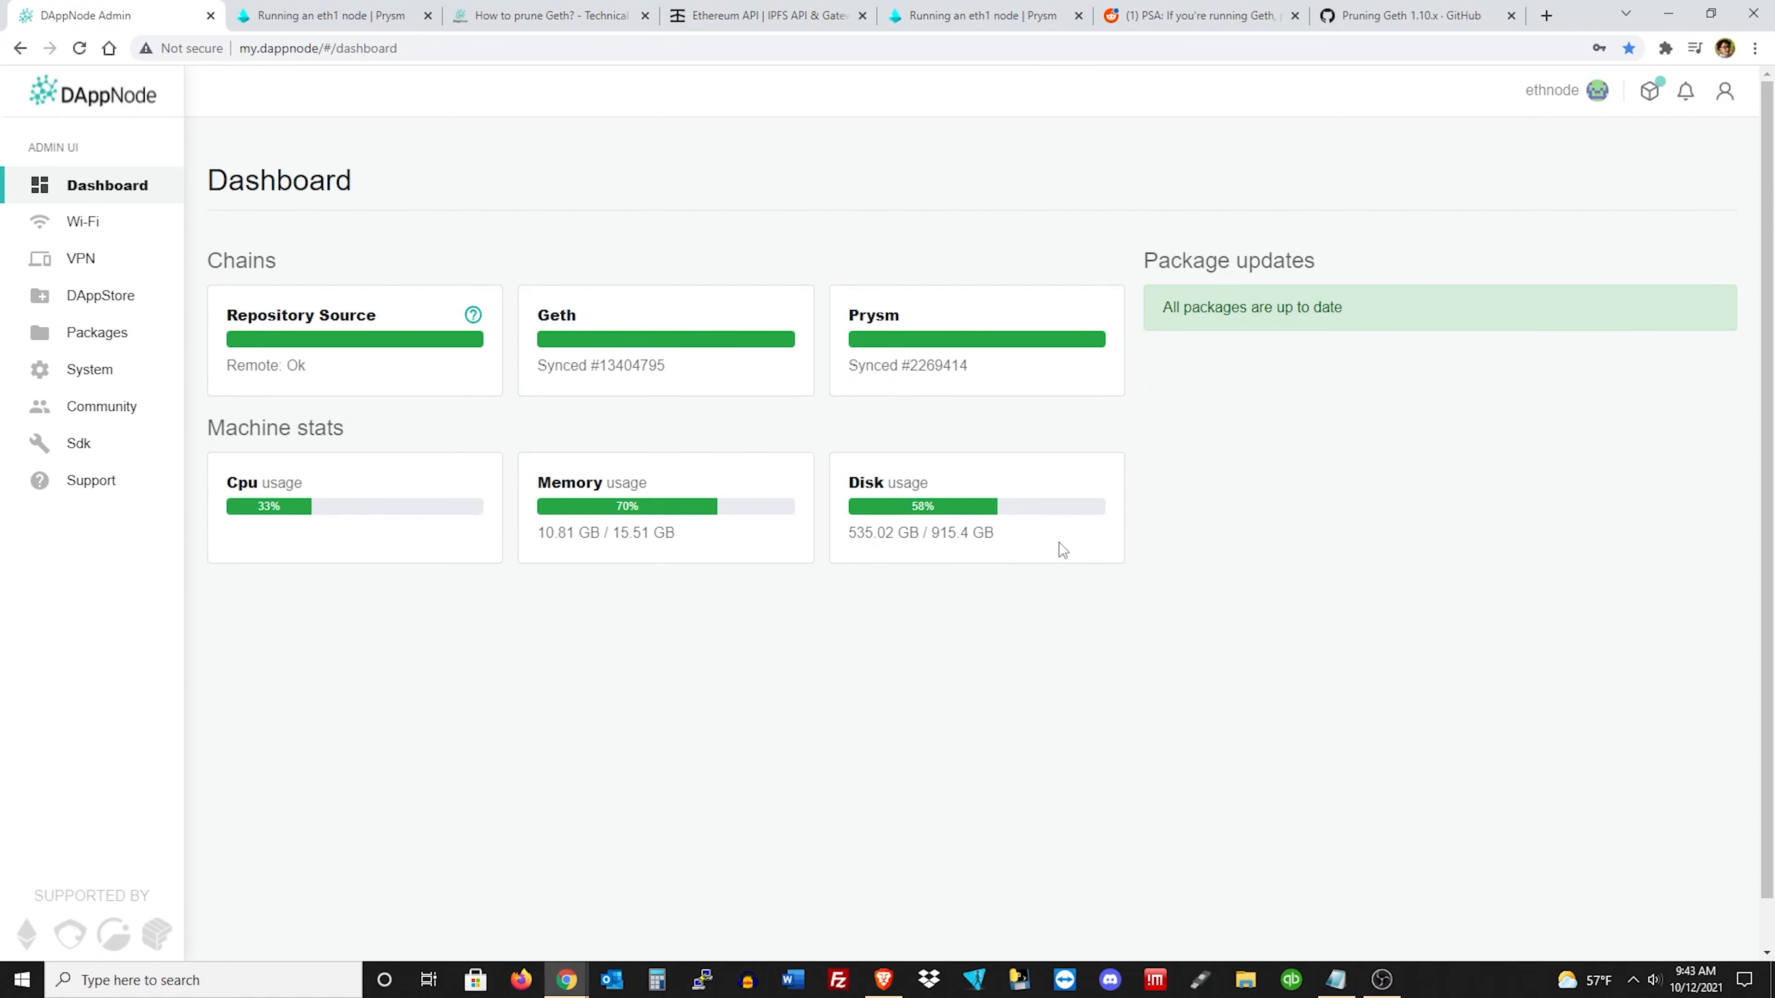
{"action": "mouse_move", "coordinate": [1174, 569]}
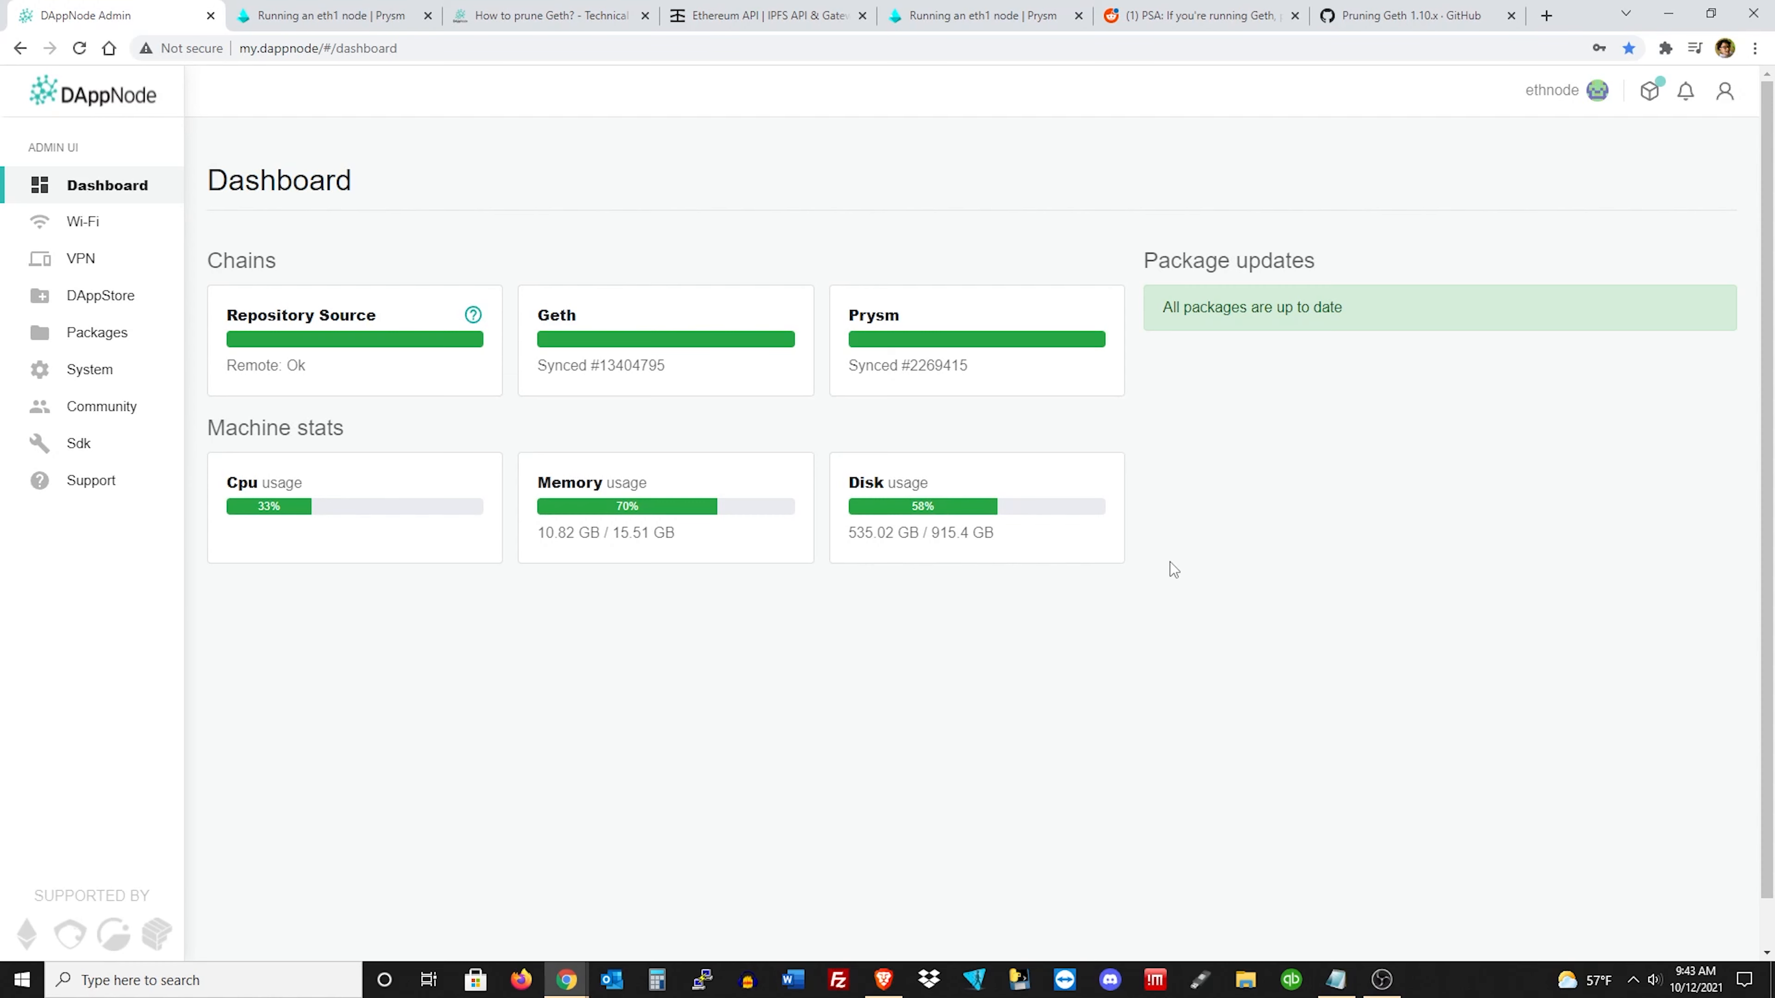